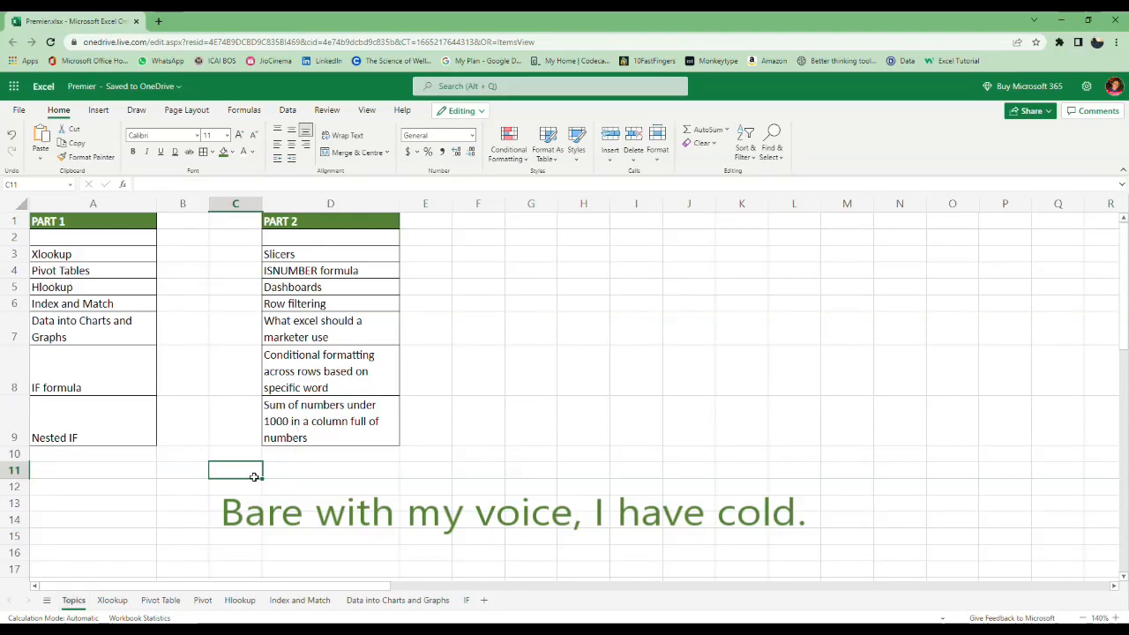
mouse_move(280, 394)
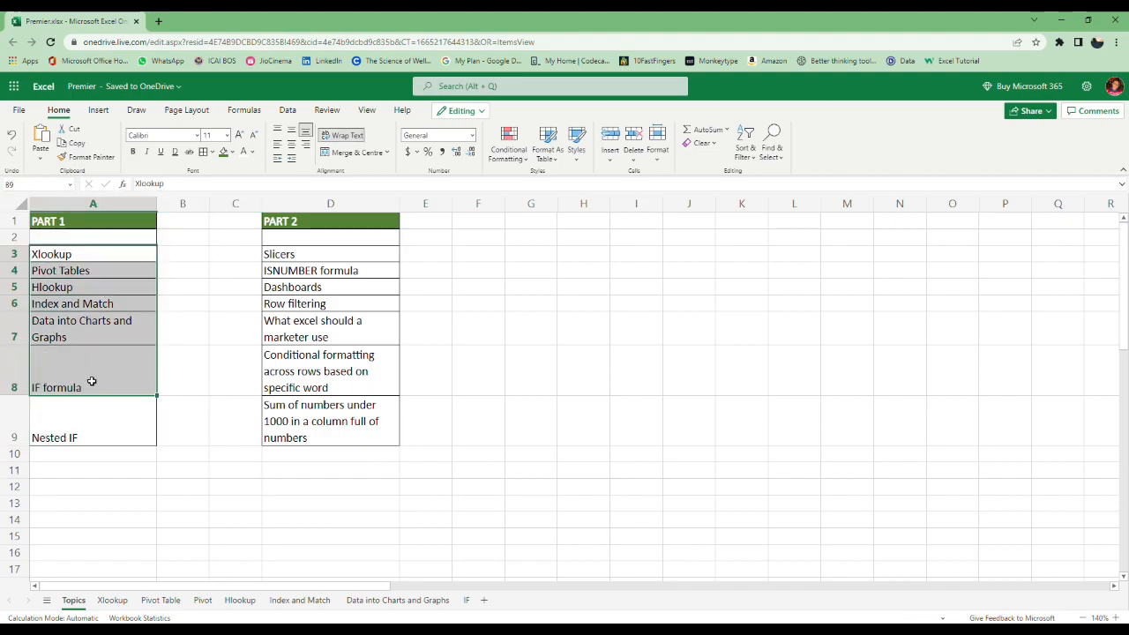
- Highlight the Part 2 and Part 1 topics lists, then clear the highlighting
click(330, 254)
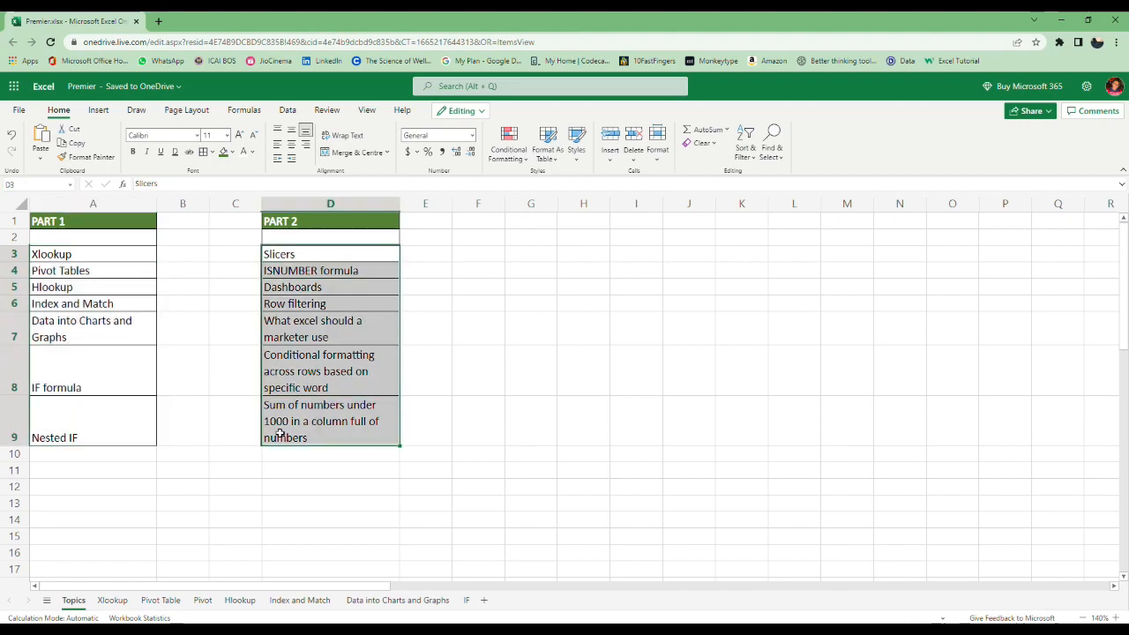
click(182, 437)
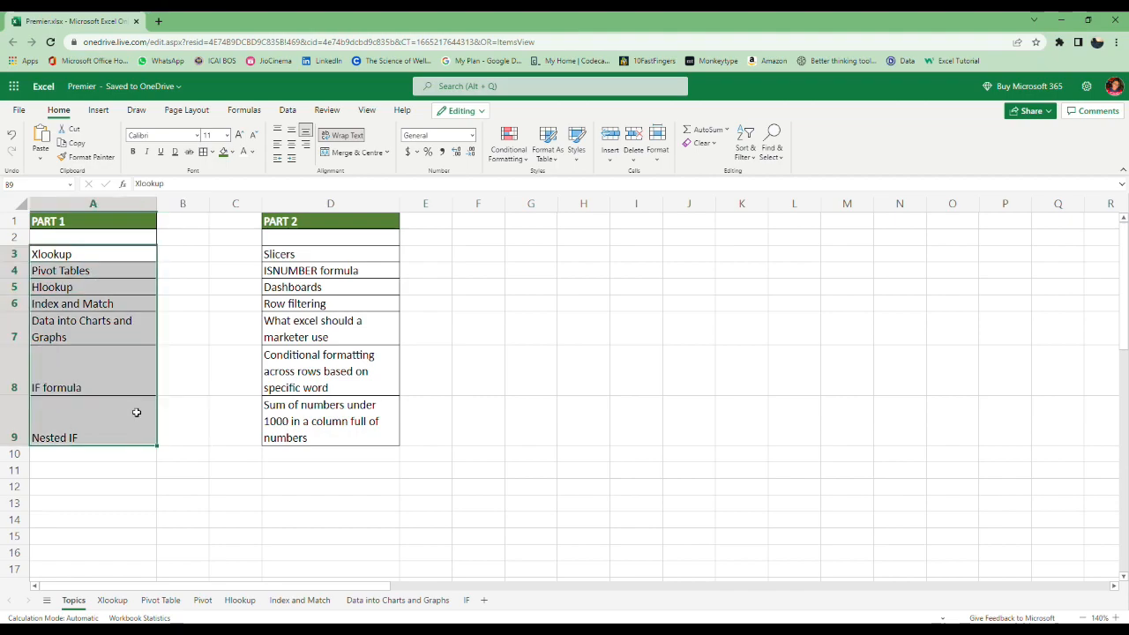
click(236, 420)
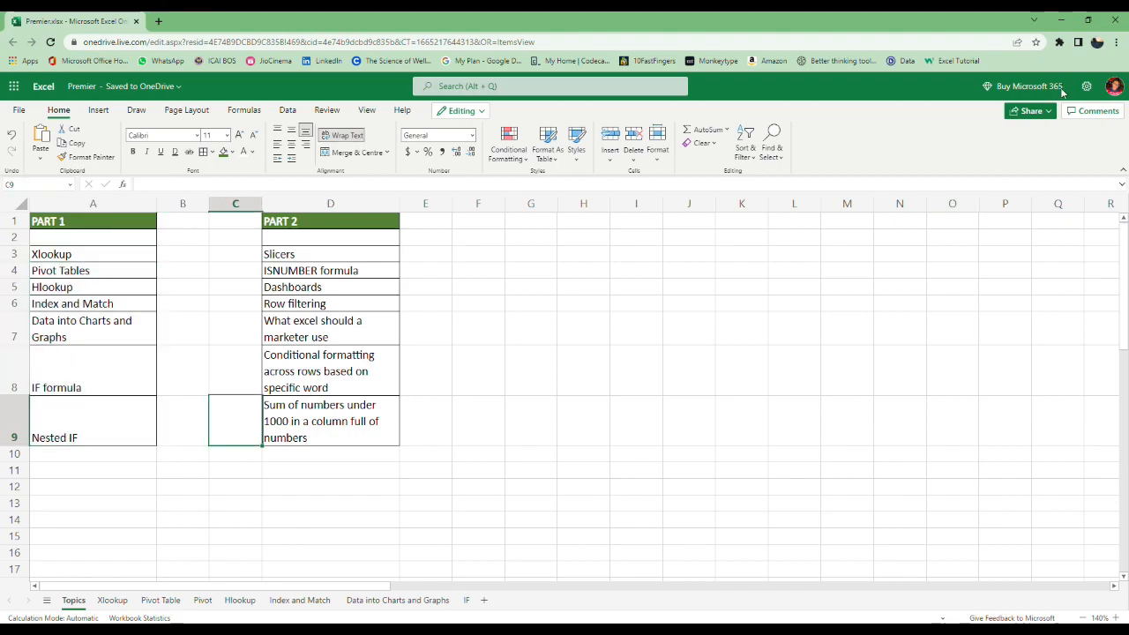
- Enter =XLOOKUP(B10,B4:B8,A4:A8) in the yellow Age cell and test it with Imam and SAI
click(112, 600)
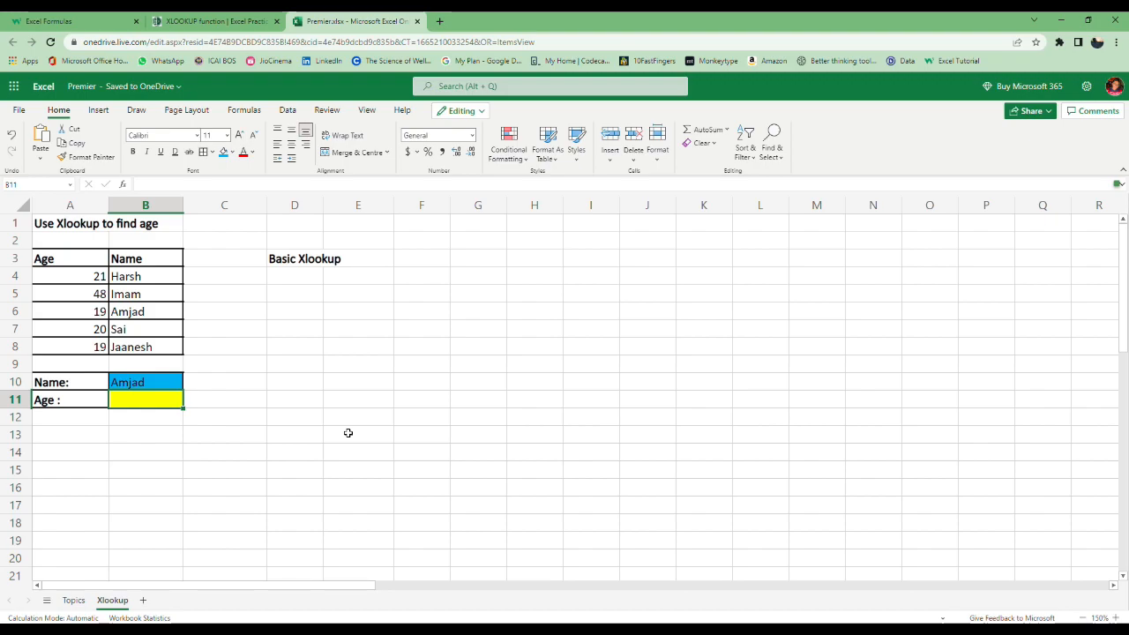
mouse_move(237, 452)
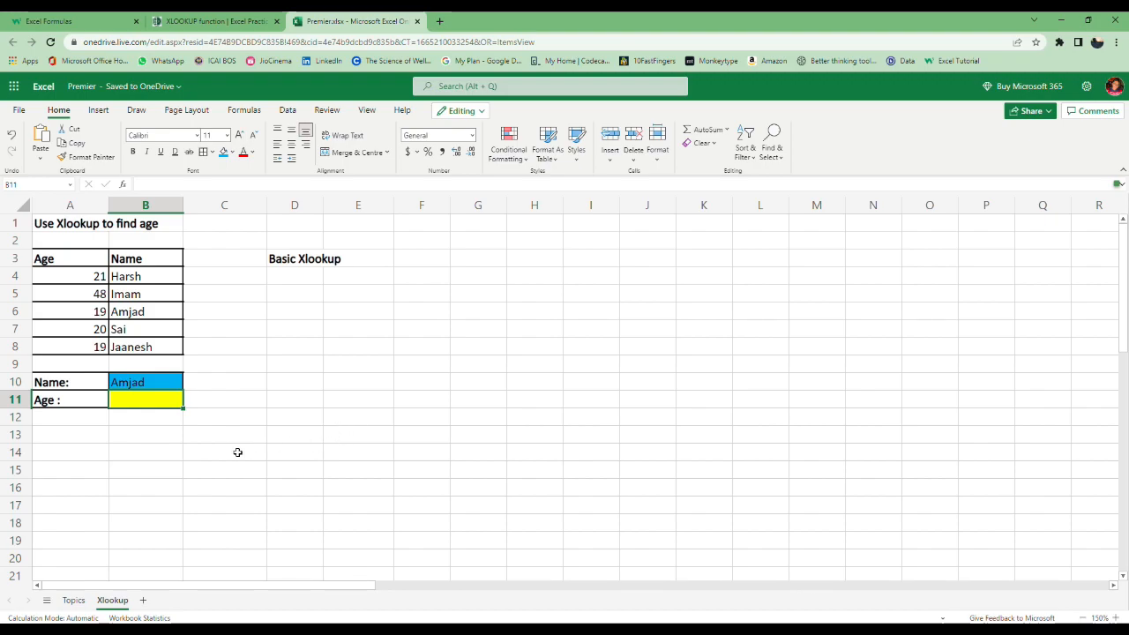
click(145, 434)
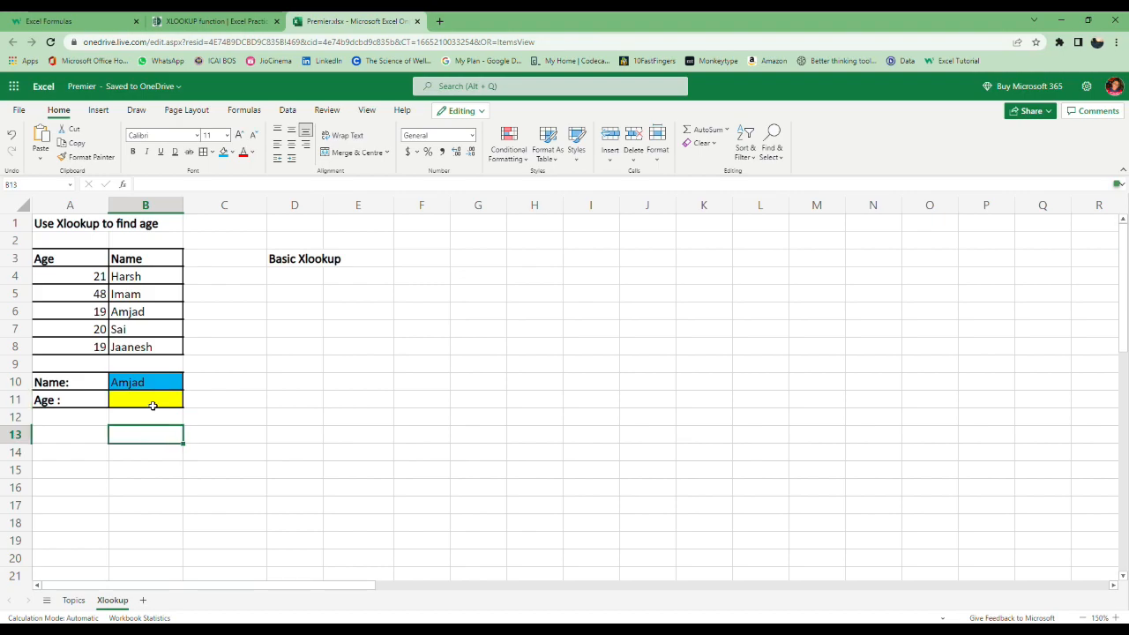
click(145, 382)
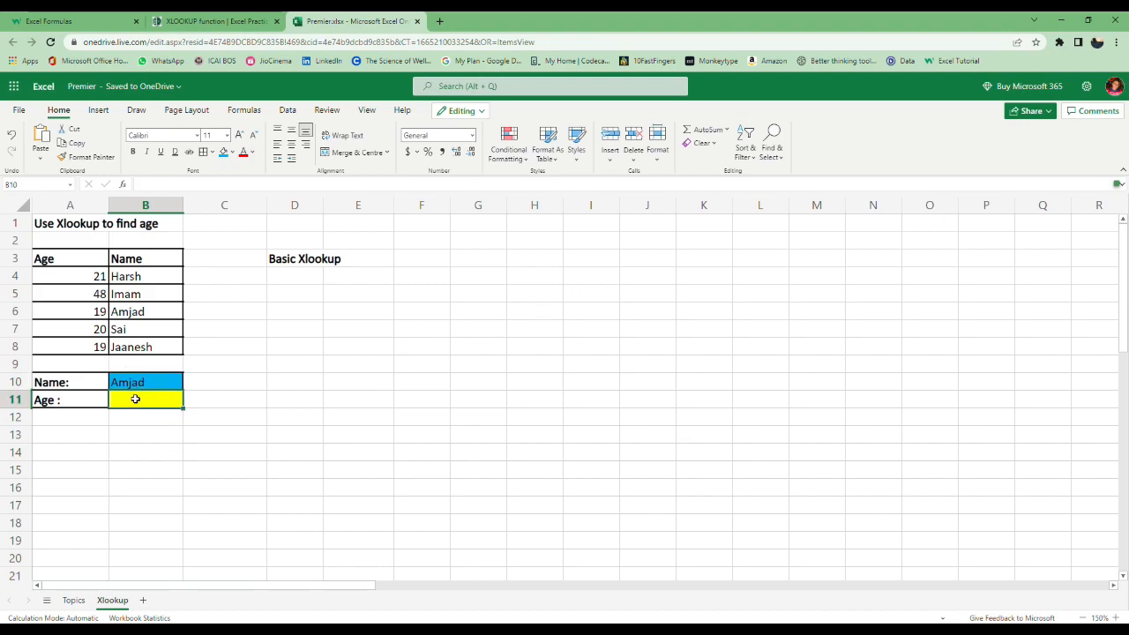
text(=xloo)
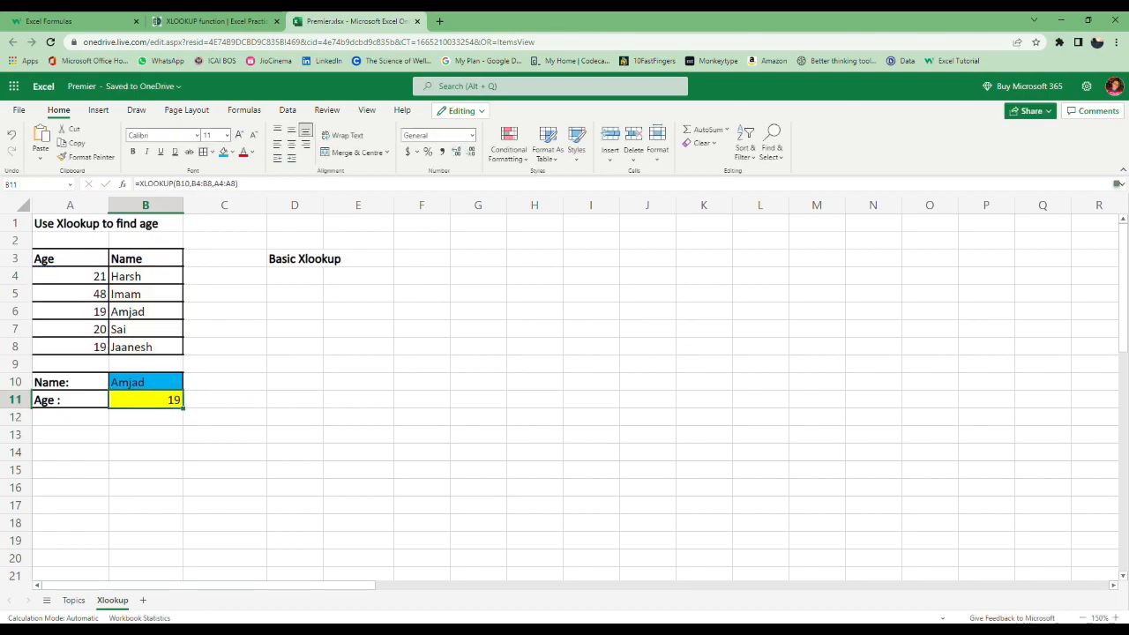
text(Iam)
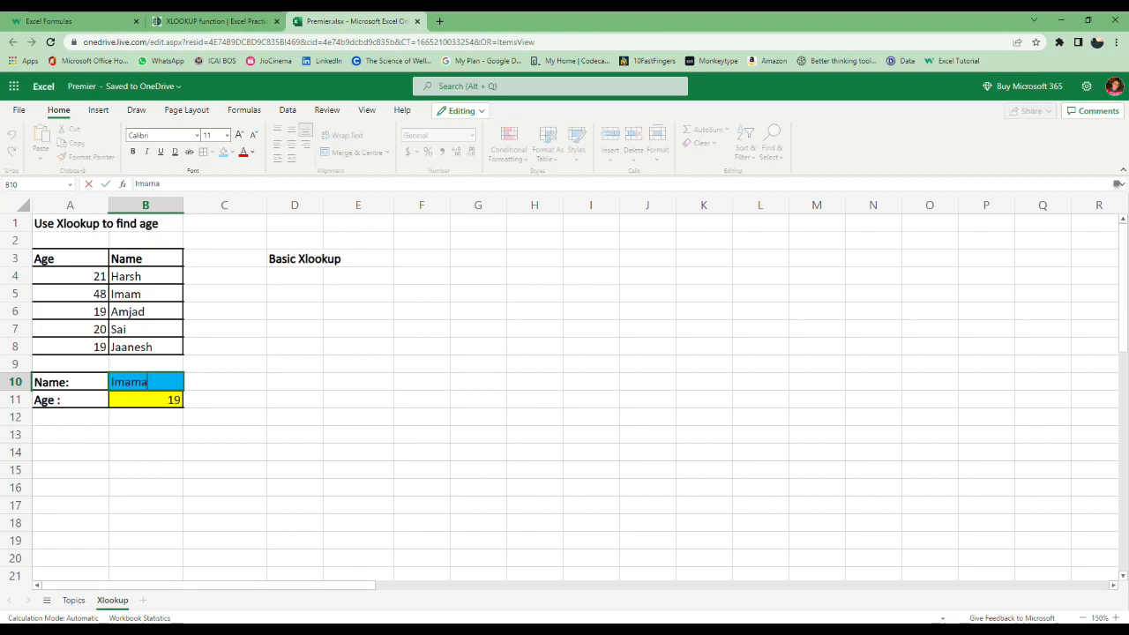
key(Backspace)
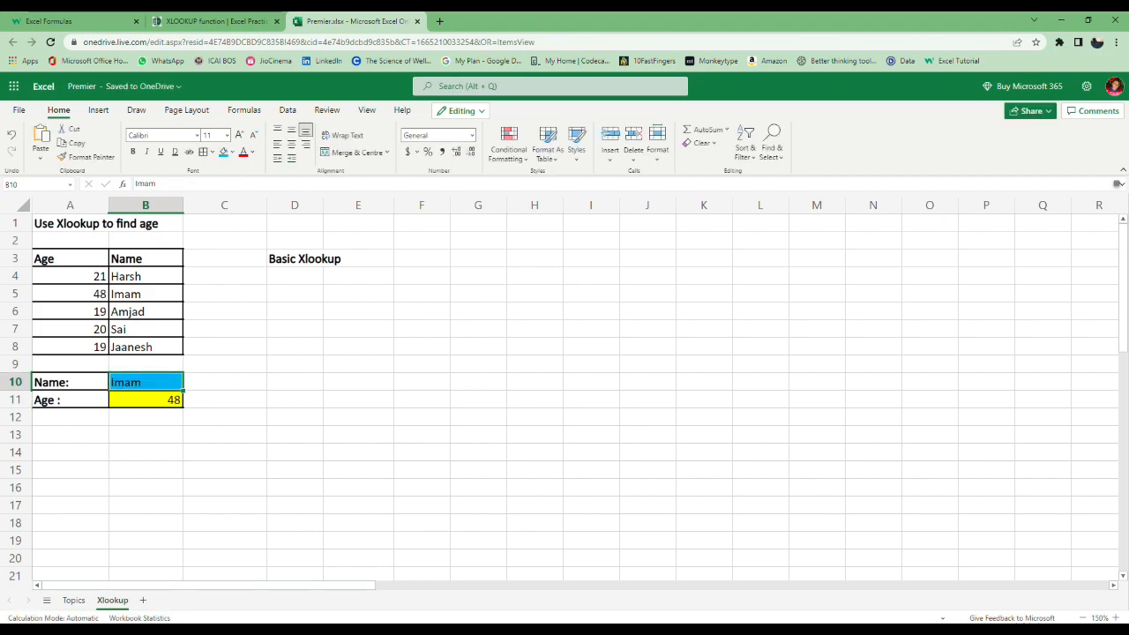
text(SAI)
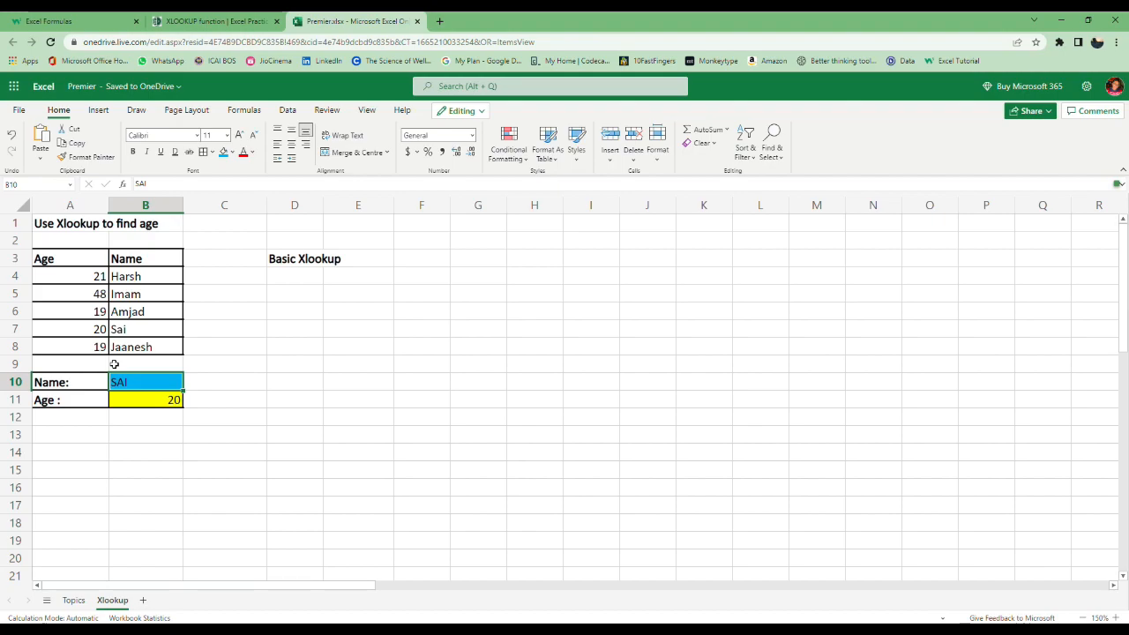
- Enter an XLOOKUP in A33 that spills plate 2268's record: Mercedes, S 600, Yellow, 2014
scroll(down, 3)
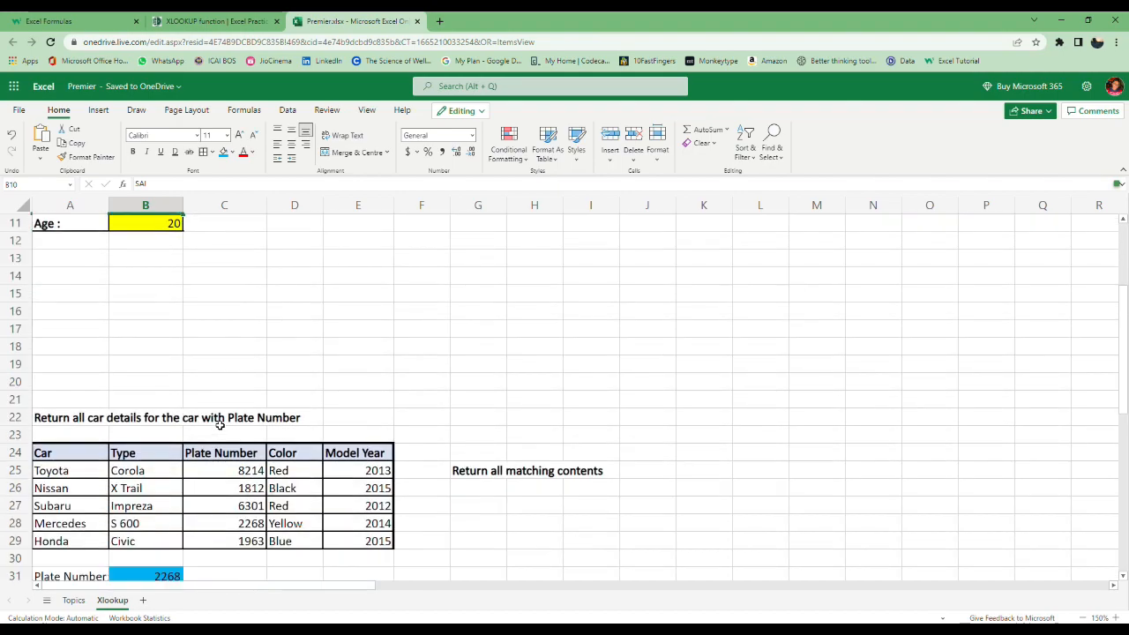
scroll(down, 3)
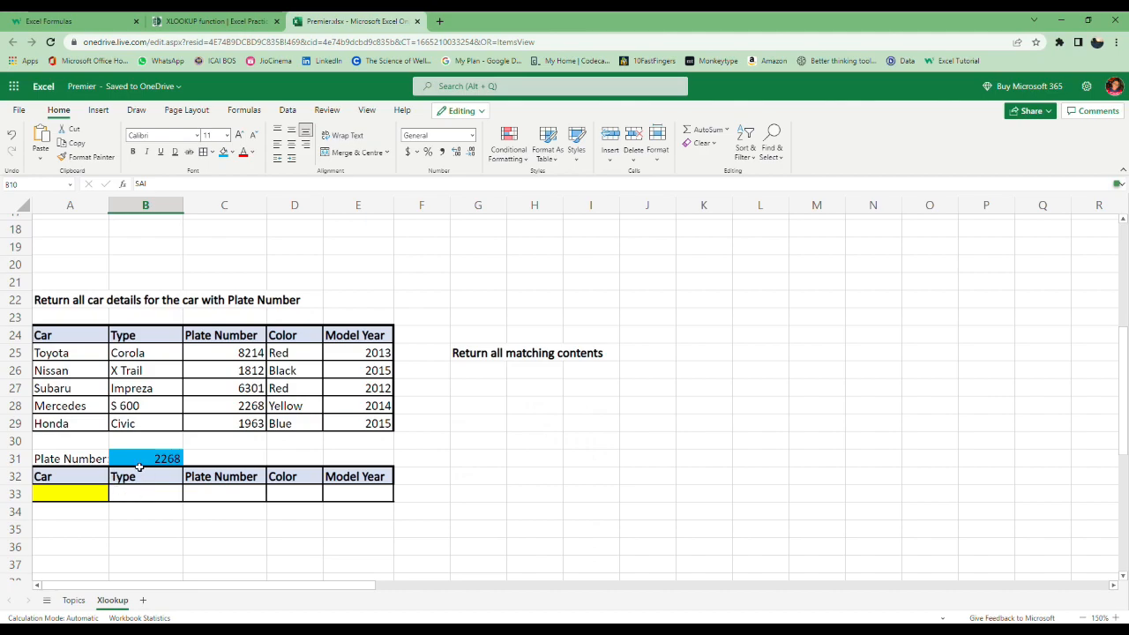
click(477, 353)
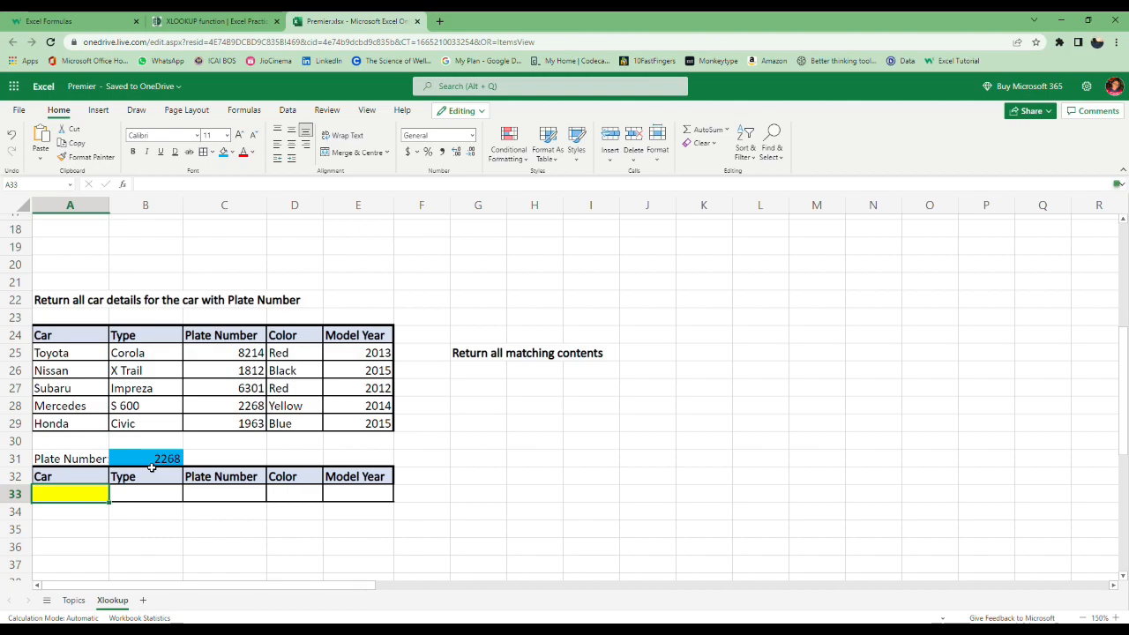
click(167, 458)
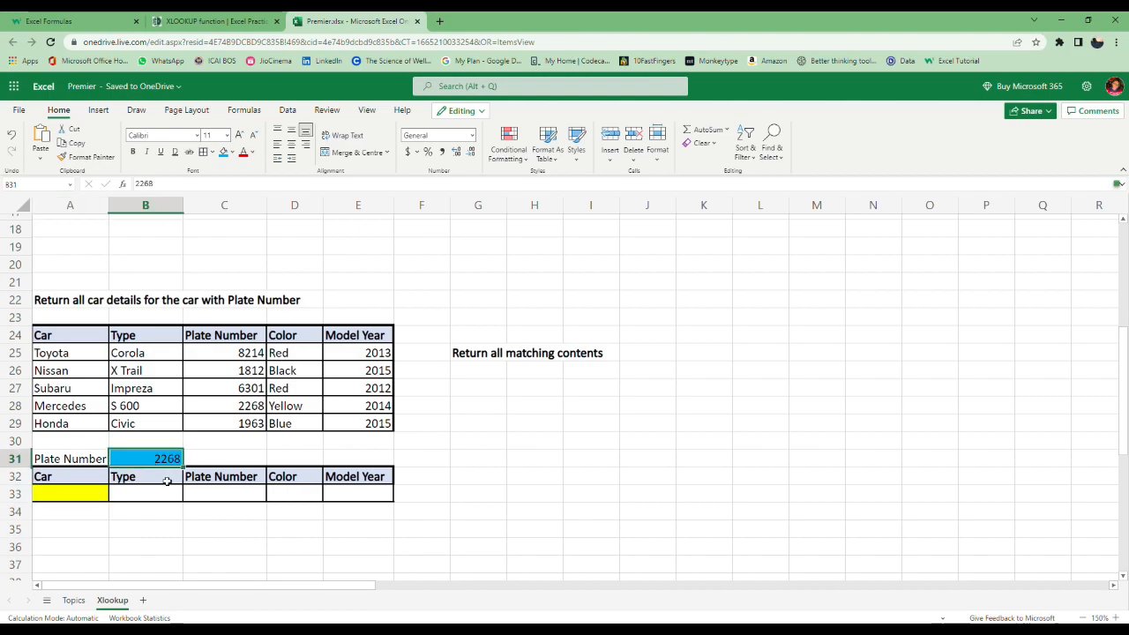
mouse_move(114, 371)
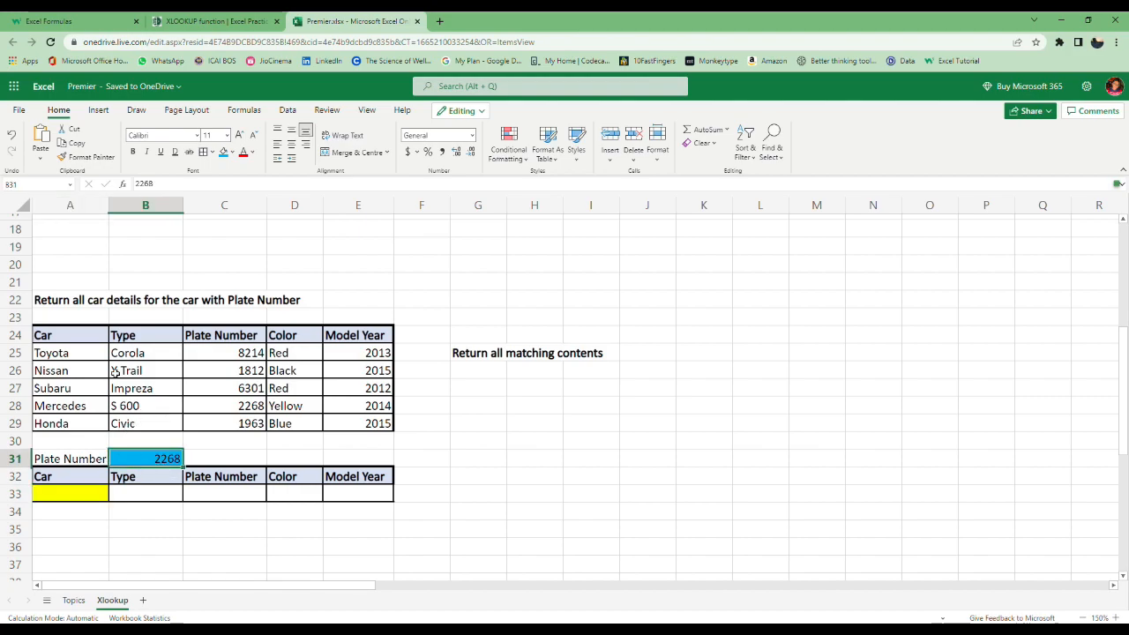
click(70, 334)
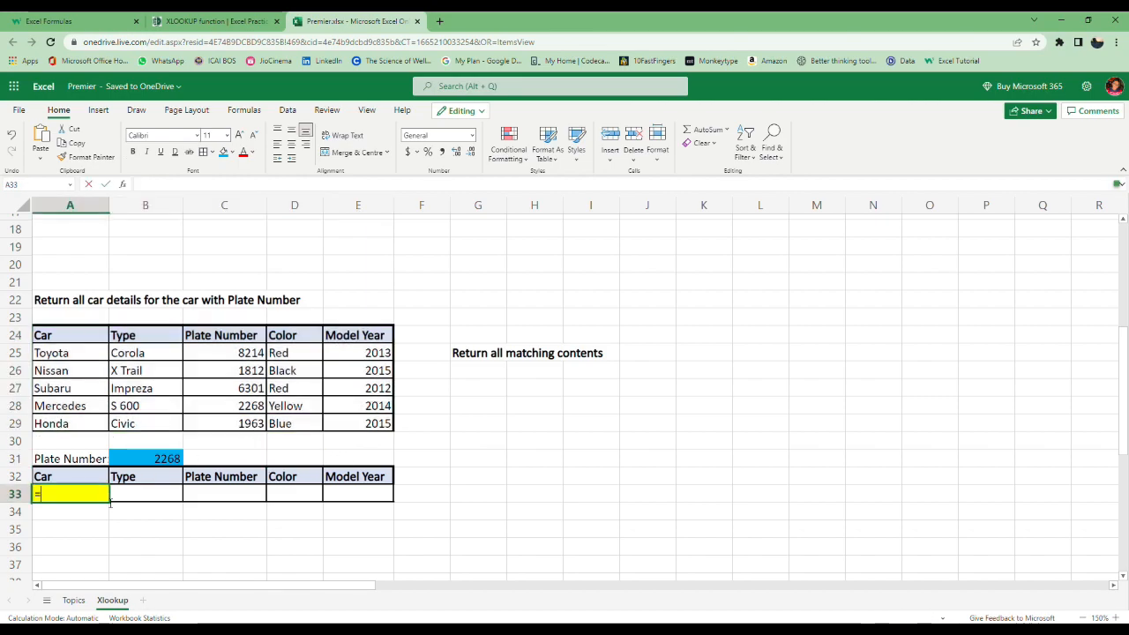
text(=XLOOKUP(A32)
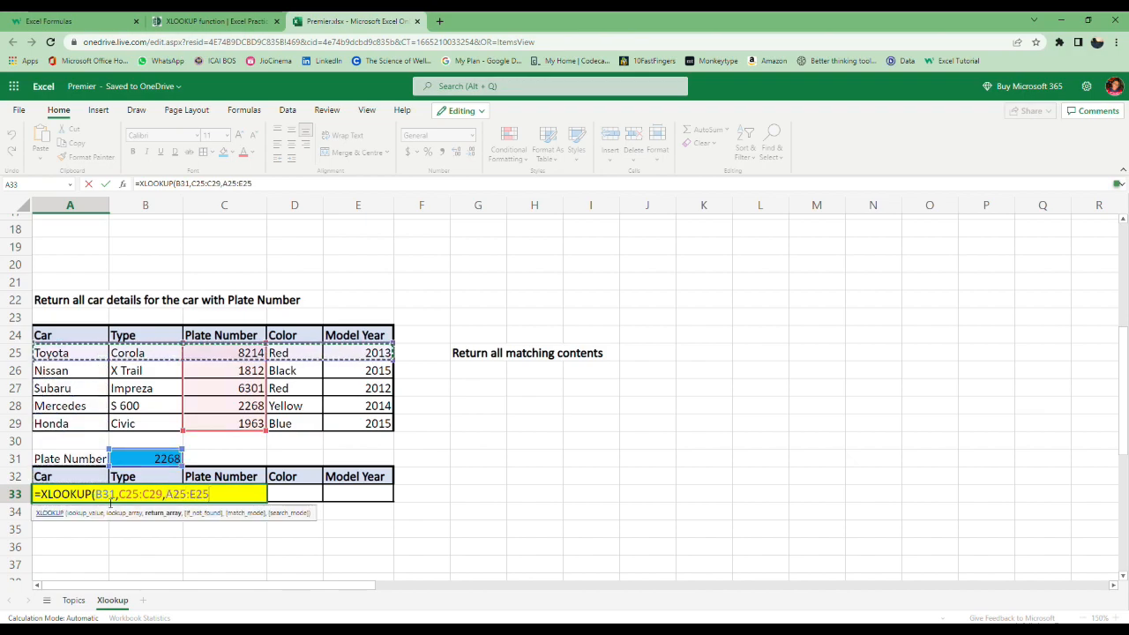
key(Return)
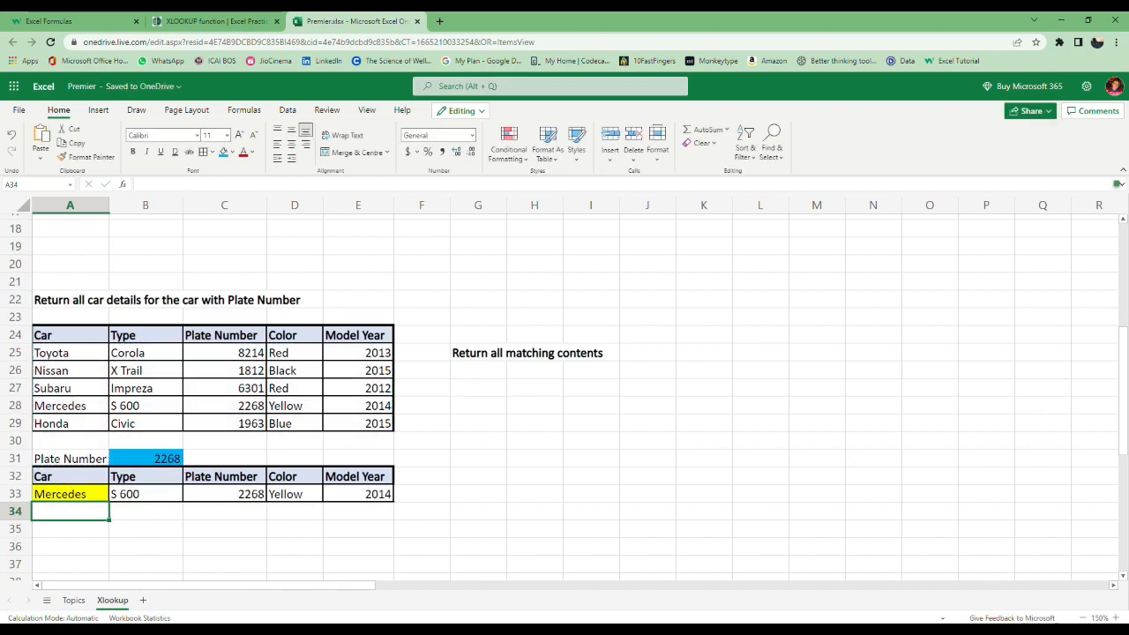
click(167, 458)
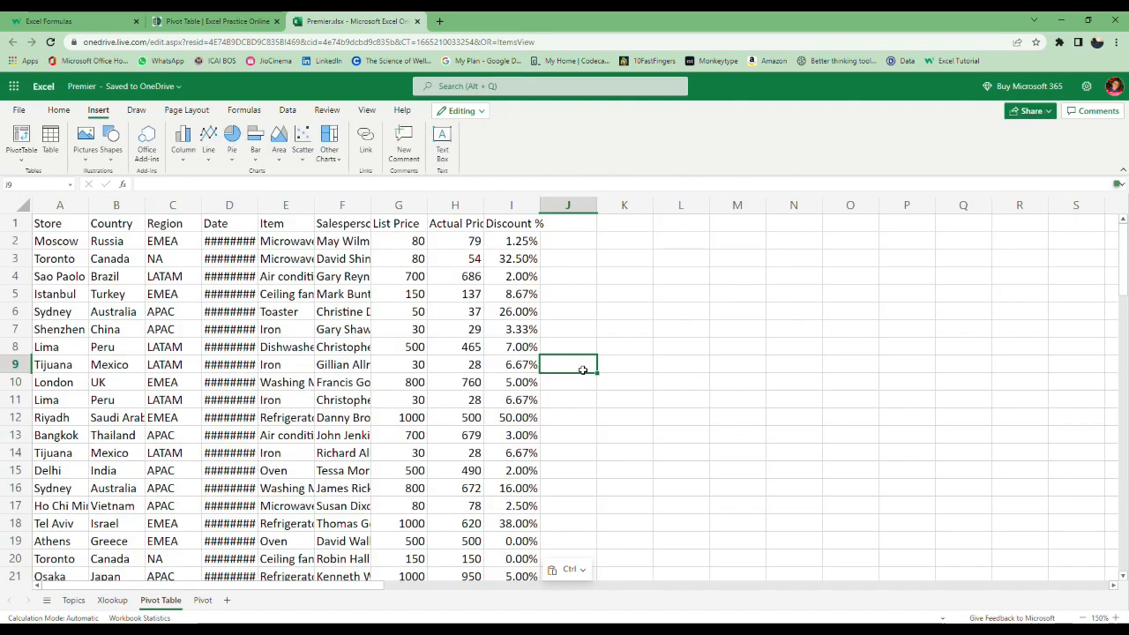
mouse_move(652, 336)
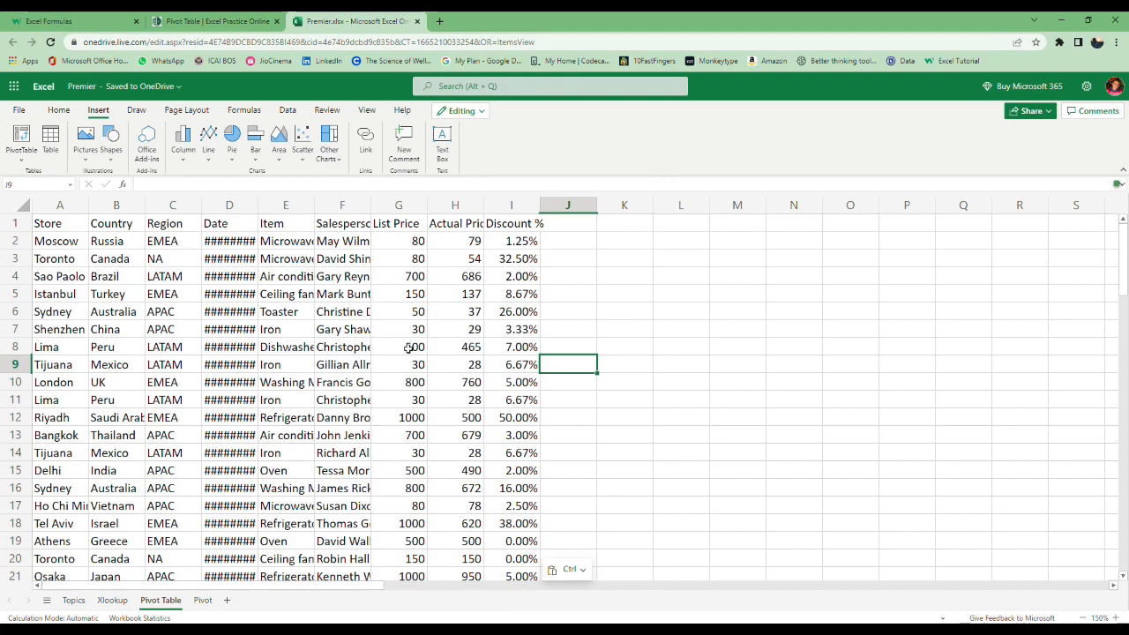
- AutoFit the store sales column widths and format the data as a filtered table
scroll(down, 3)
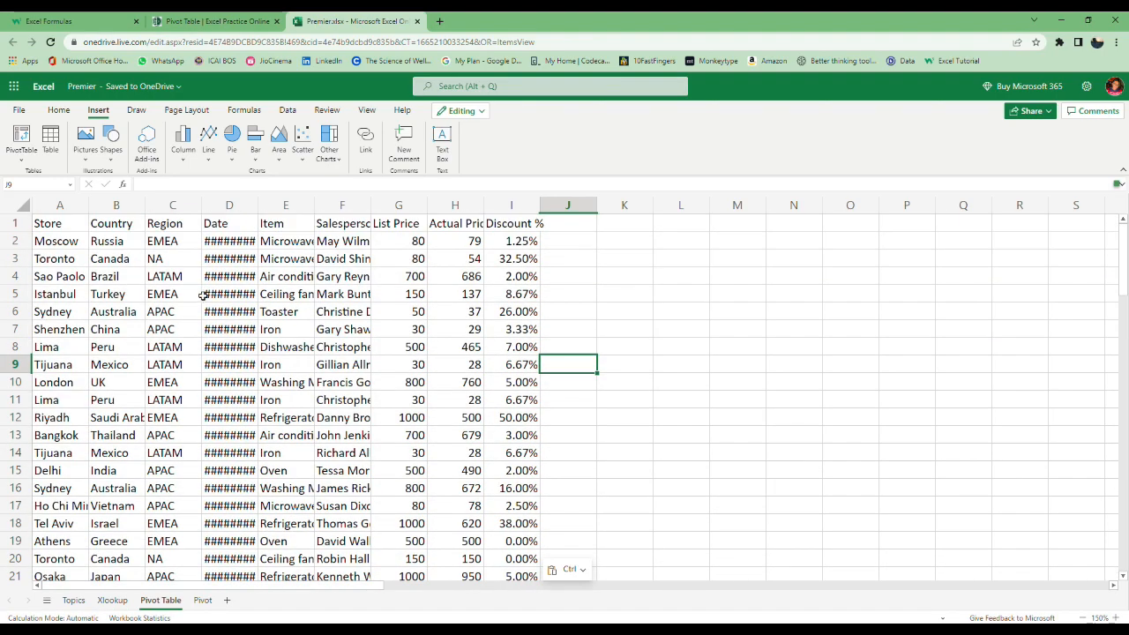
click(172, 294)
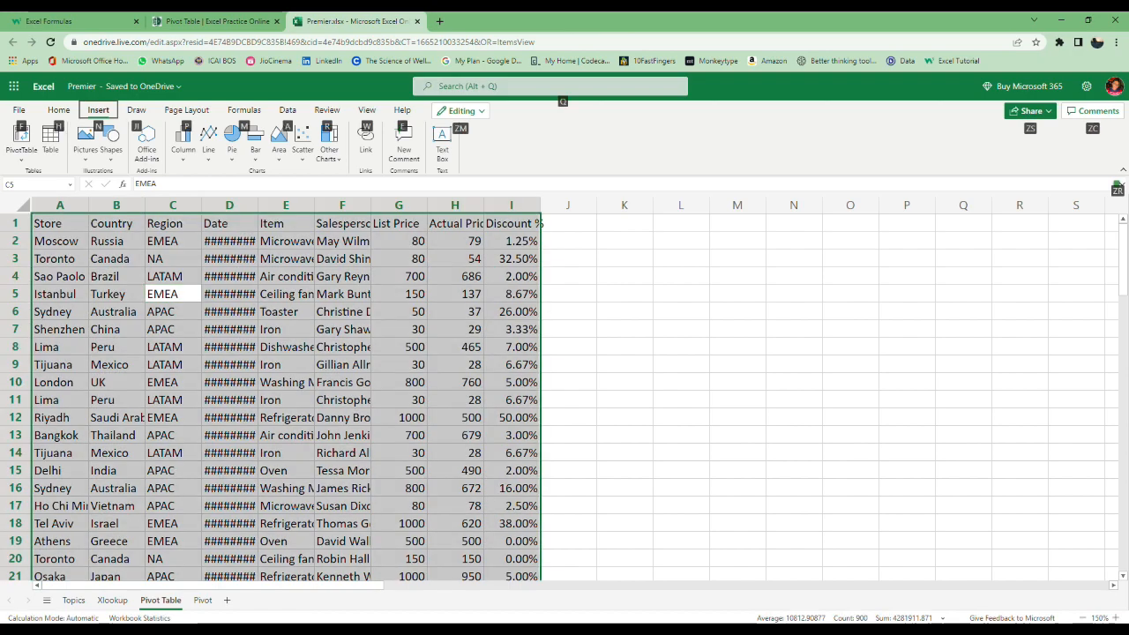
click(59, 110)
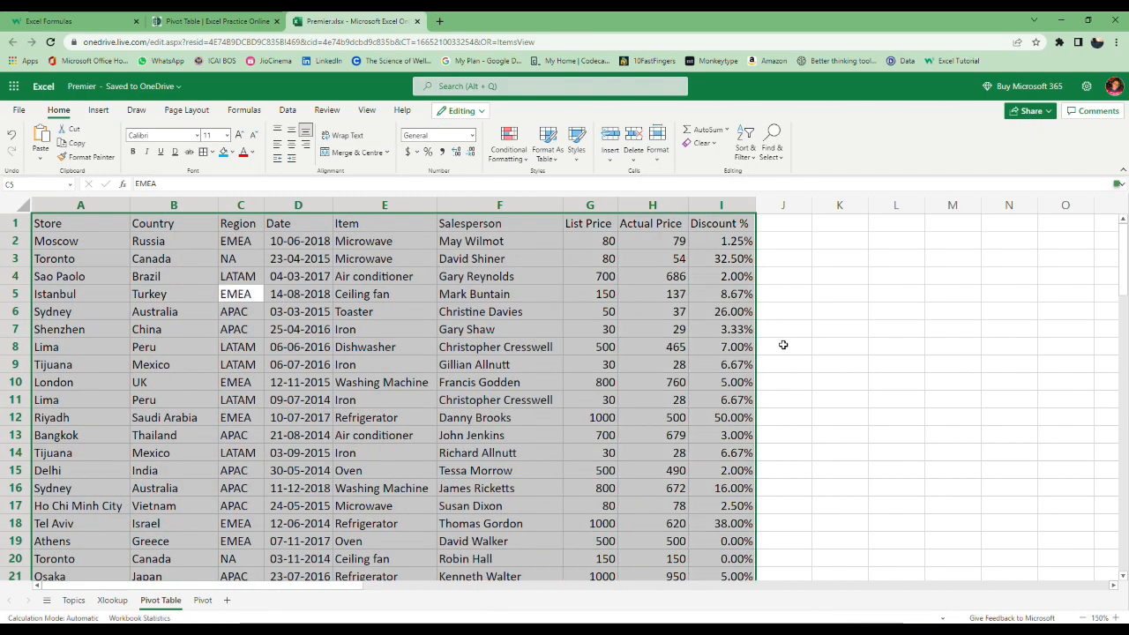
click(383, 277)
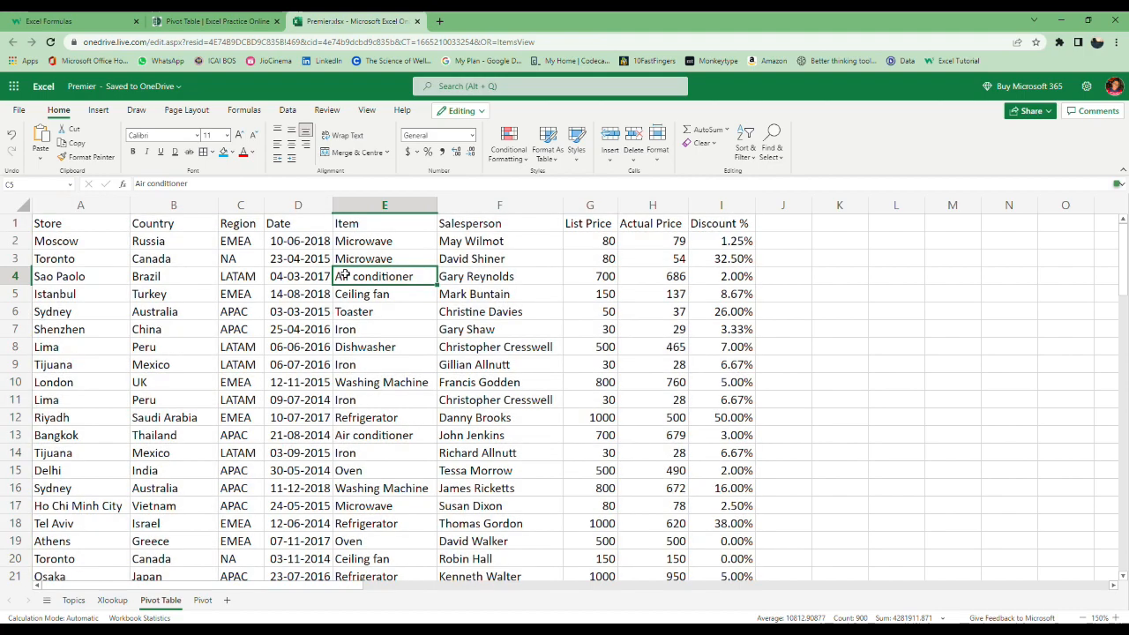
click(98, 109)
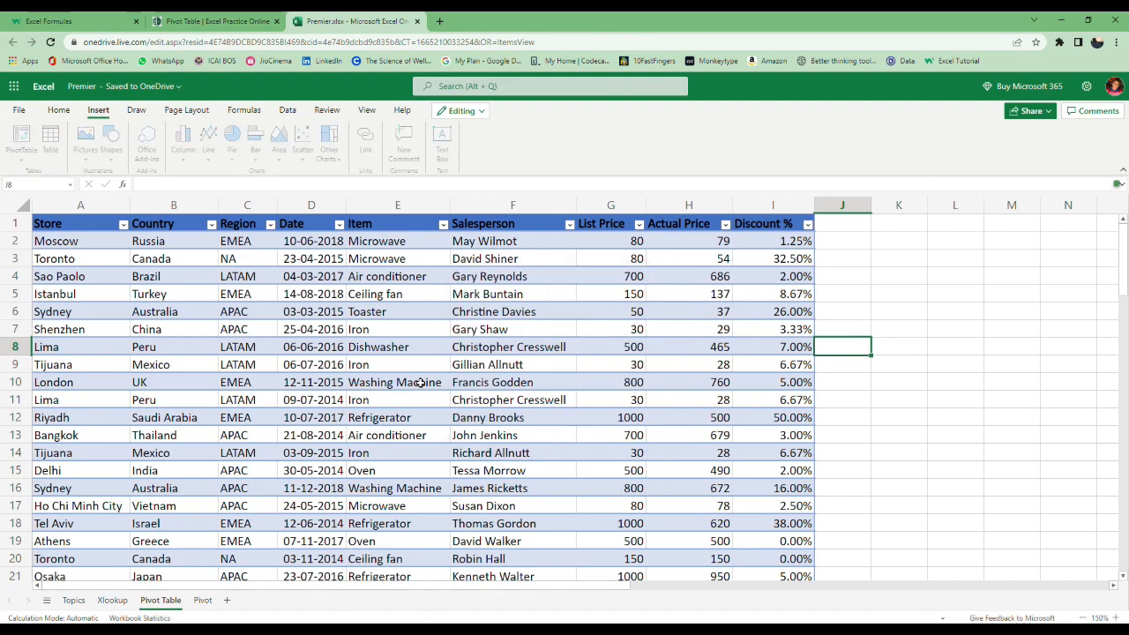
- Insert a PivotTable from the sales table on the existing worksheet at Pivot!$A$5
click(20, 142)
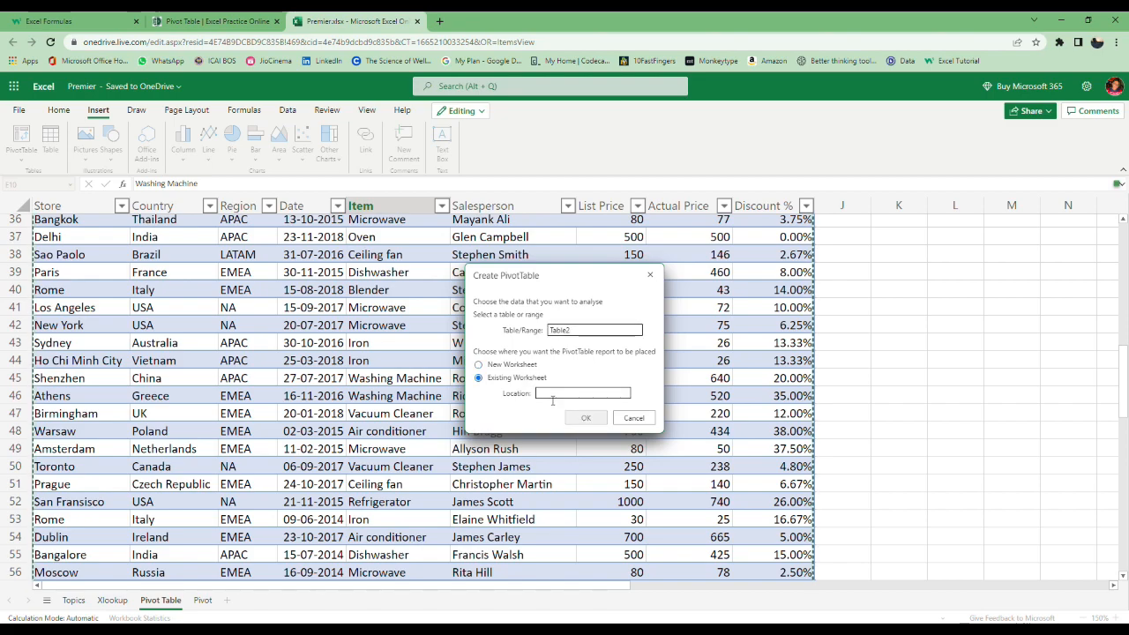
click(202, 599)
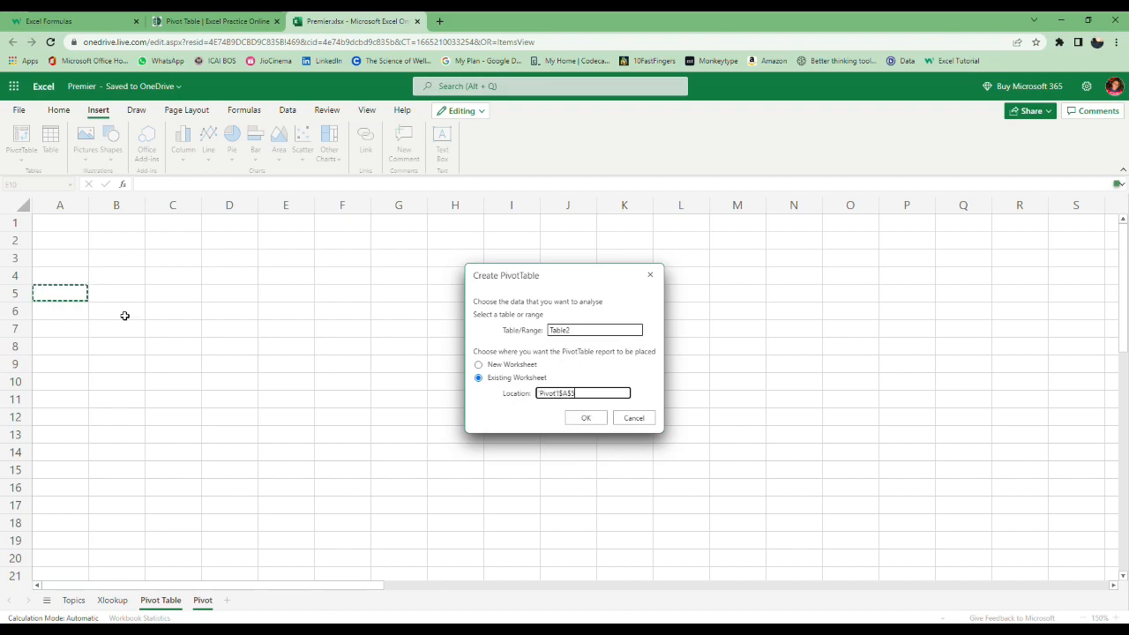
click(586, 417)
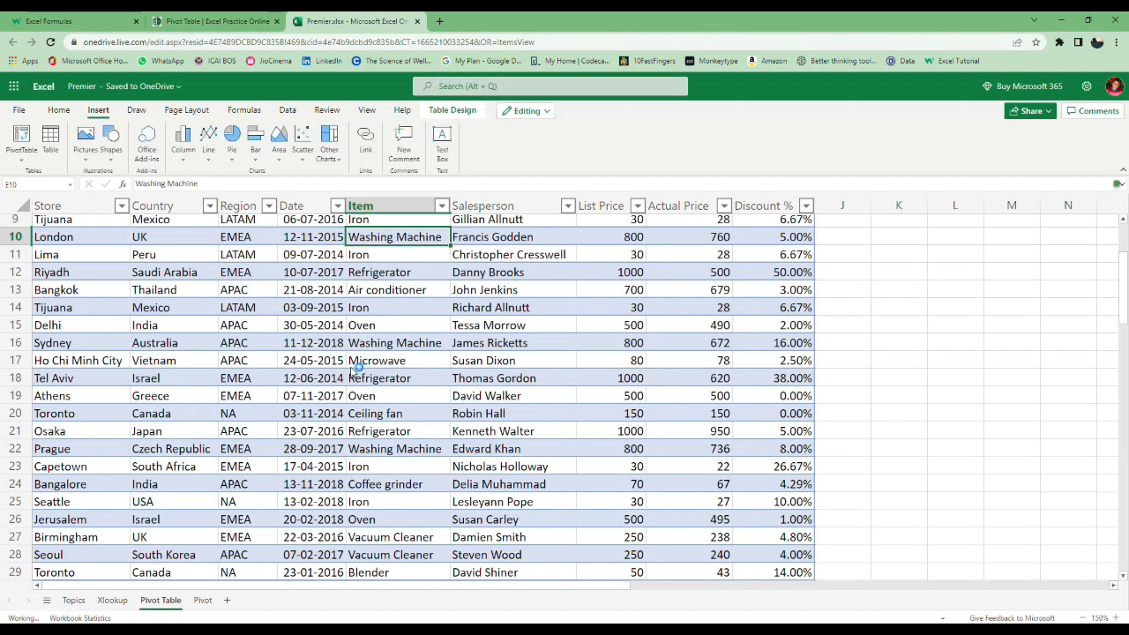
click(202, 600)
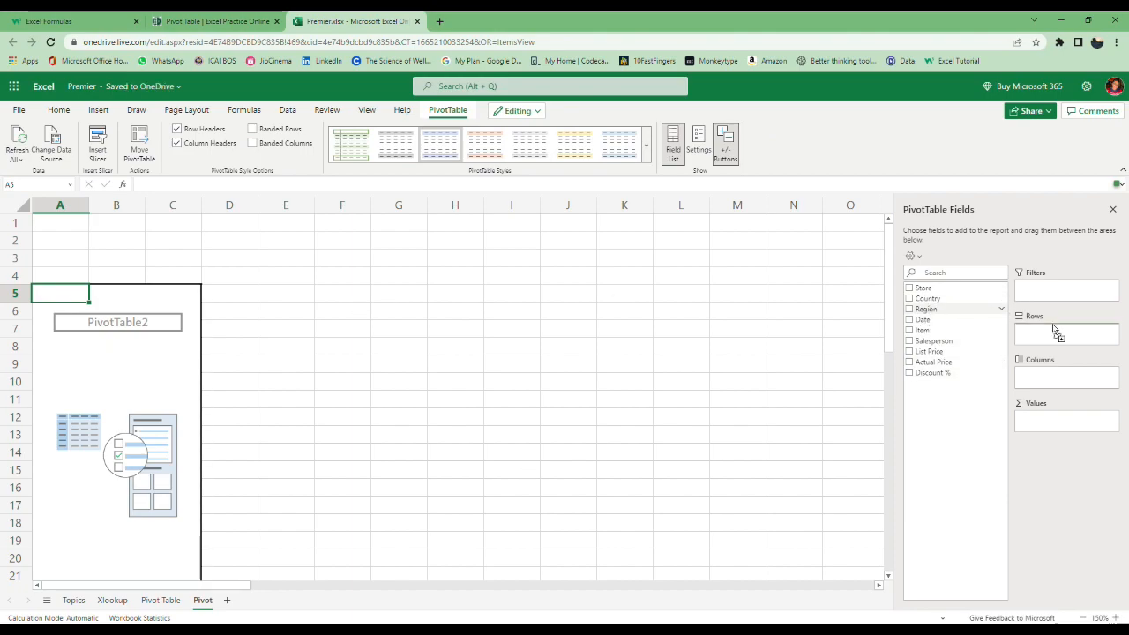
- Try Region, Item and Country as pivot rows with Actual Price summed in Values
click(910, 308)
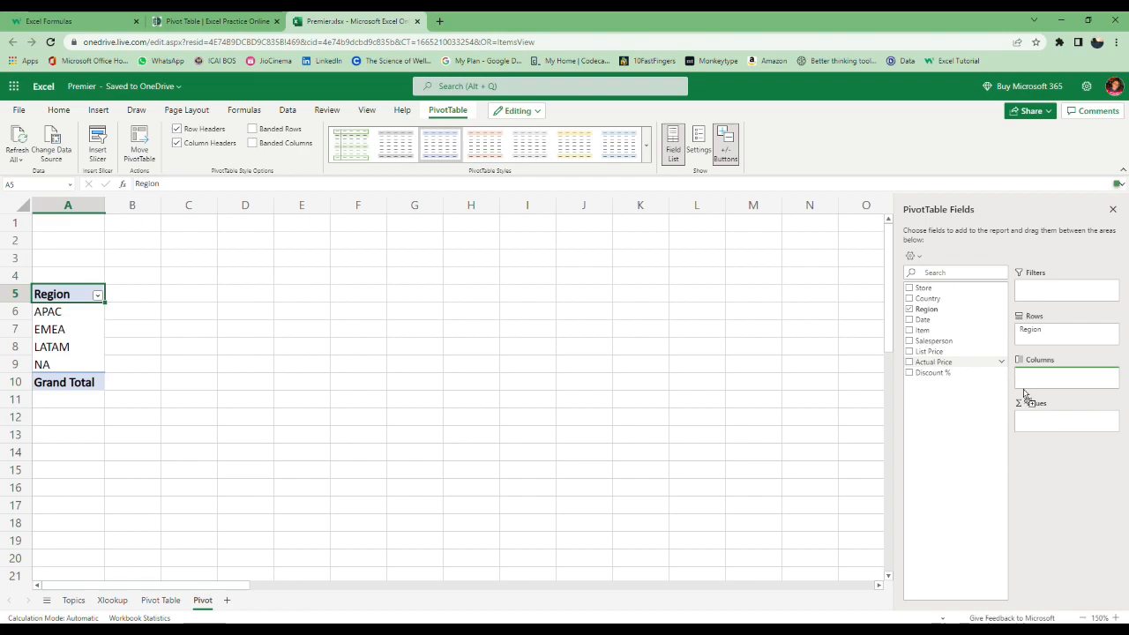
click(909, 361)
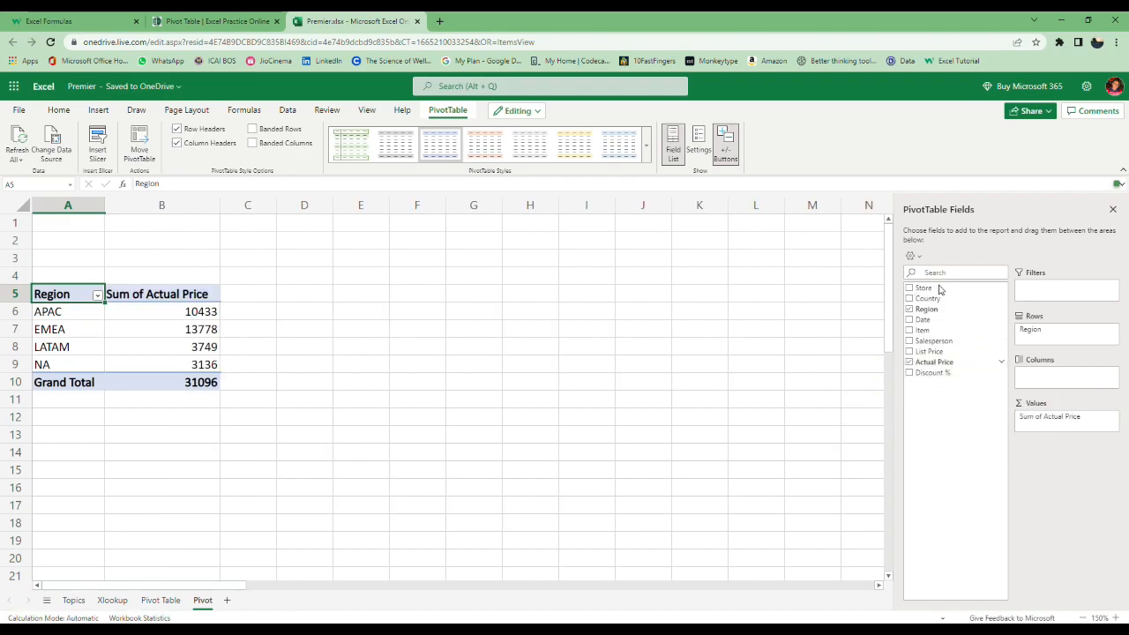
click(910, 330)
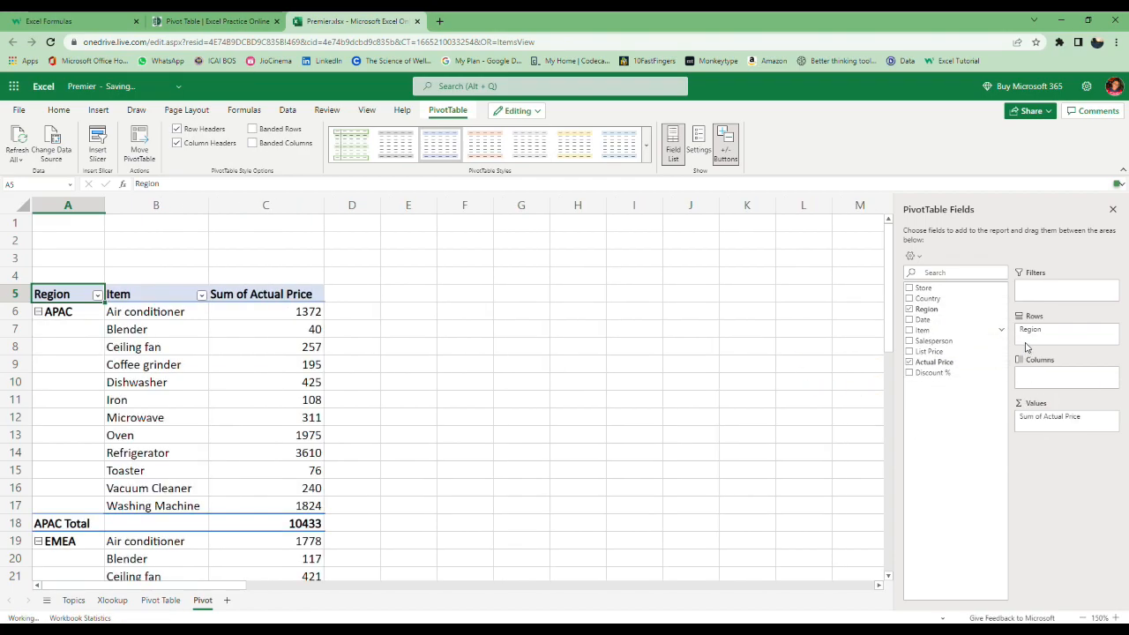
click(910, 330)
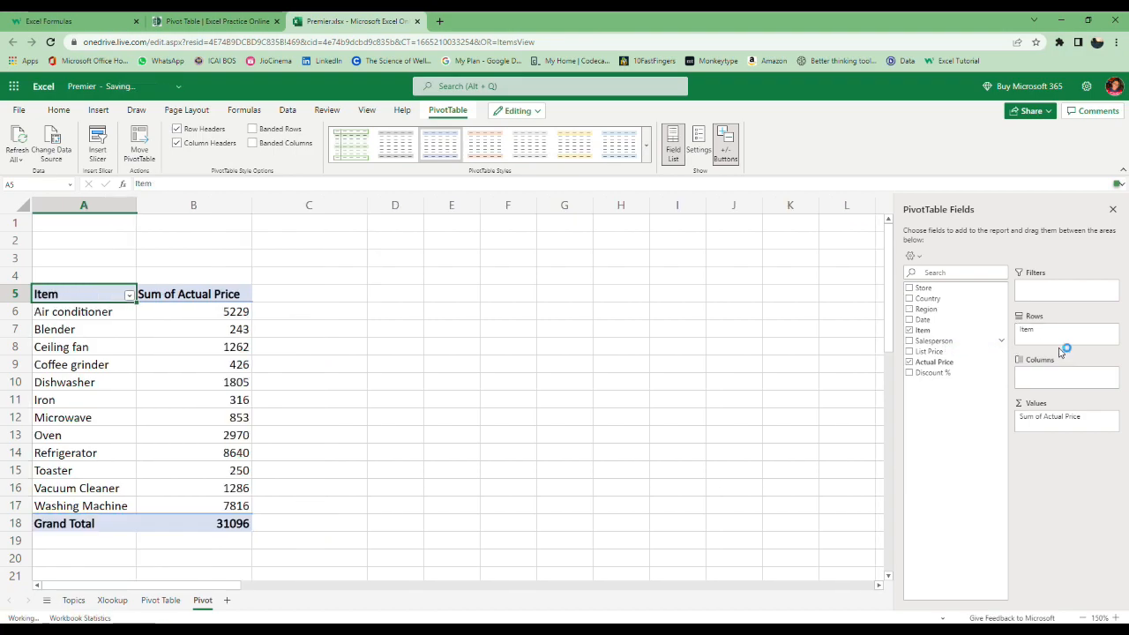
click(909, 341)
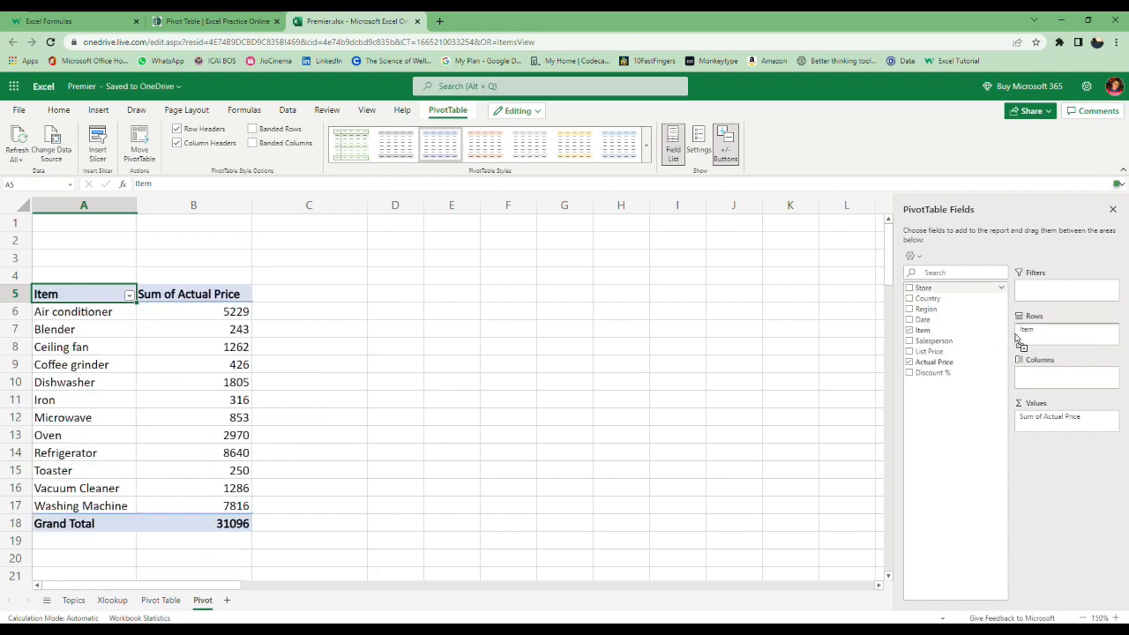
click(910, 288)
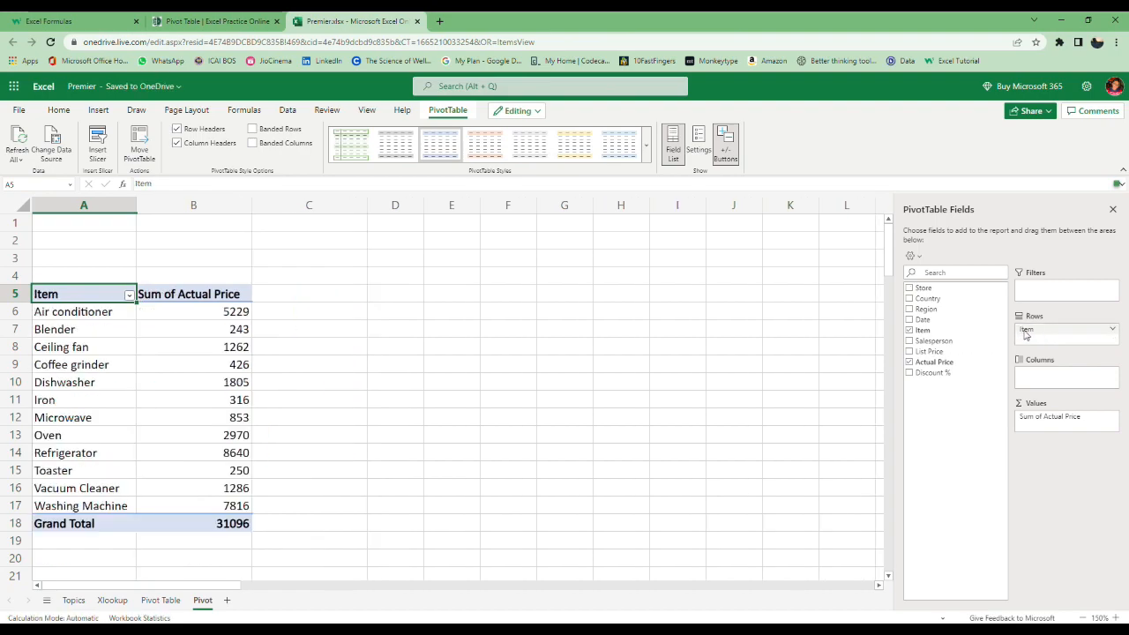
click(909, 330)
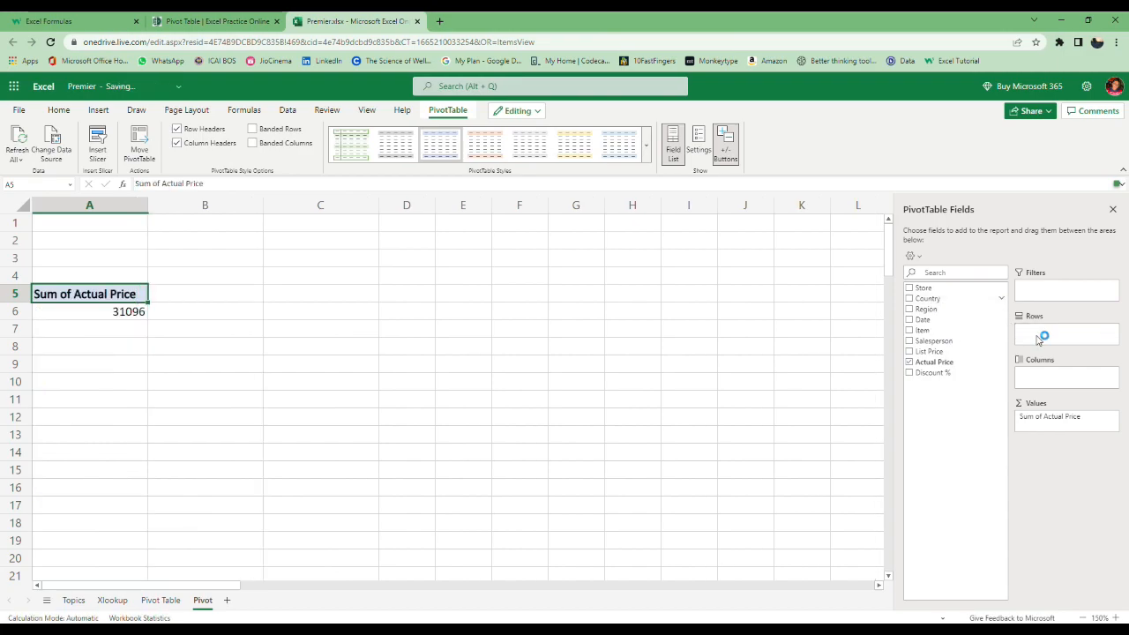
click(910, 298)
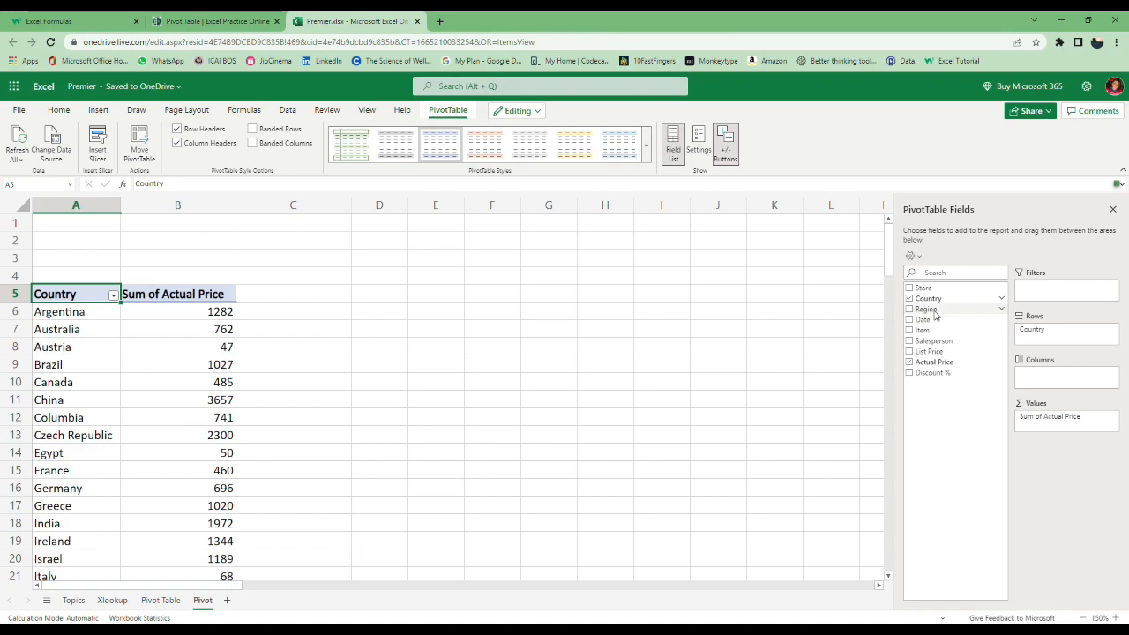
click(910, 309)
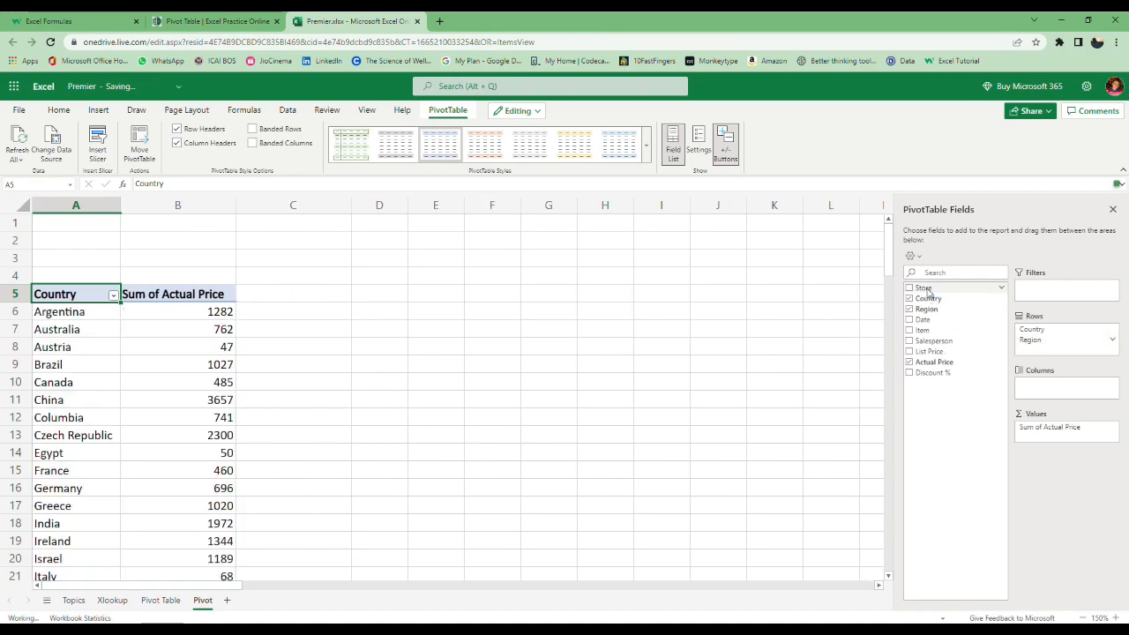
click(910, 287)
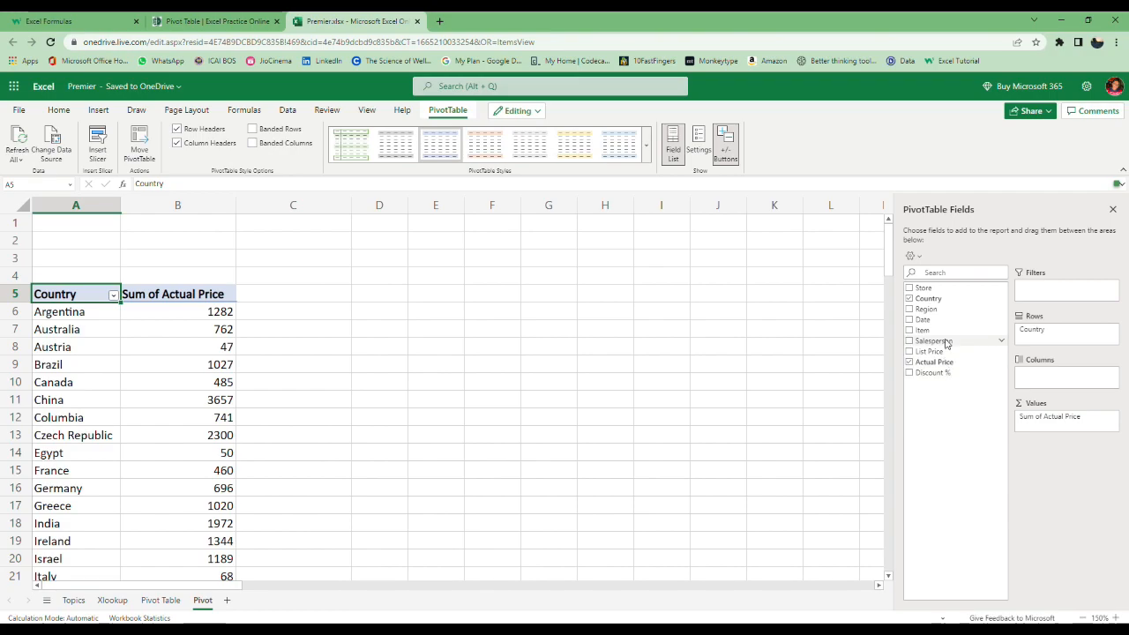
- Settle on Item then Salesperson as rows, totalling Actual Price
click(910, 340)
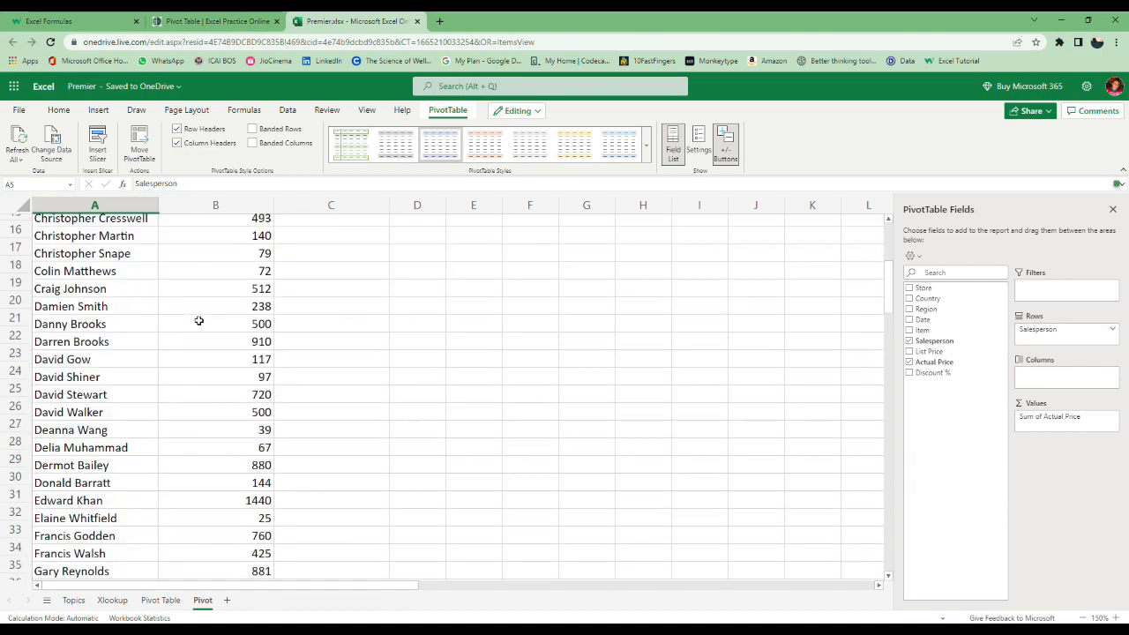
scroll(down, 3)
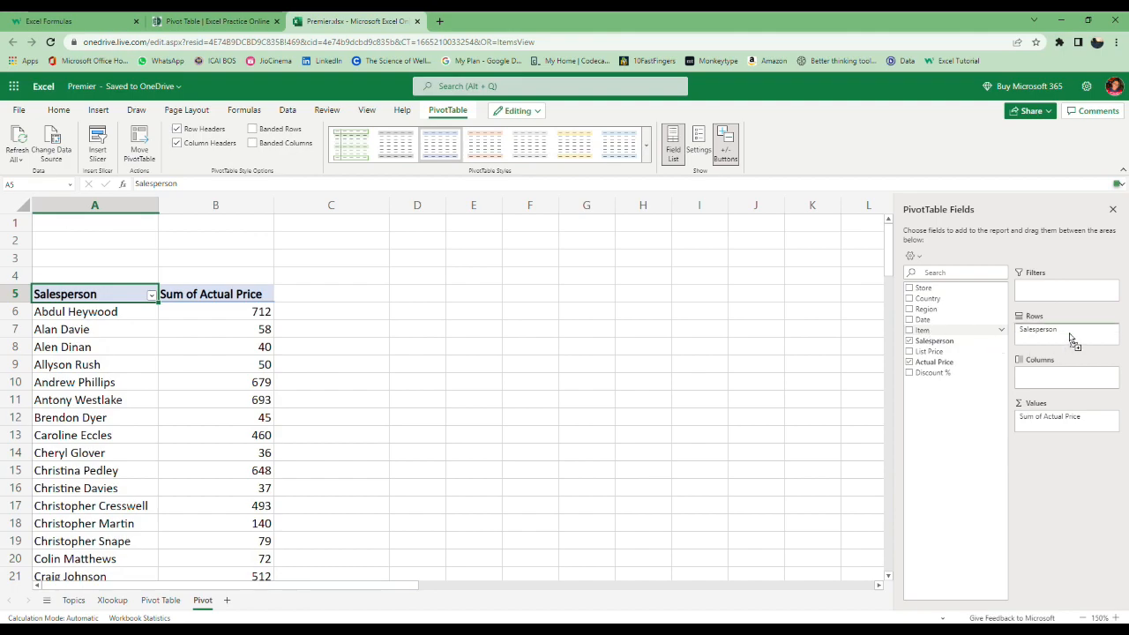
click(909, 330)
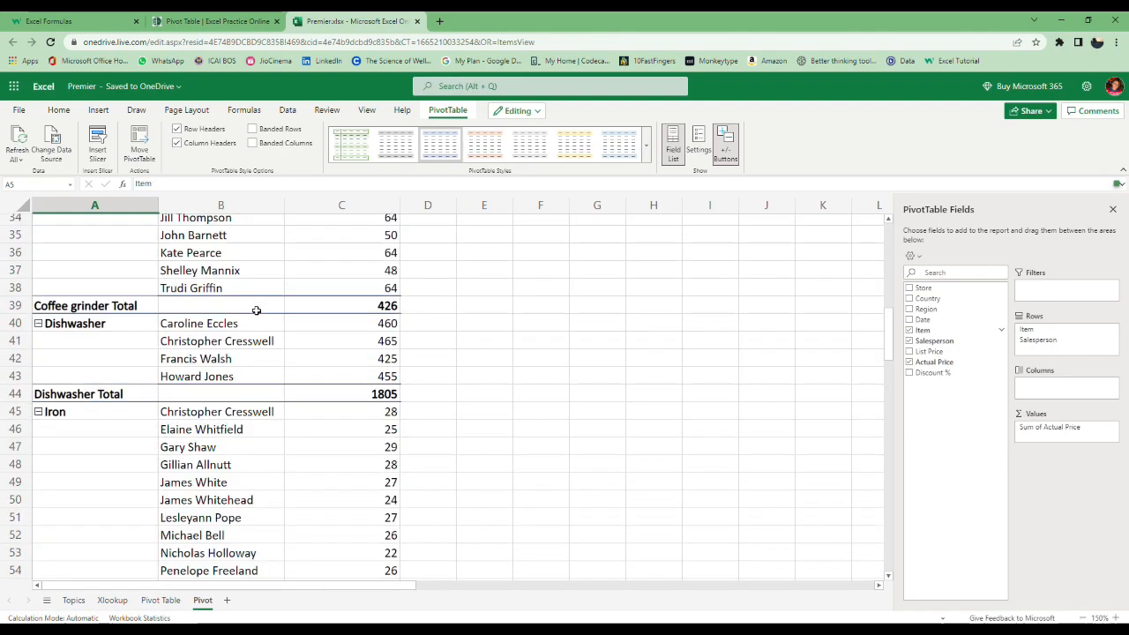
scroll(down, 3)
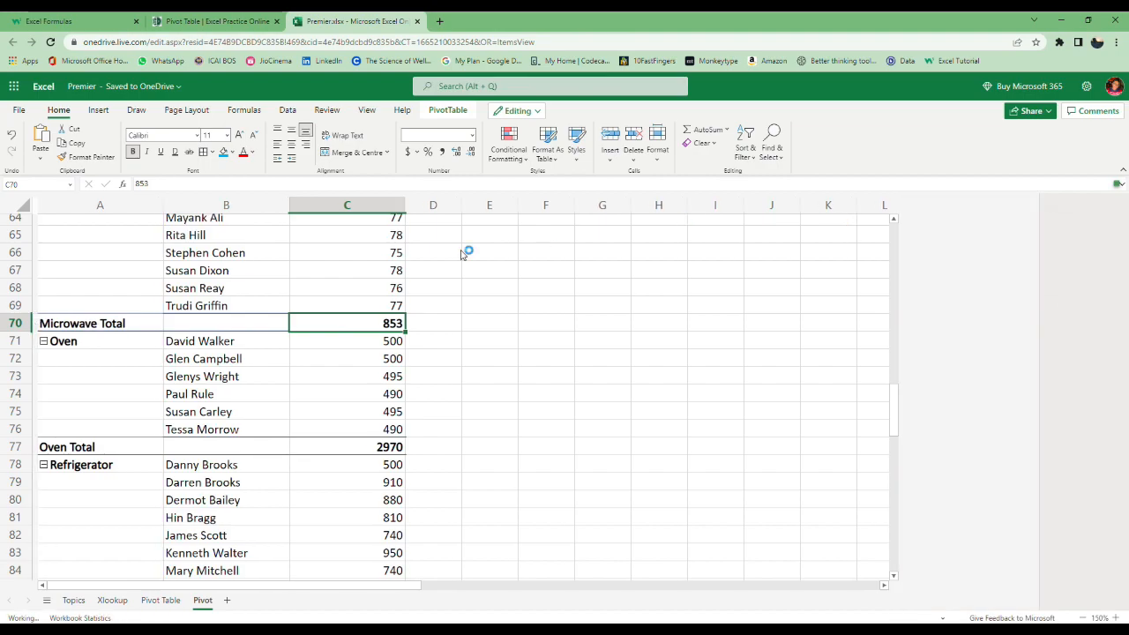
click(239, 600)
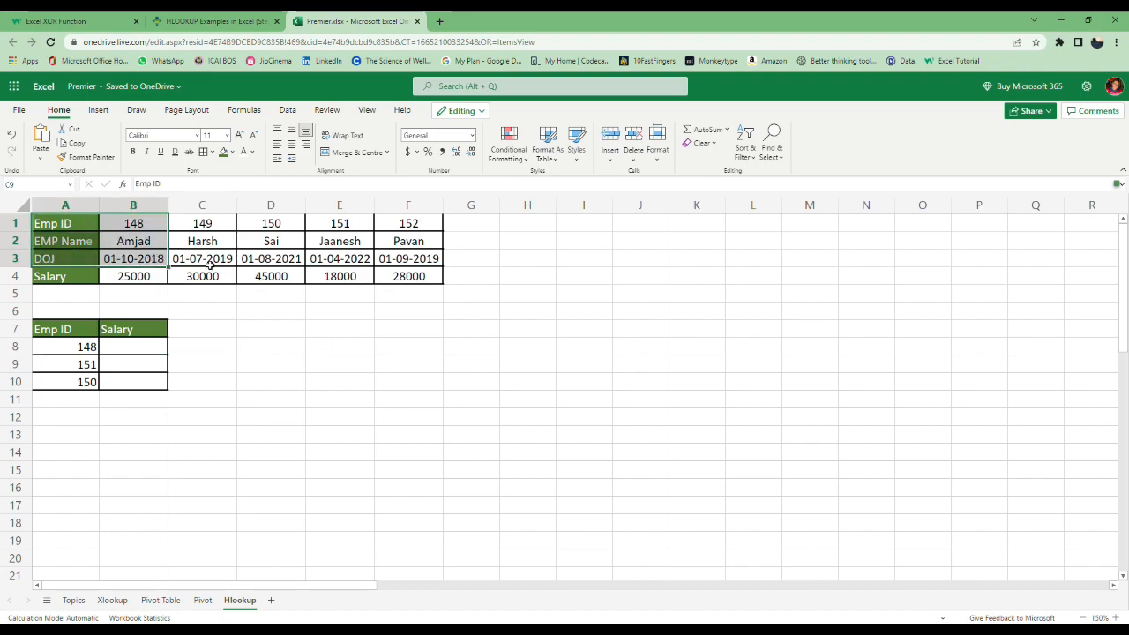
- Enter =HLOOKUP(A8,$A$1:$F$4,4) in B8 and fill it down to B10
click(339, 311)
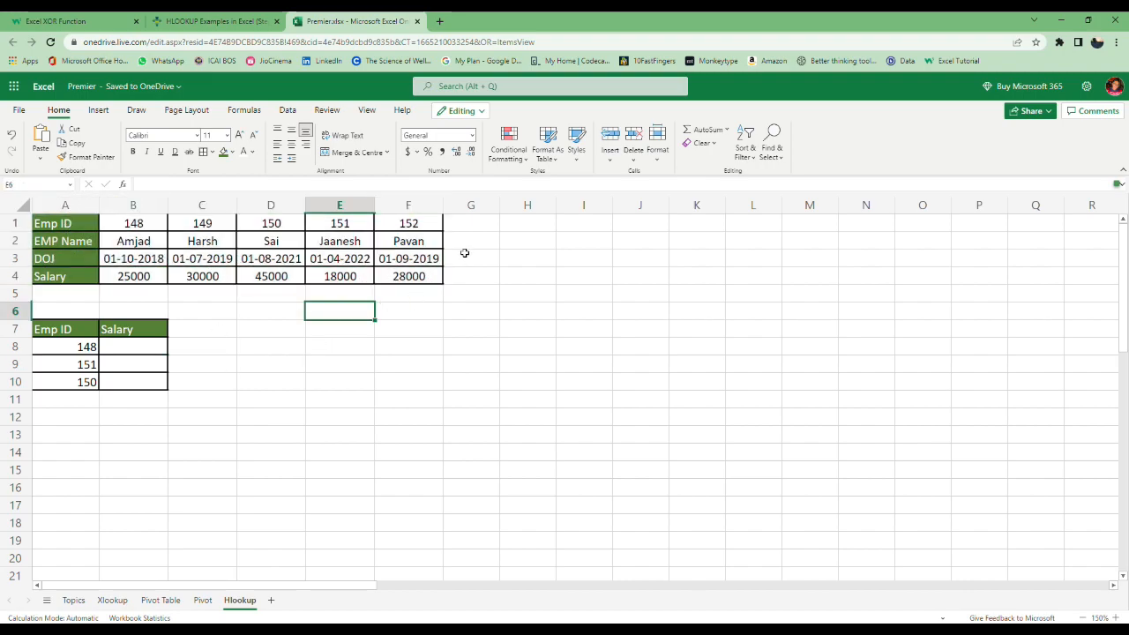
drag(86, 347, 87, 365)
text(=)
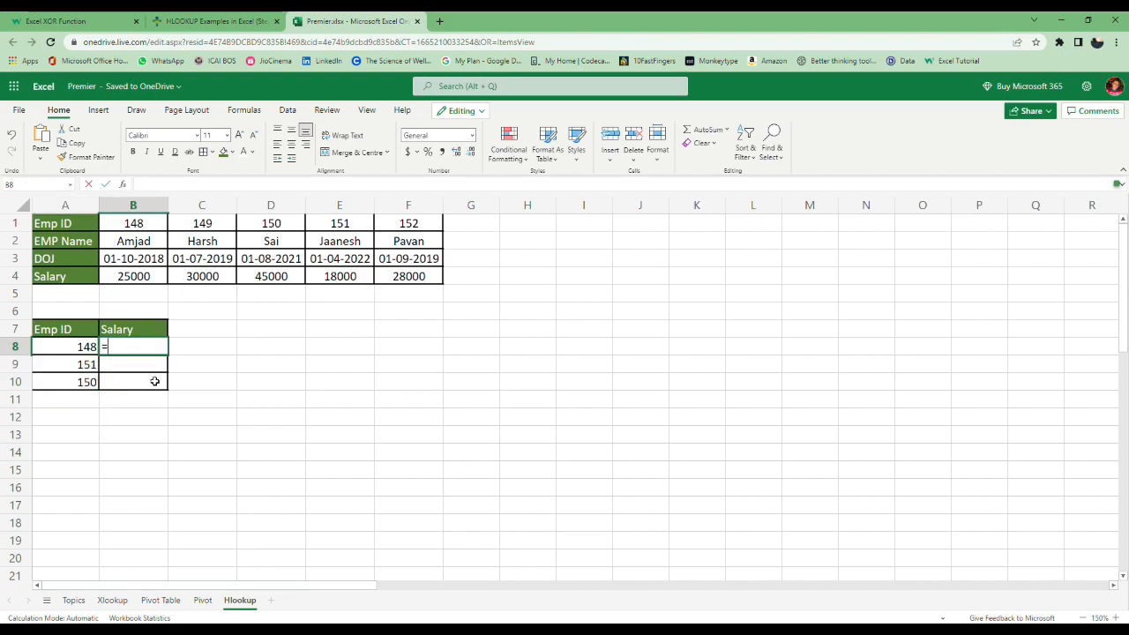
text(hl)
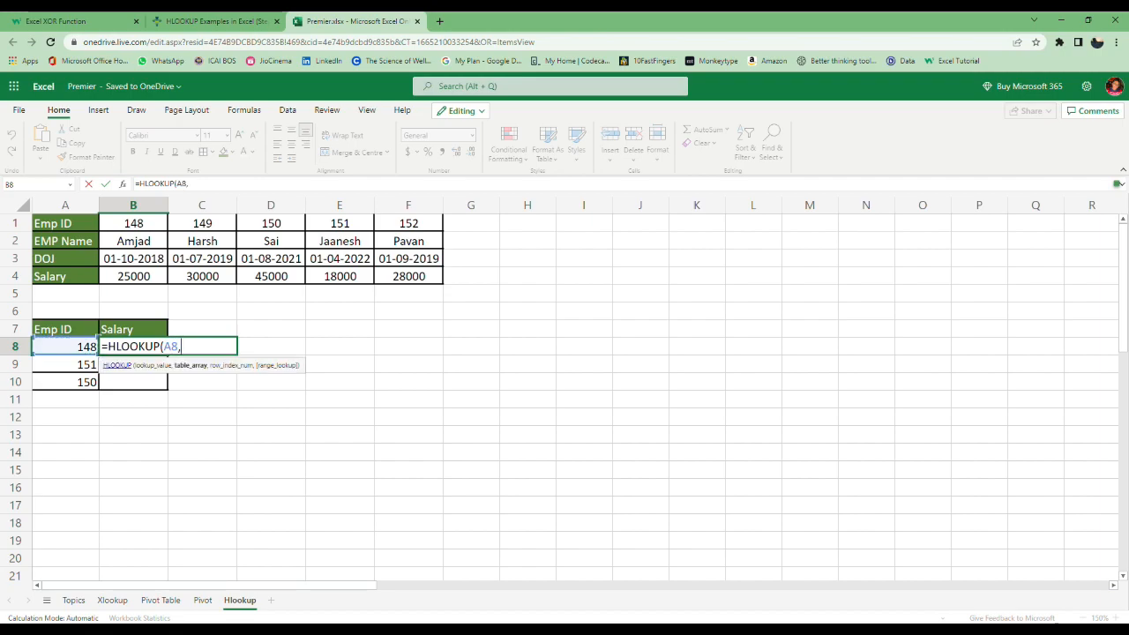
text(B1)
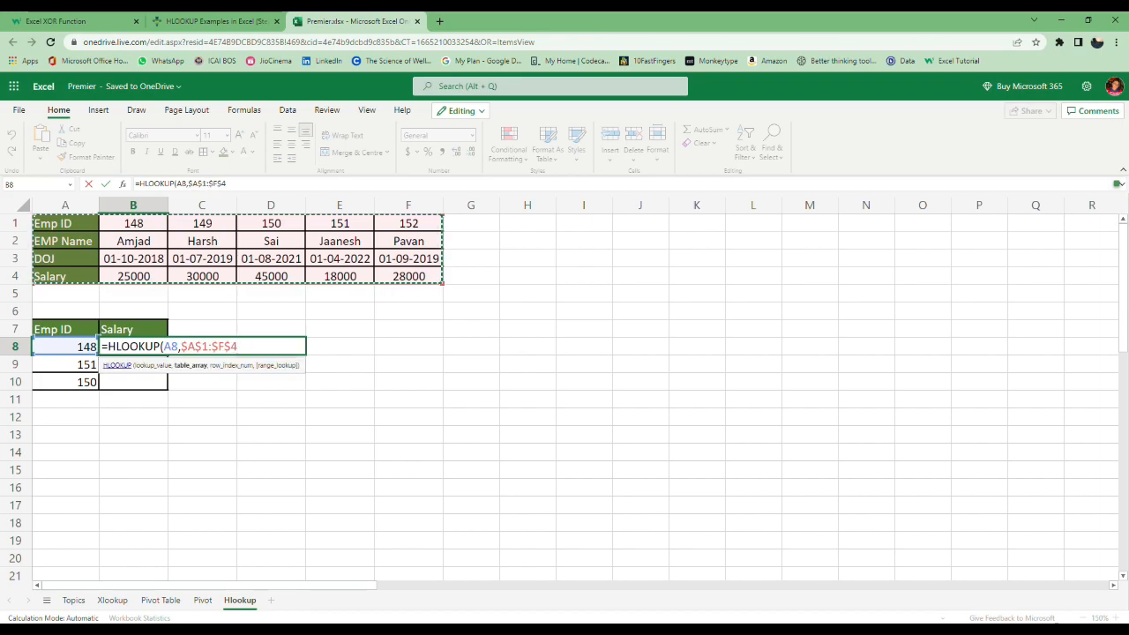
text(,4)
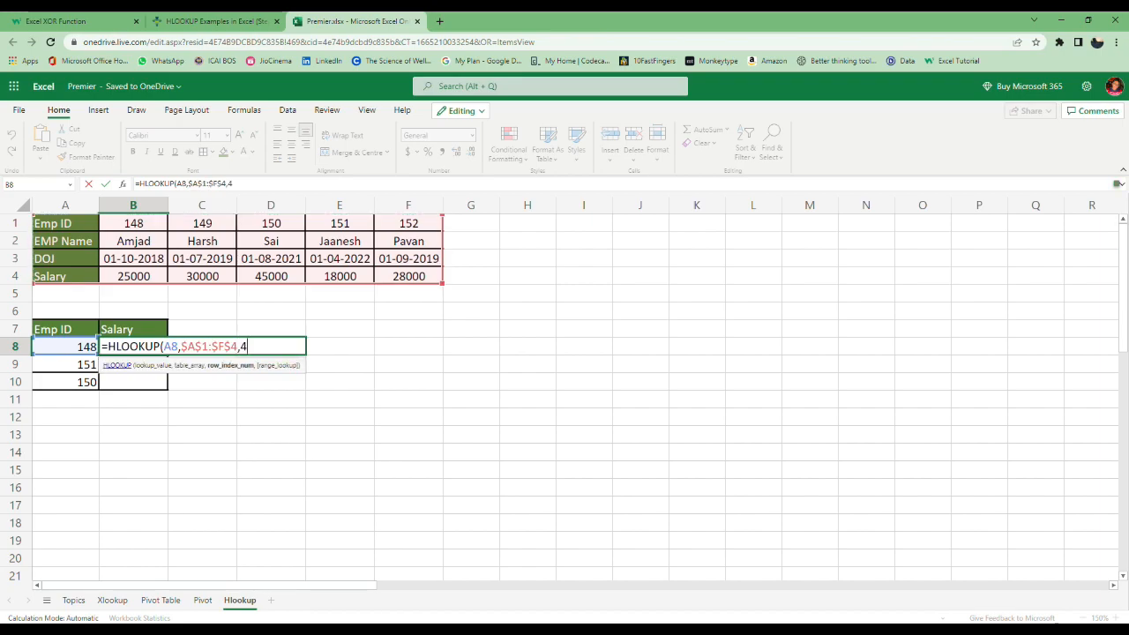
key(Return)
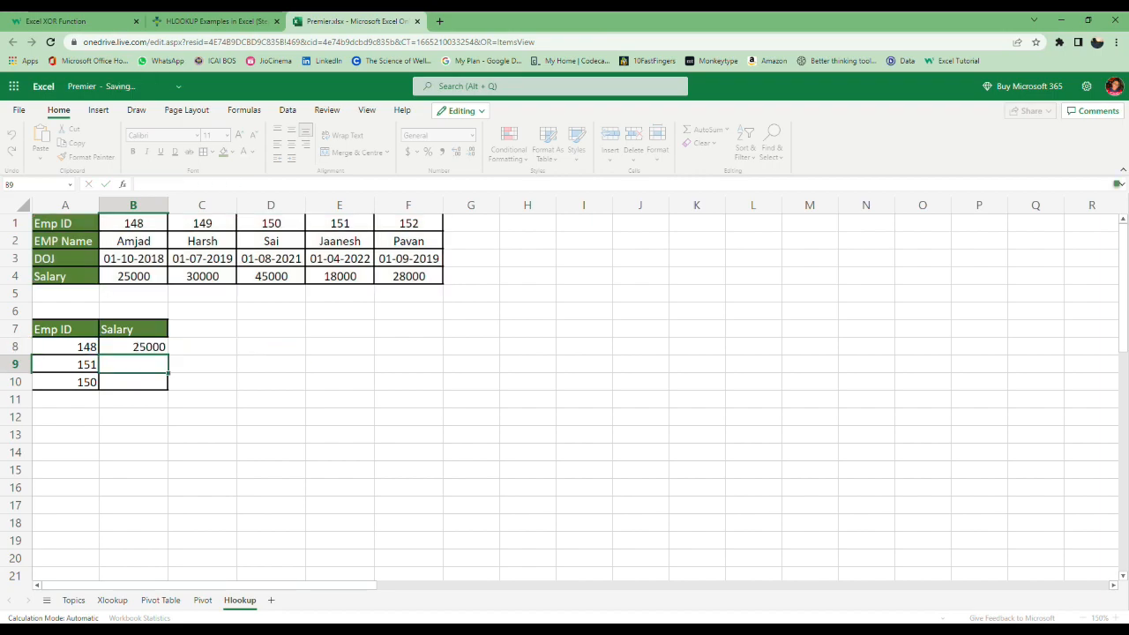
click(133, 347)
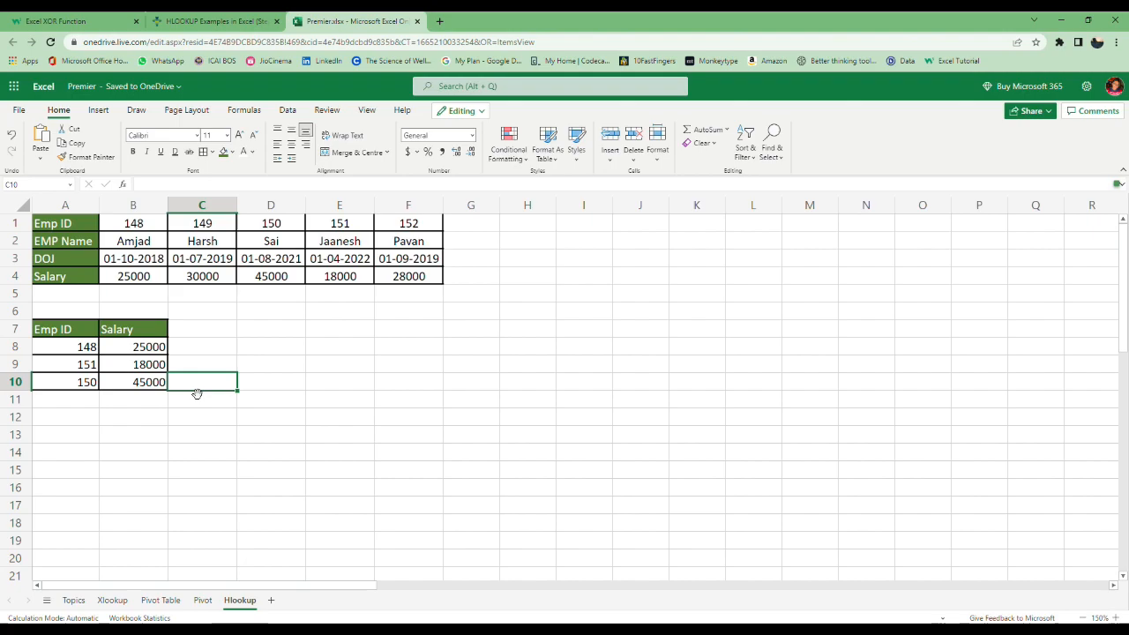
- Change the Emp IDs to check that the salary lookups update
click(65, 346)
text(152)
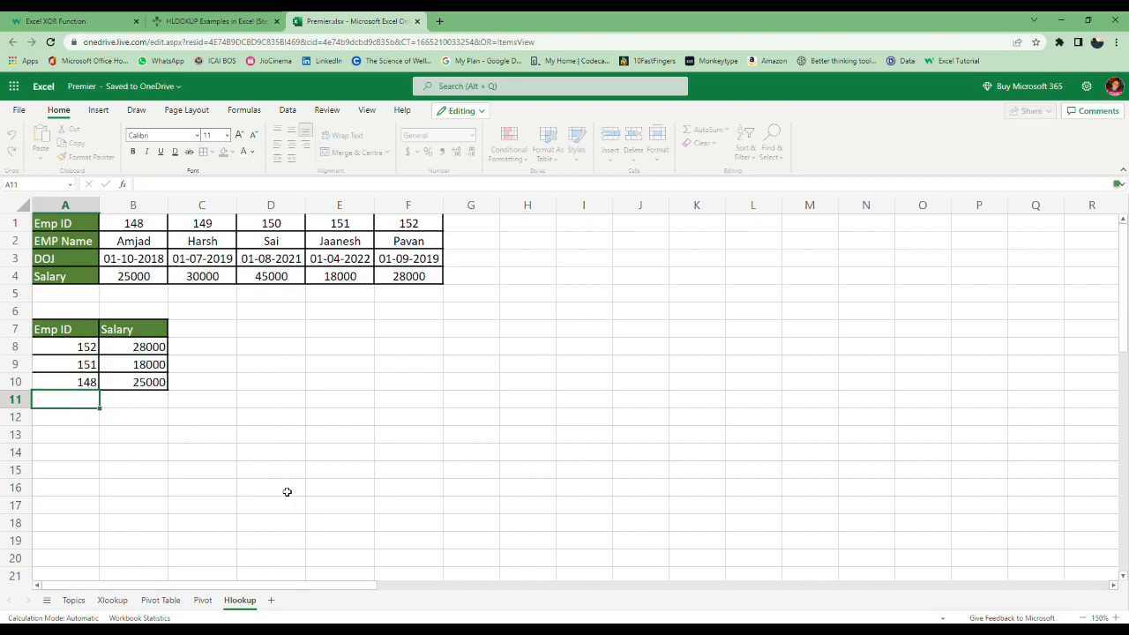
click(65, 364)
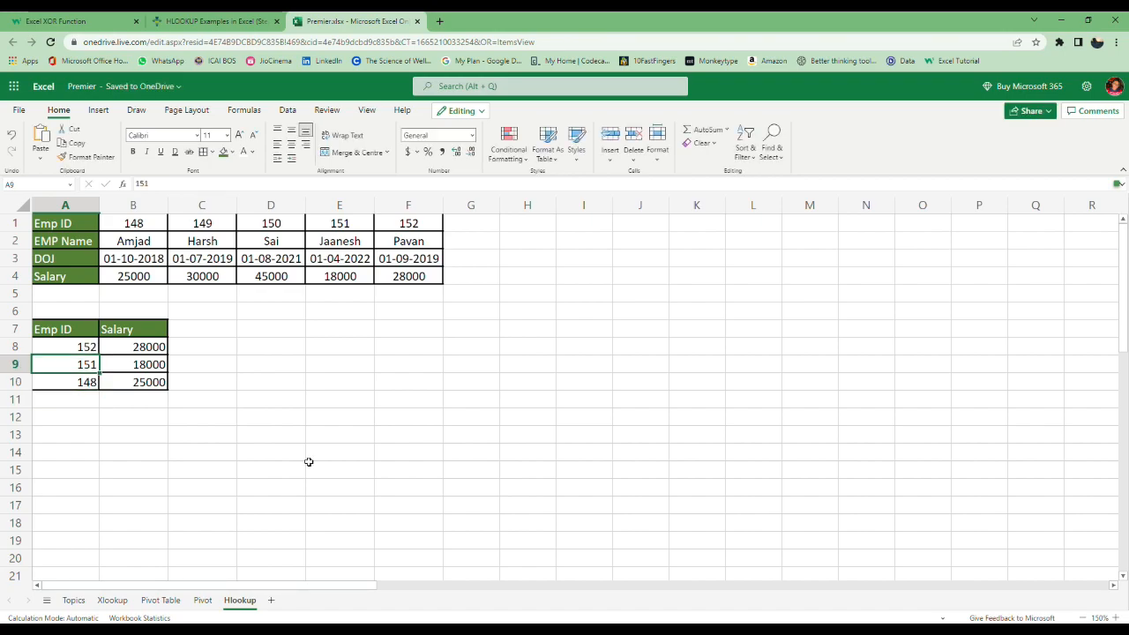
click(278, 600)
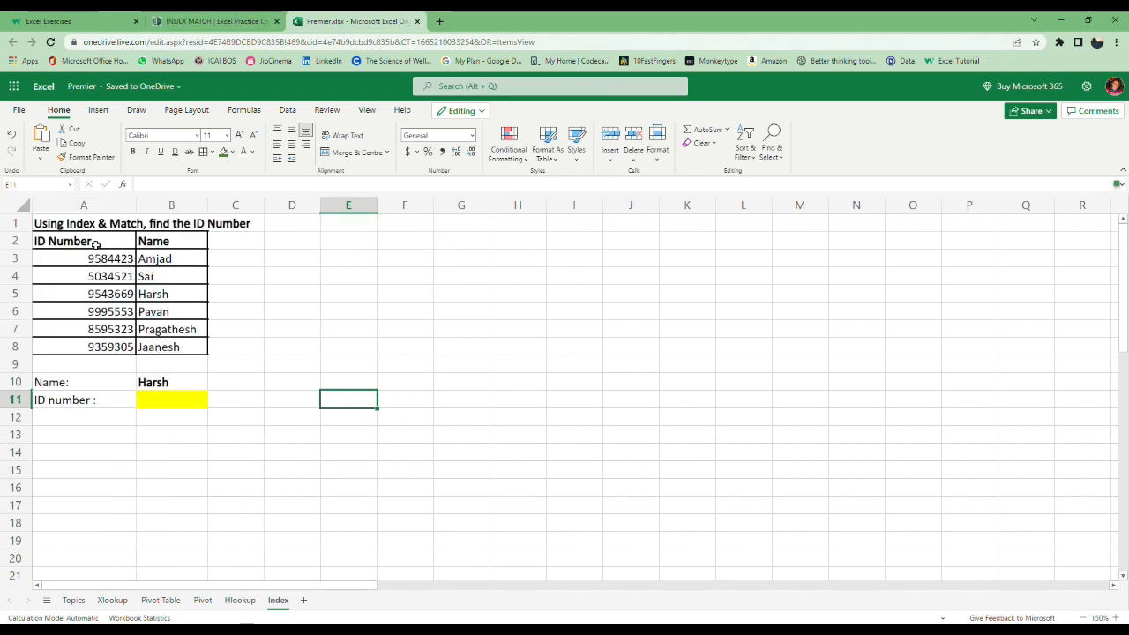
- Enter an INDEX/MATCH formula returning the ID number for the name in B10, exact match
click(83, 222)
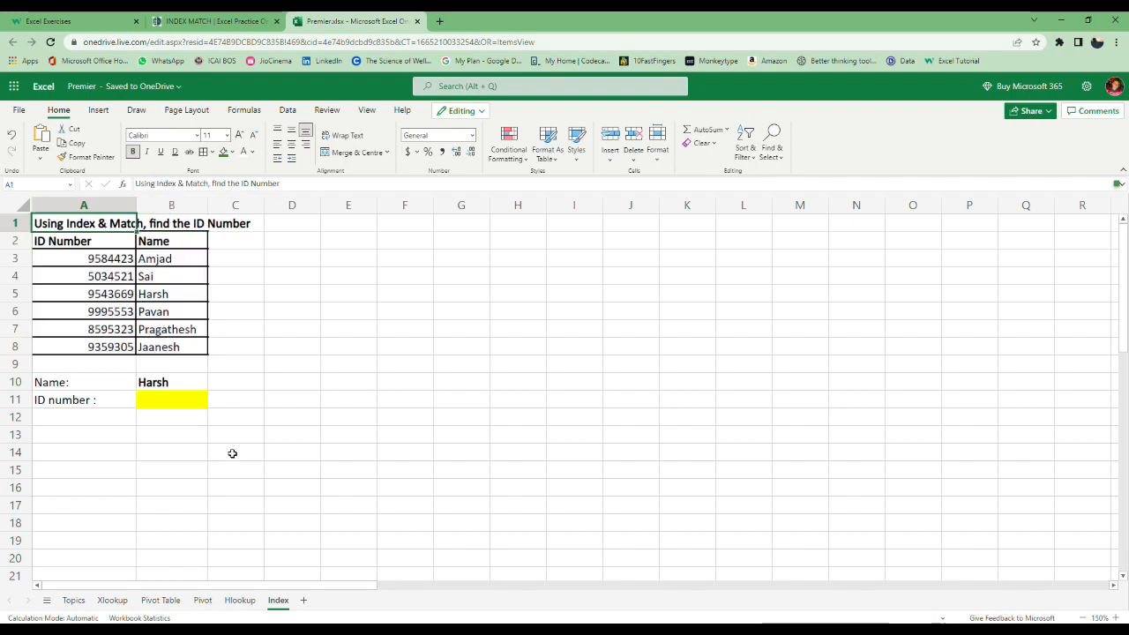
click(83, 400)
text(=INDEX(A3:A8)
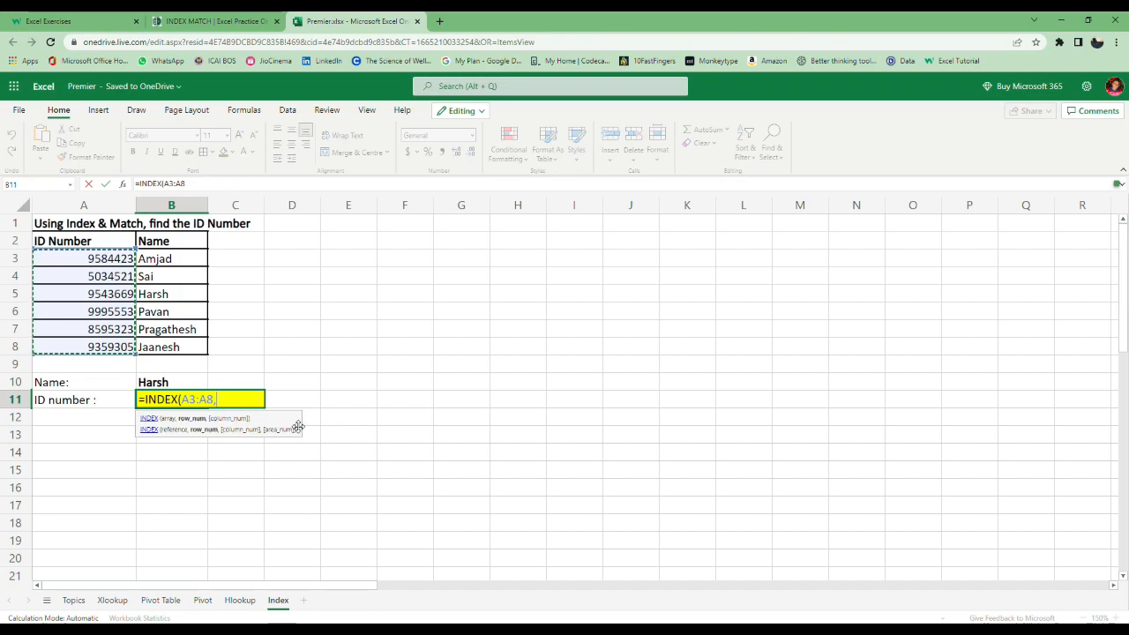
text(,matc)
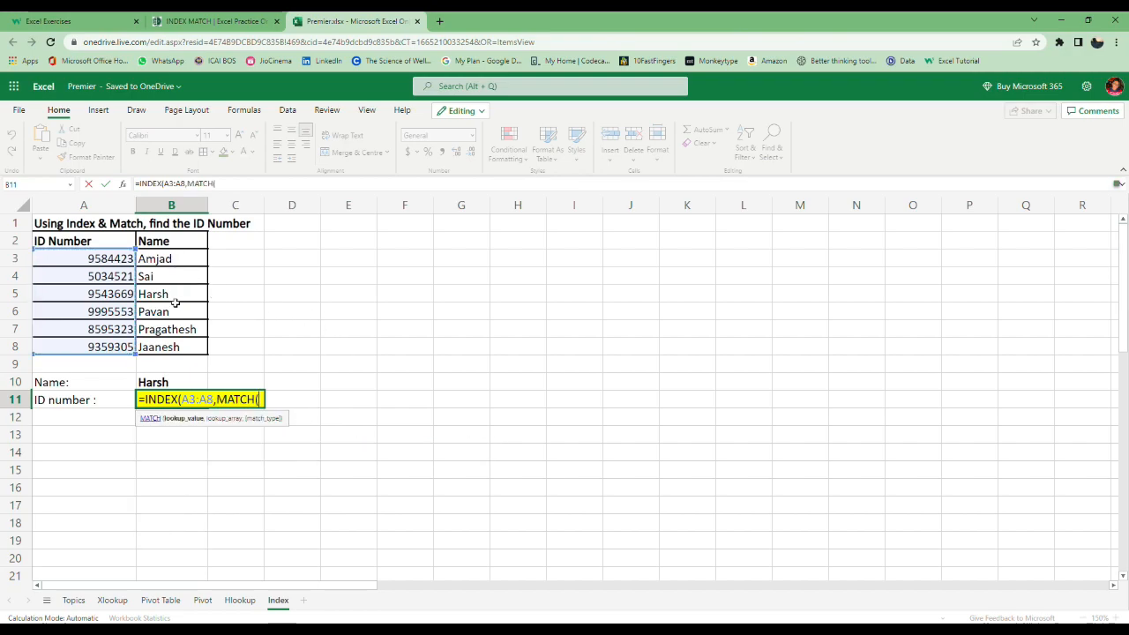
click(171, 382)
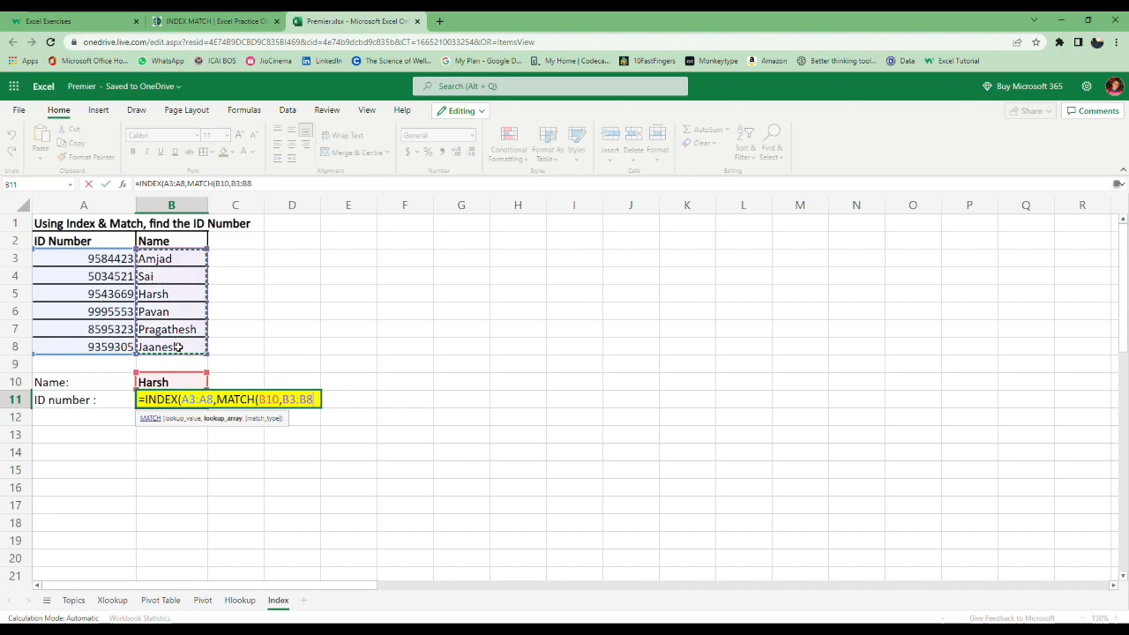
text(,0)
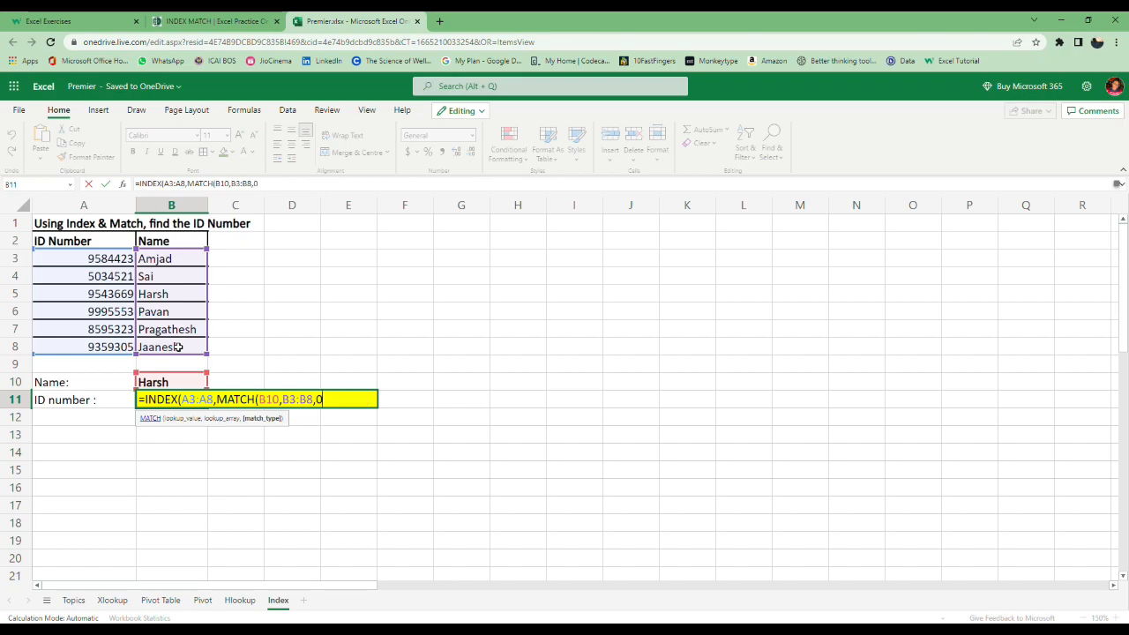
text()))
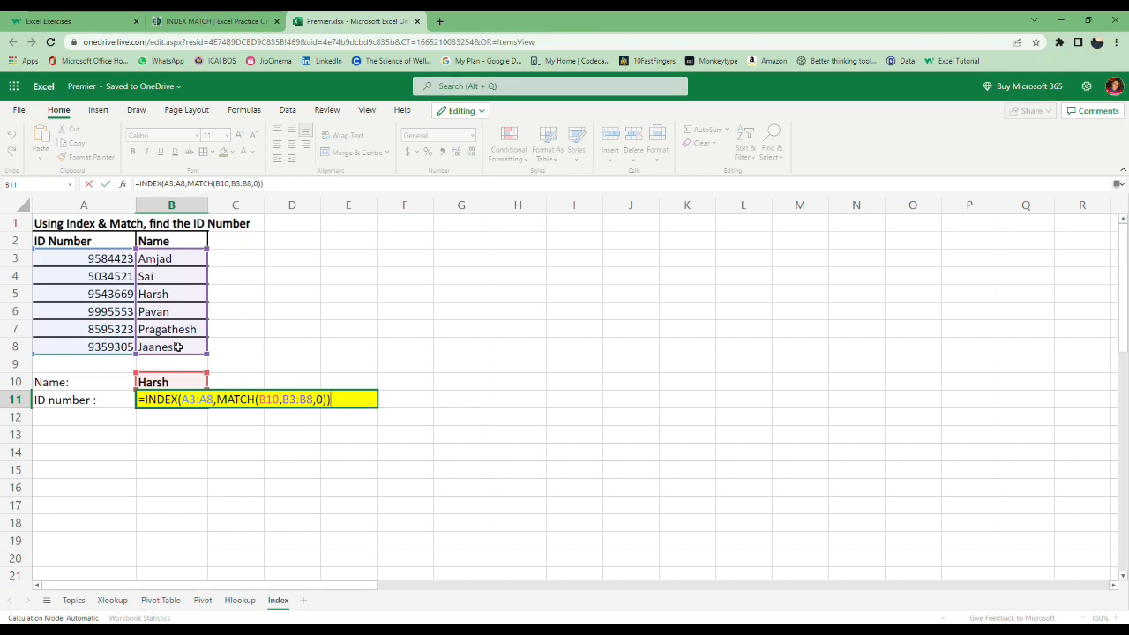
key(Return)
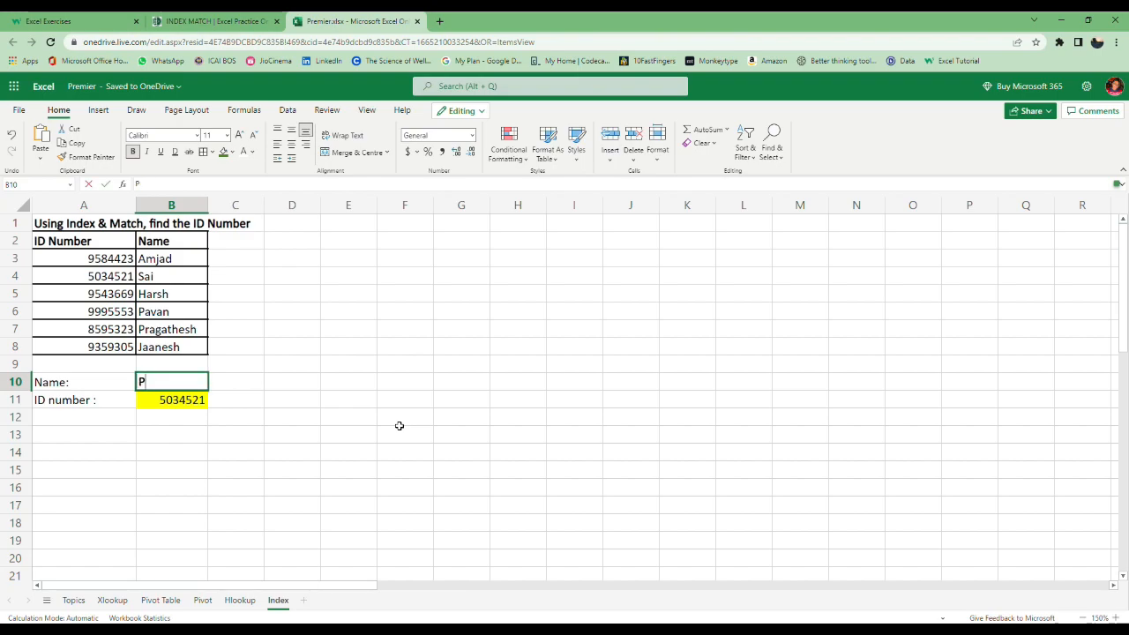
text(avan)
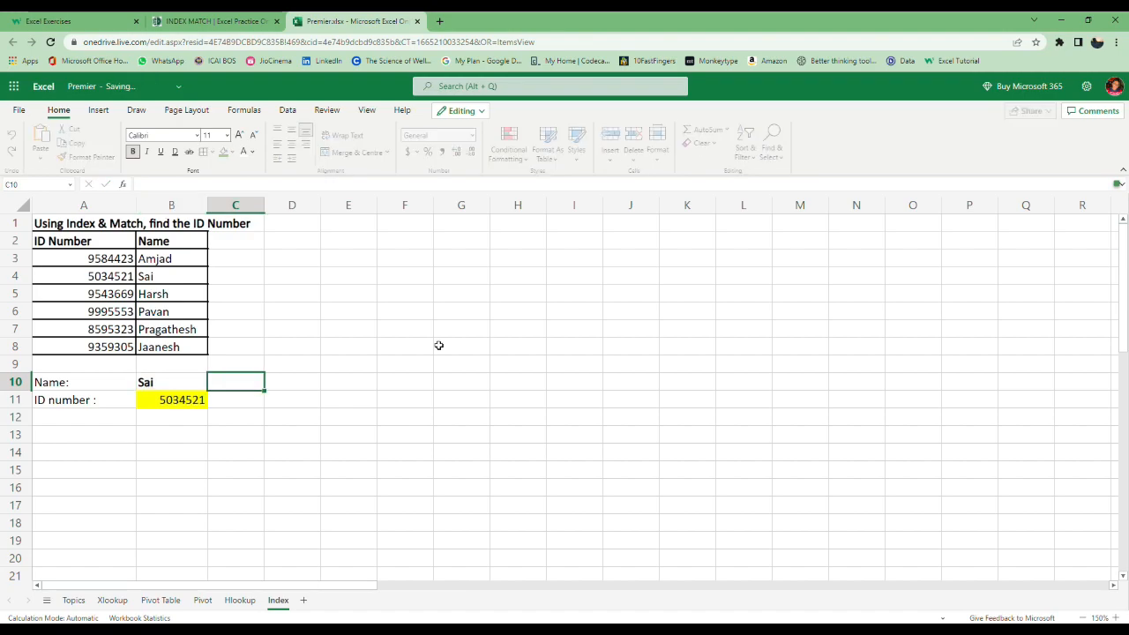
click(397, 600)
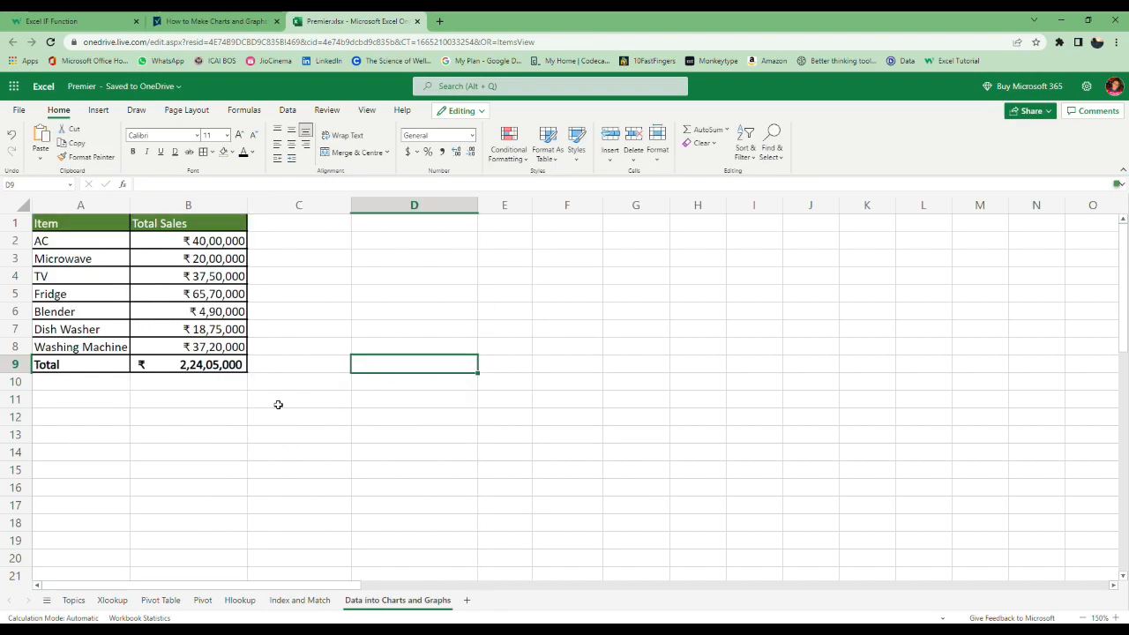
- Insert a clustered column chart of A2:B8 item sales beside the table, with formatting options shown
click(81, 223)
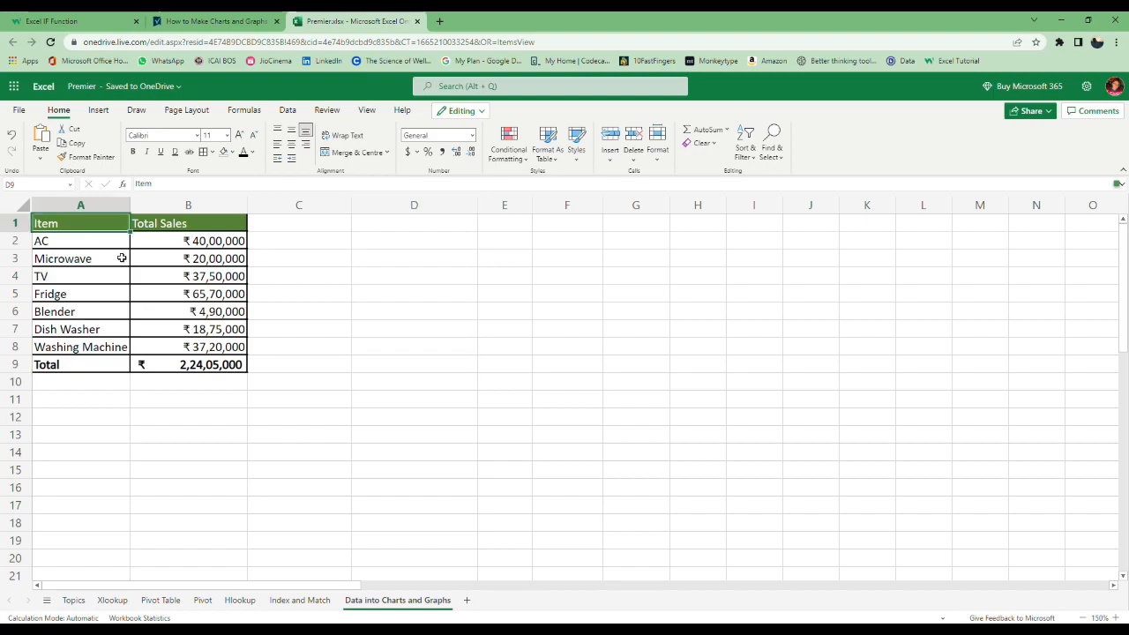
click(298, 329)
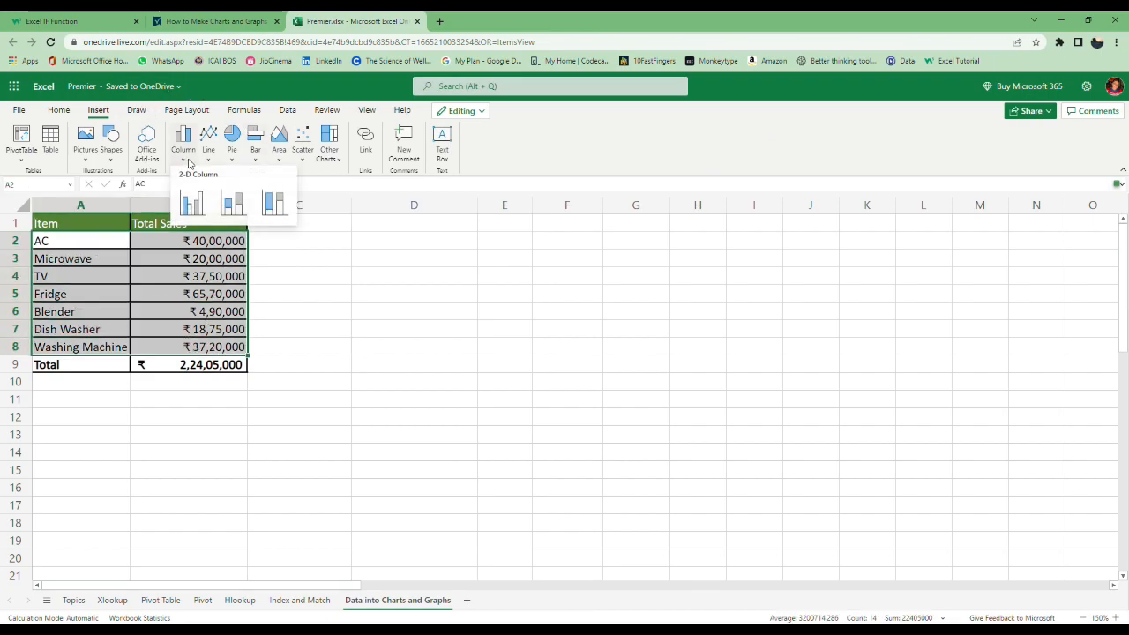
click(192, 203)
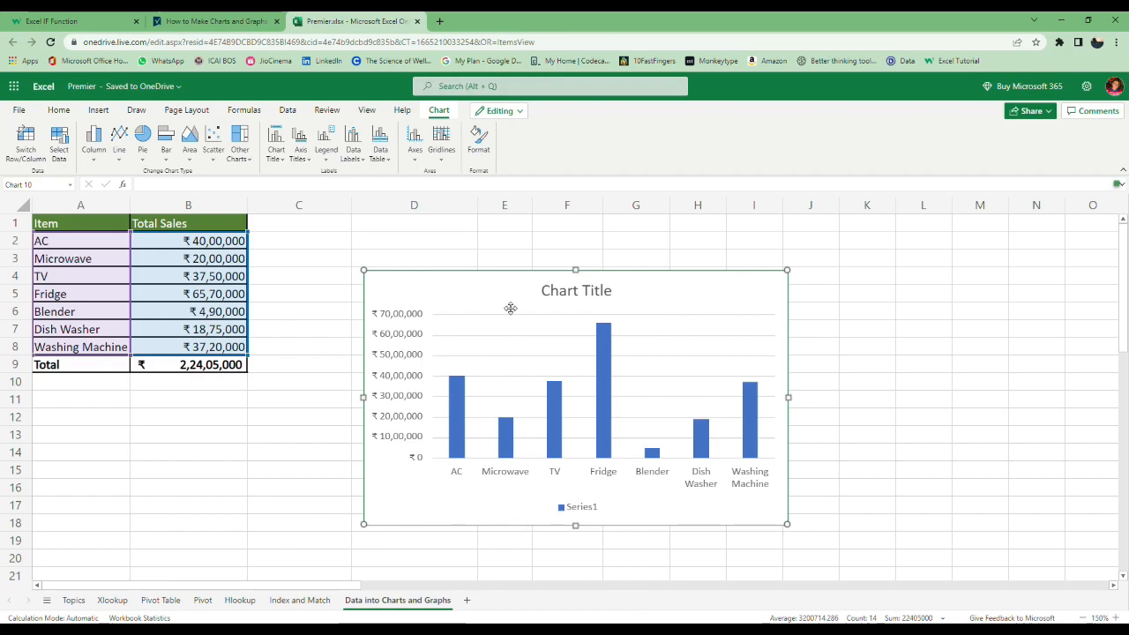
drag(575, 396, 471, 345)
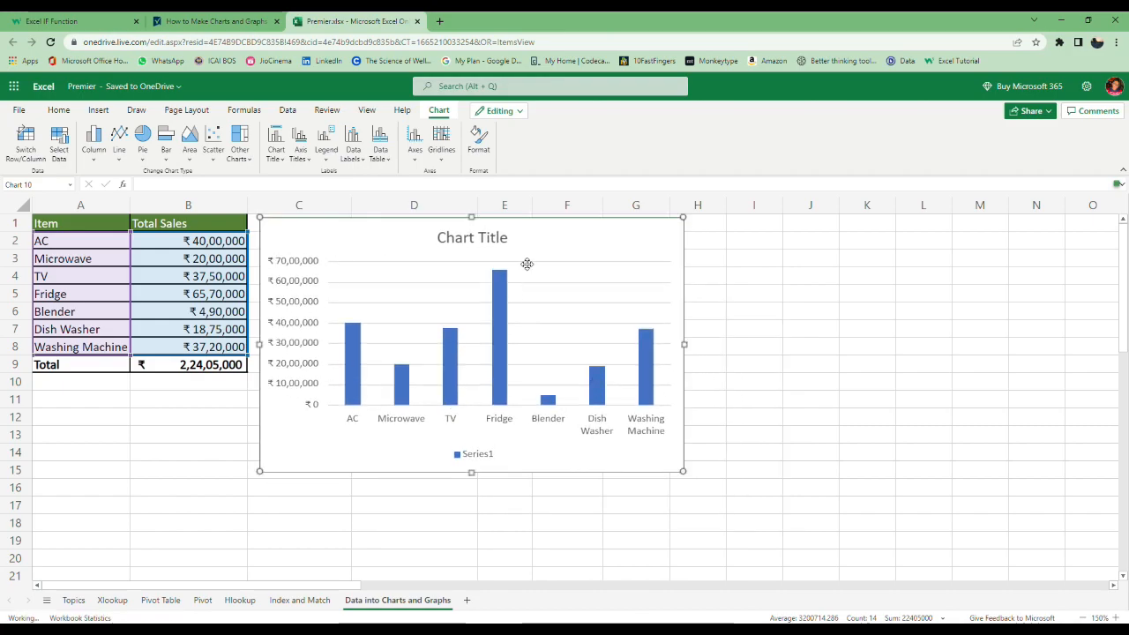
right_click(527, 263)
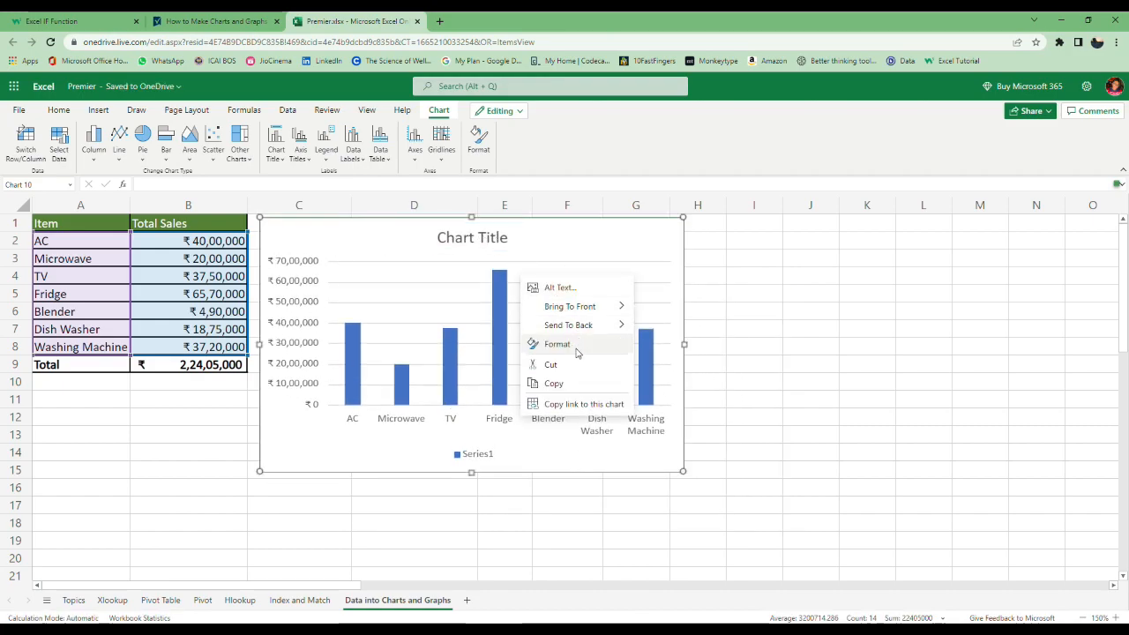
click(556, 344)
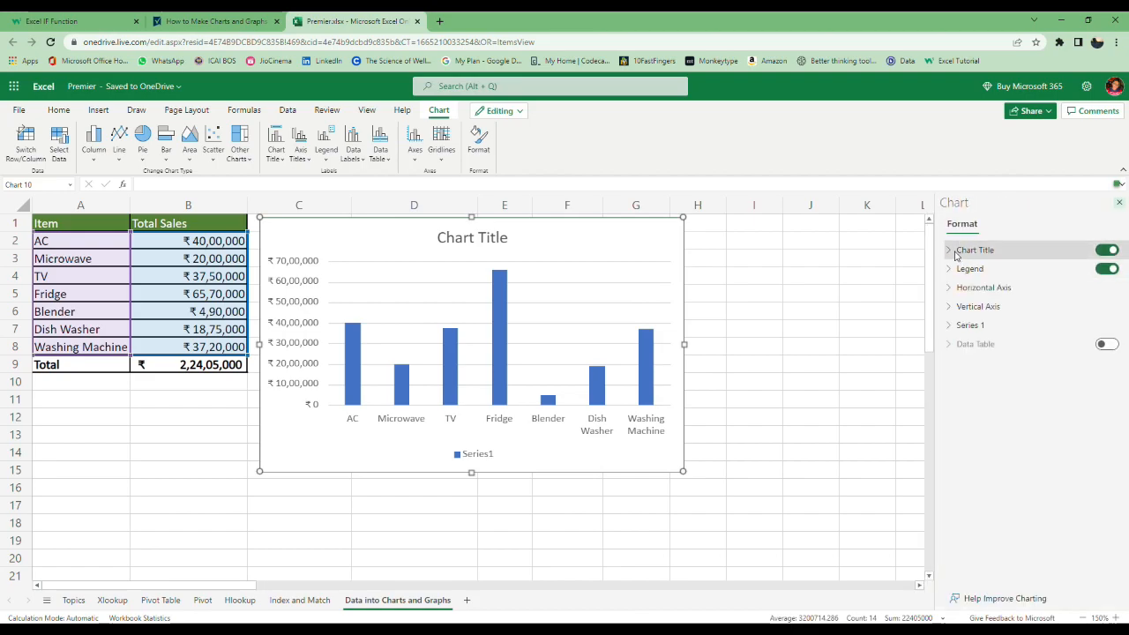
- Set the chart title to 'Amount of Sales' and turn the legend off
click(974, 250)
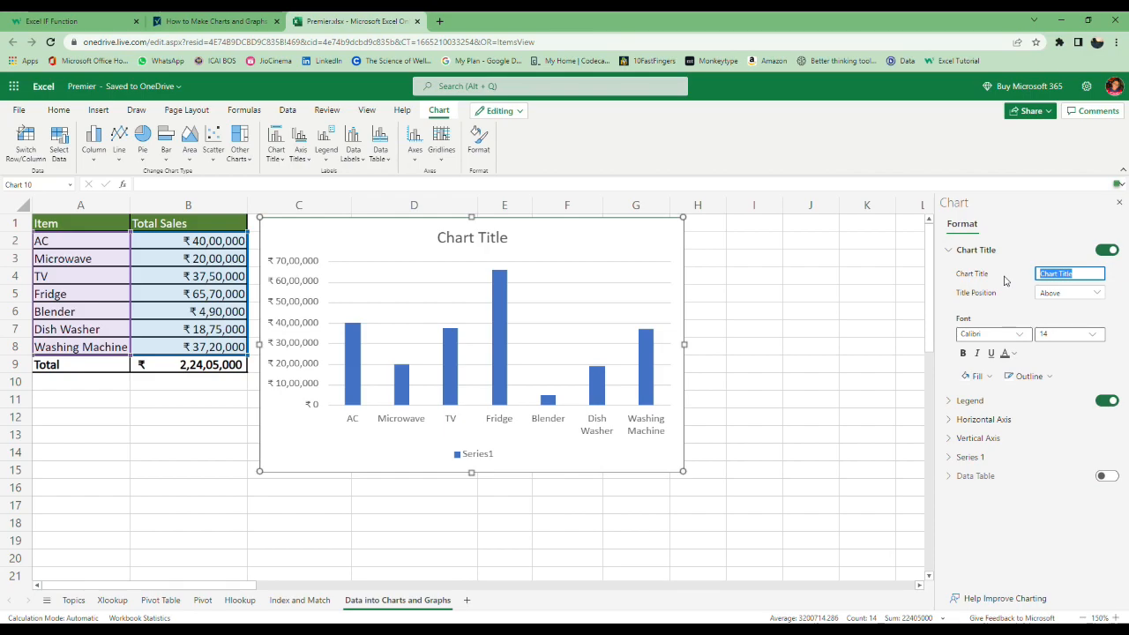
text(Amount of S)
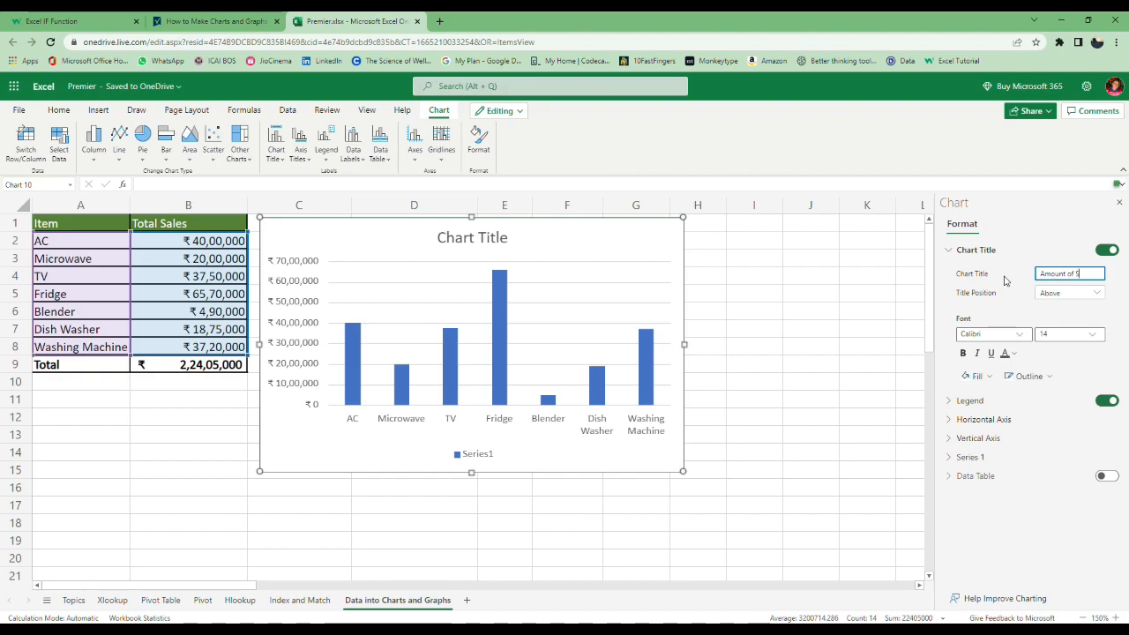
text(ales)
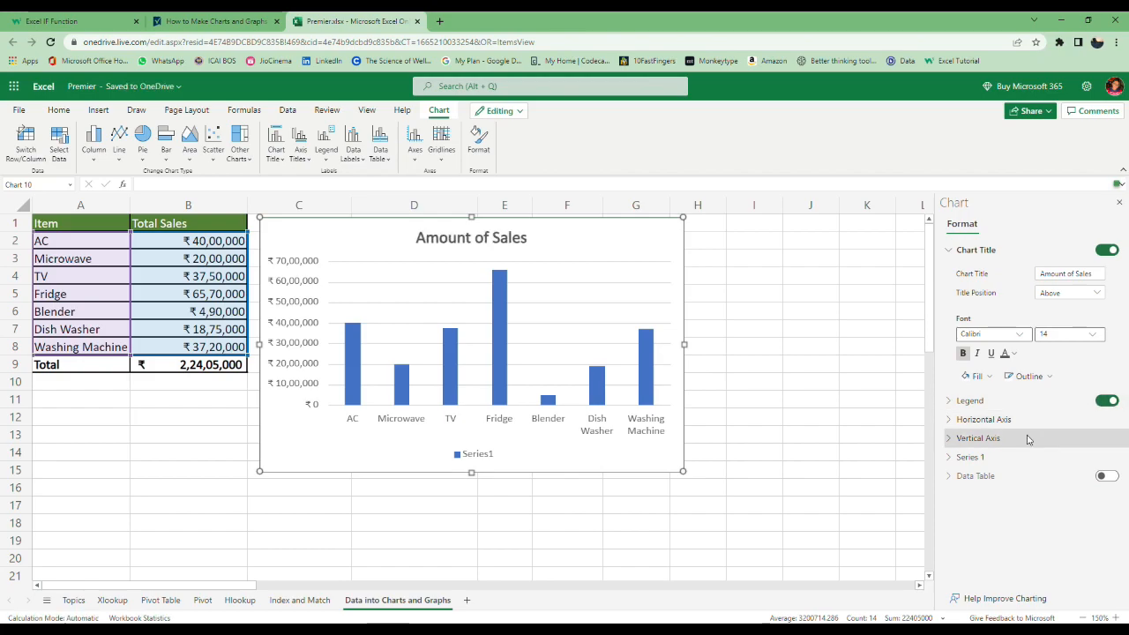
click(974, 250)
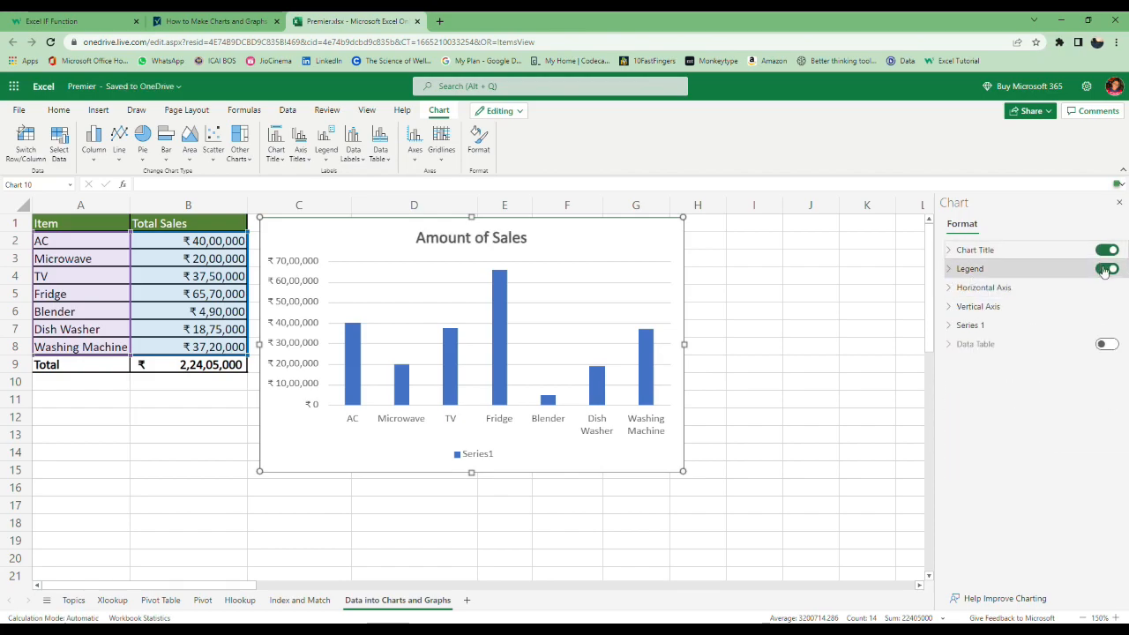
click(1106, 268)
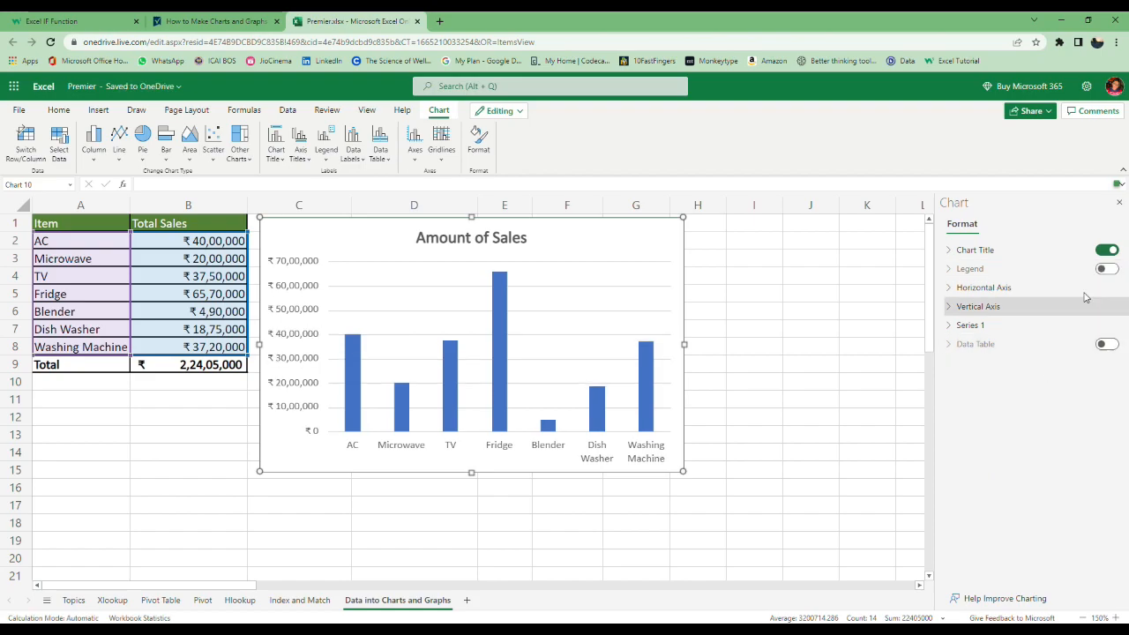
mouse_move(950, 303)
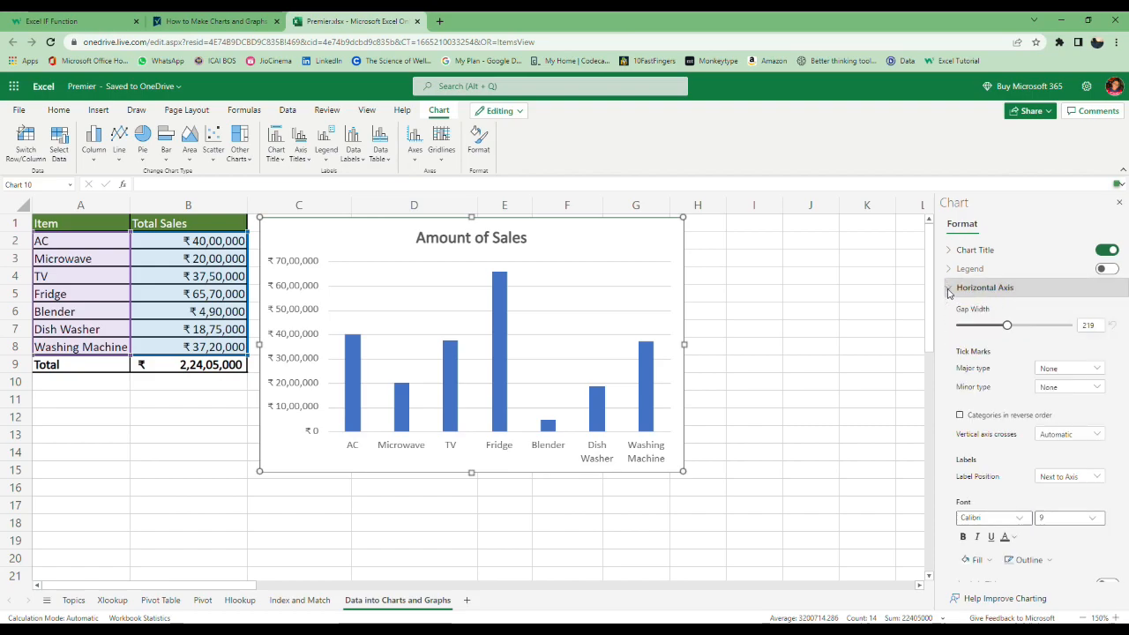
click(949, 287)
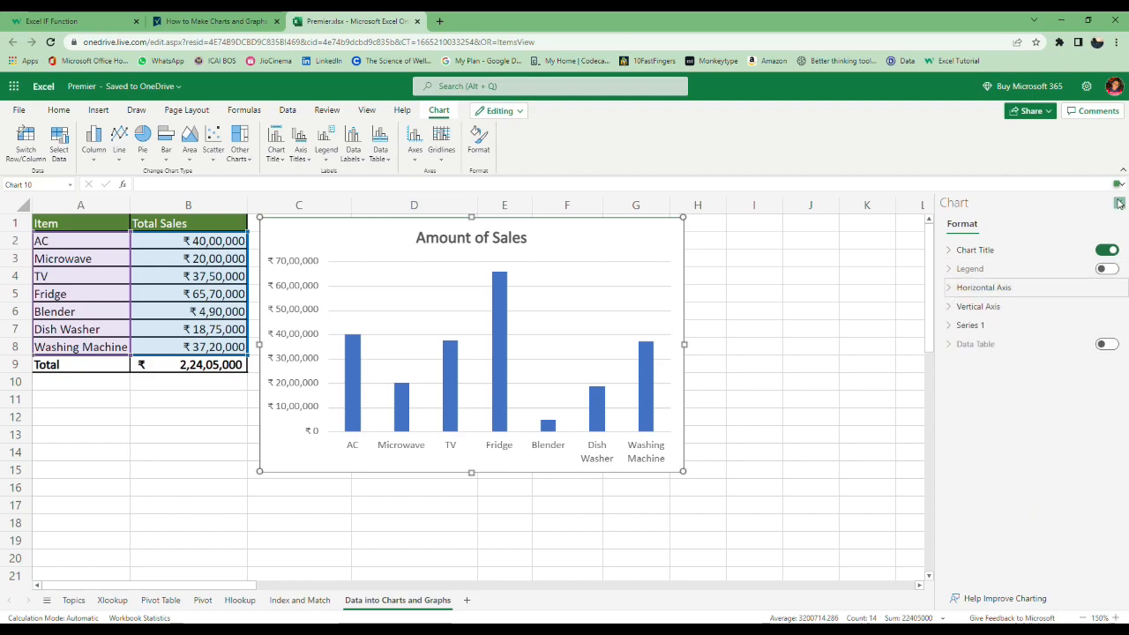
- Switch the chart through bar, pie and column types, ending on a line chart
click(1120, 204)
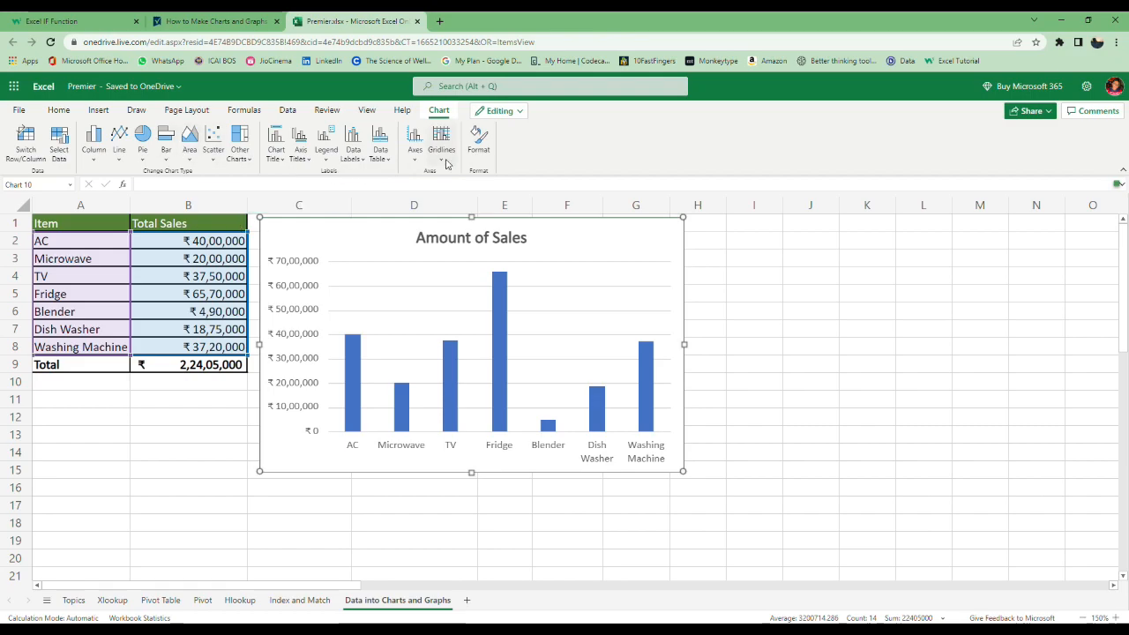
mouse_move(276, 141)
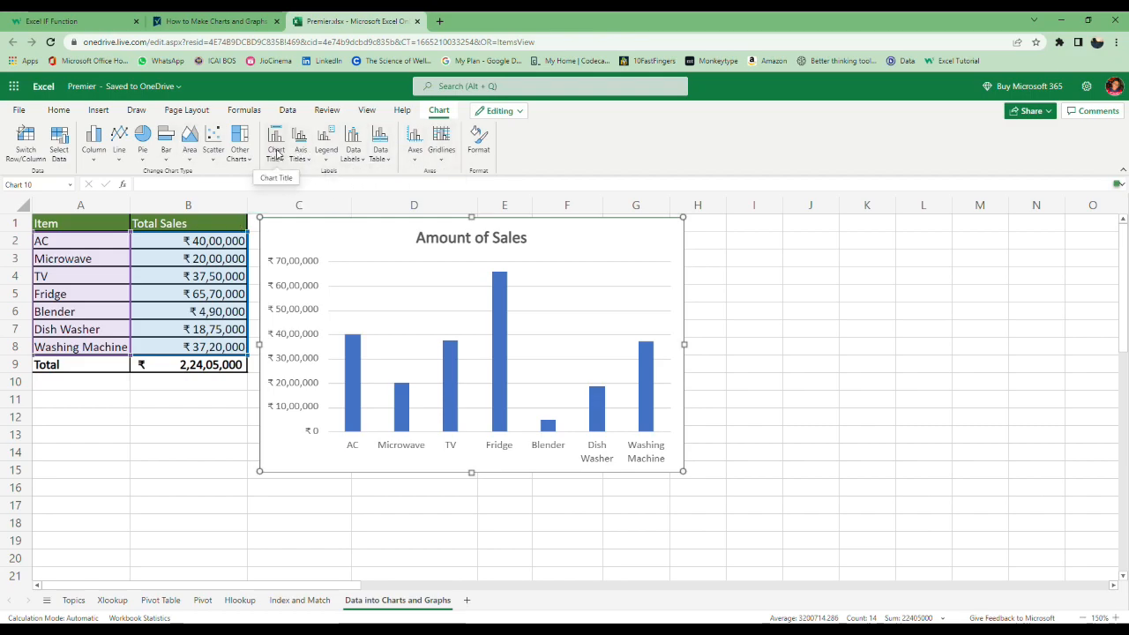
click(301, 142)
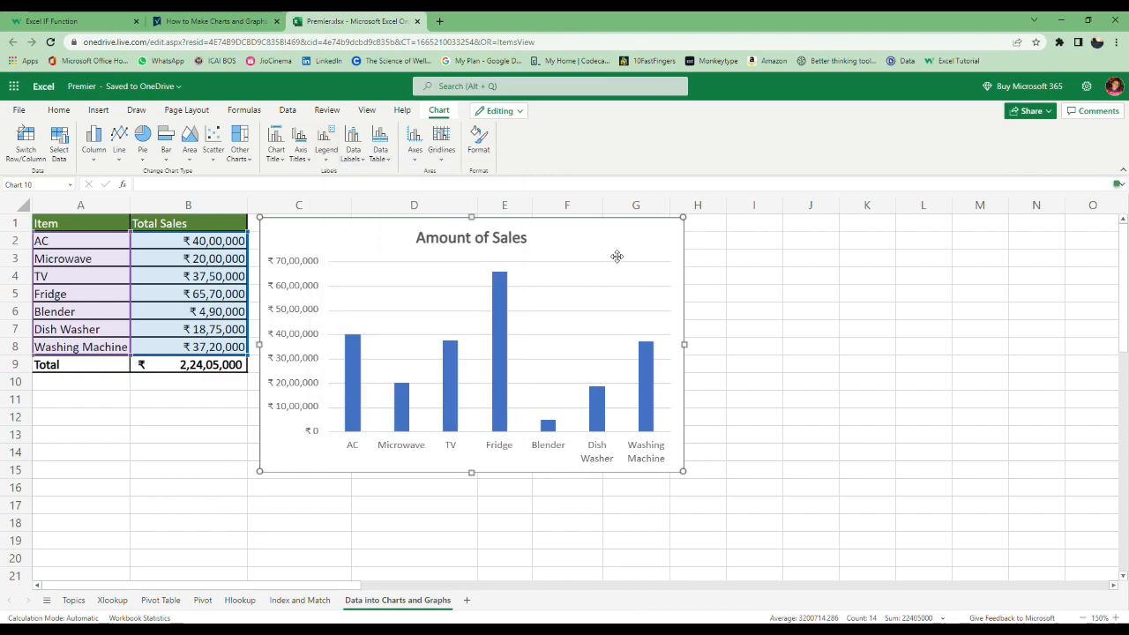
click(94, 141)
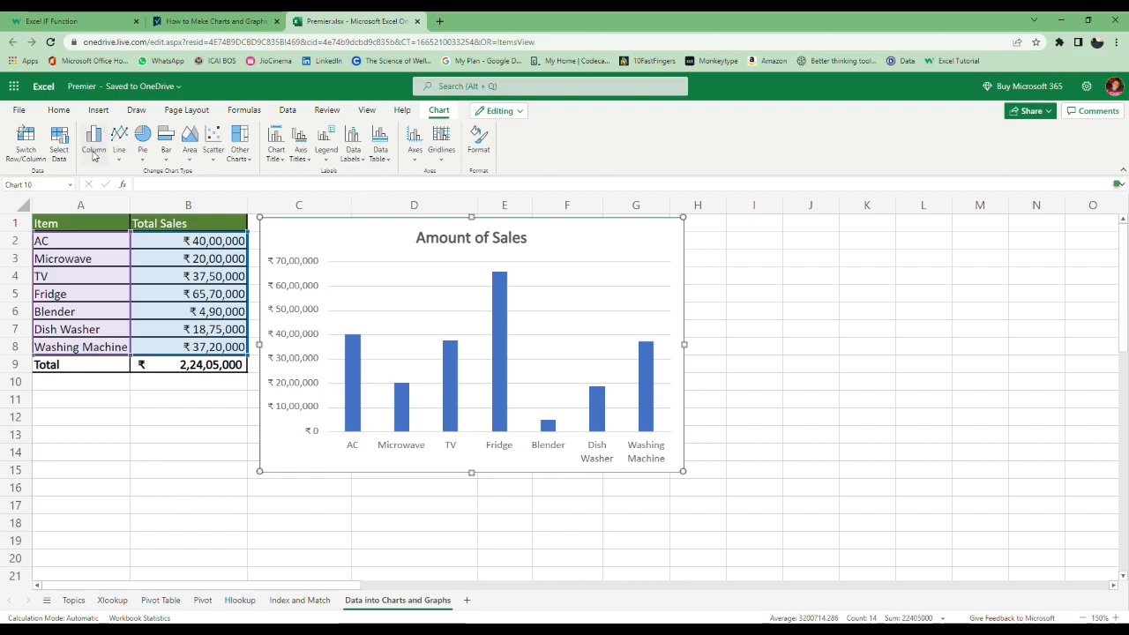
click(94, 141)
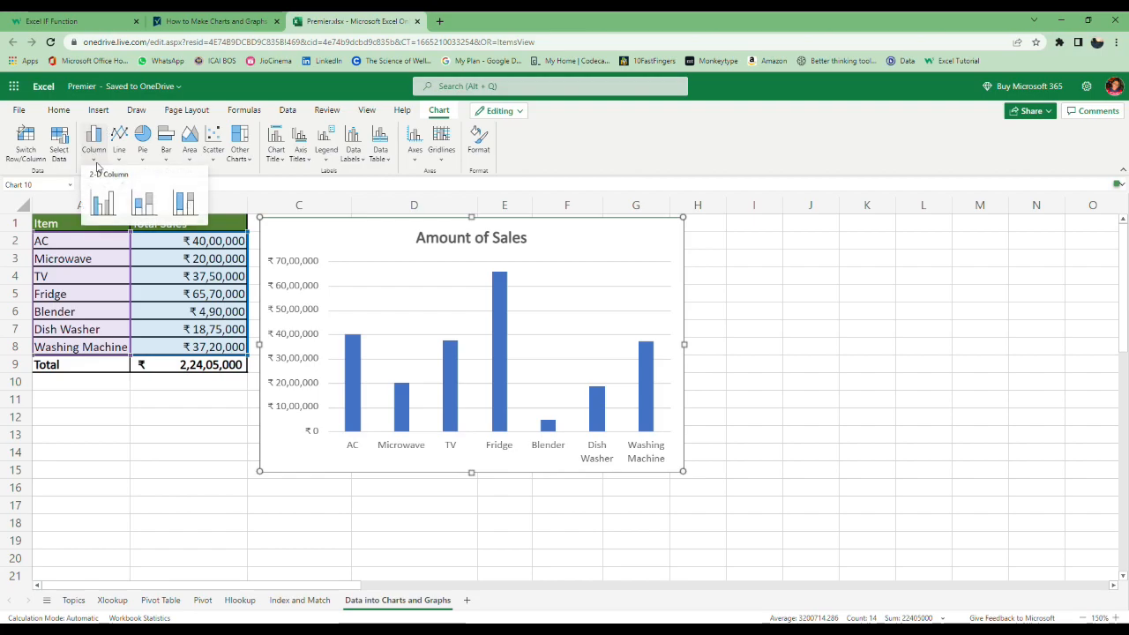
click(185, 202)
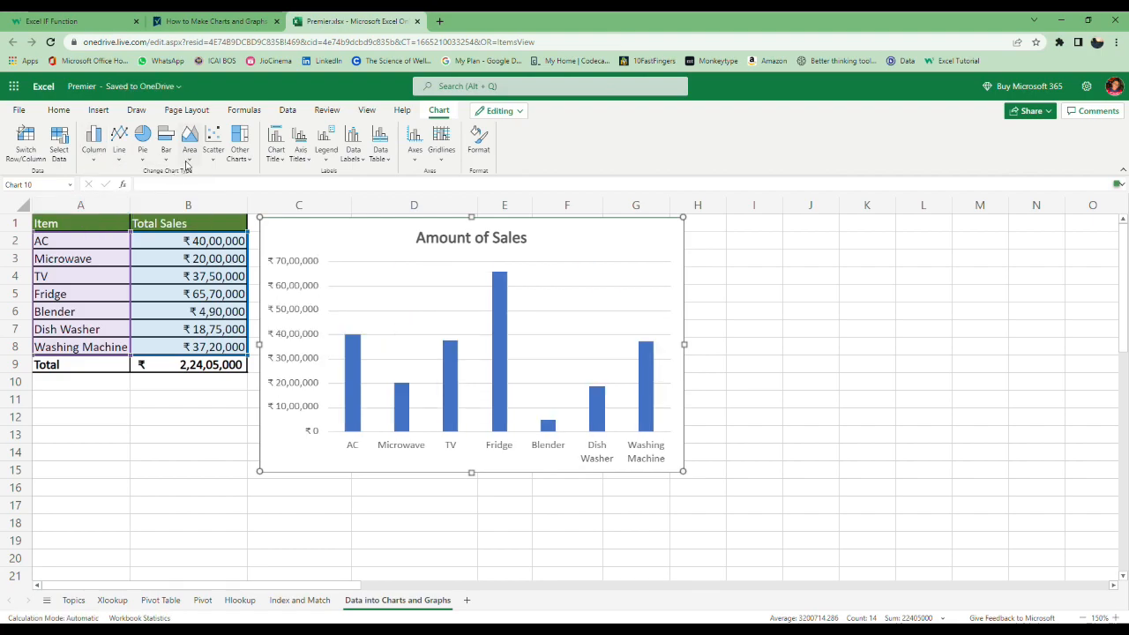
click(166, 141)
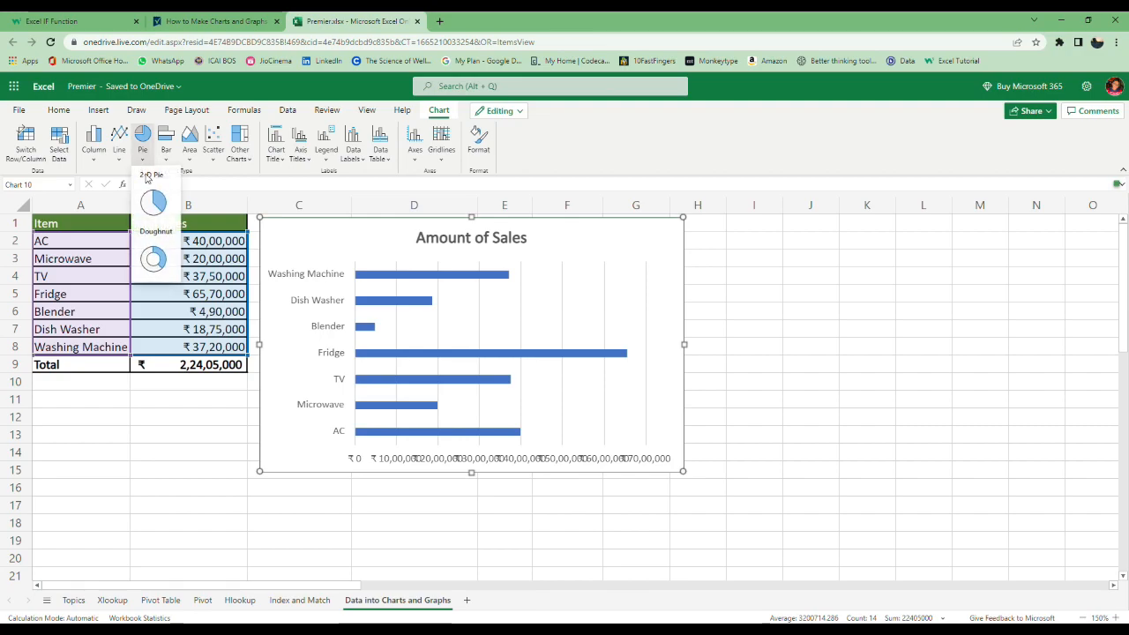
click(152, 203)
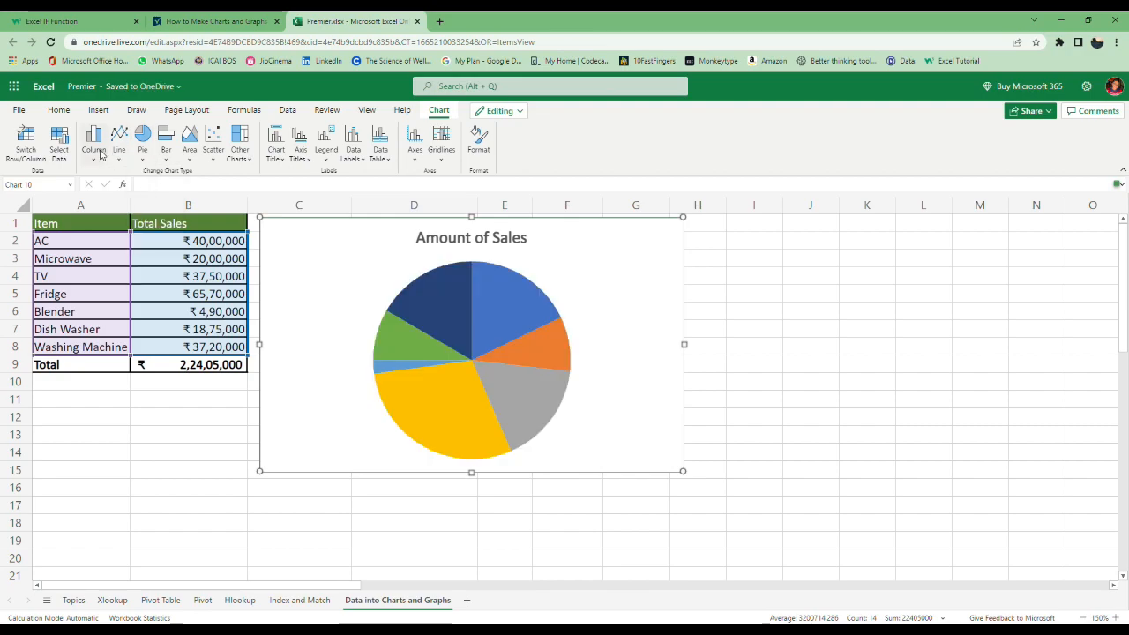
click(94, 141)
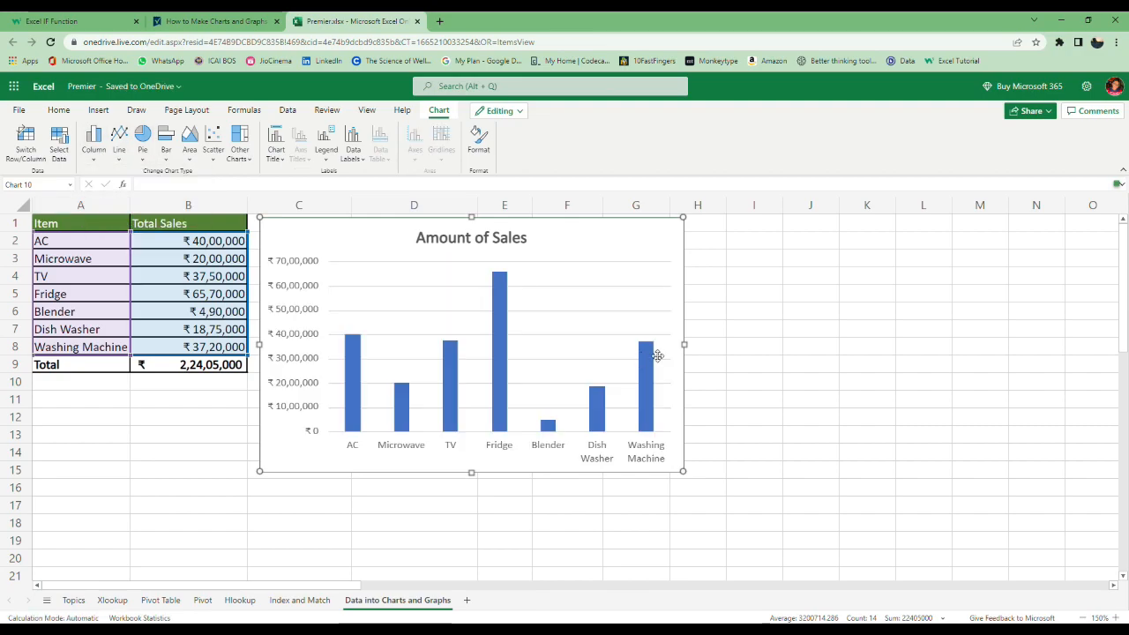
click(119, 137)
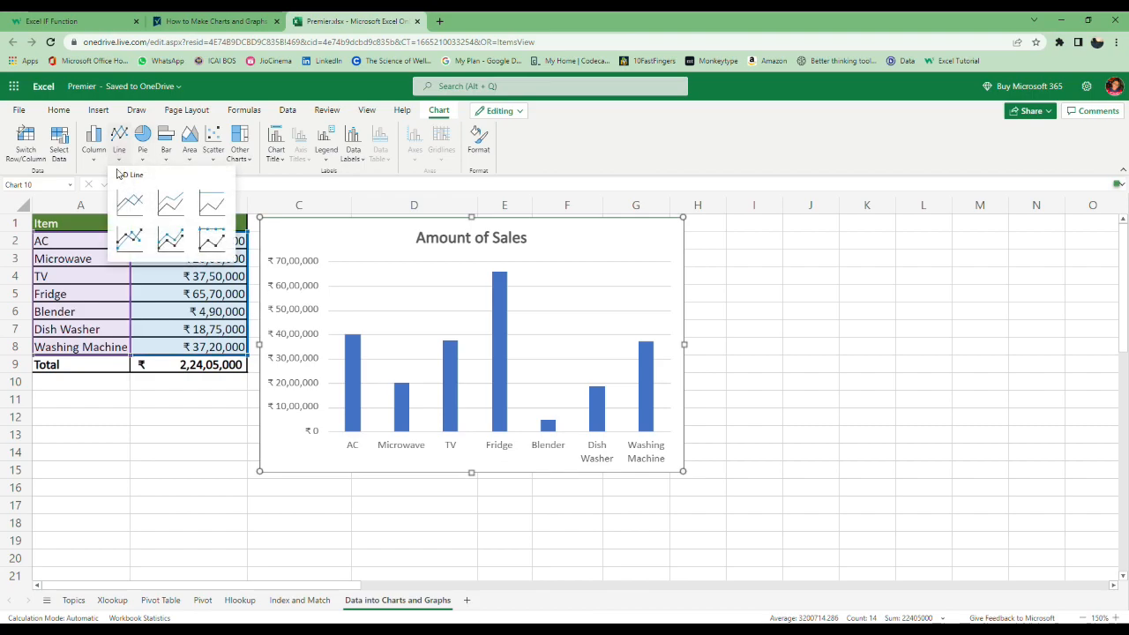
click(129, 204)
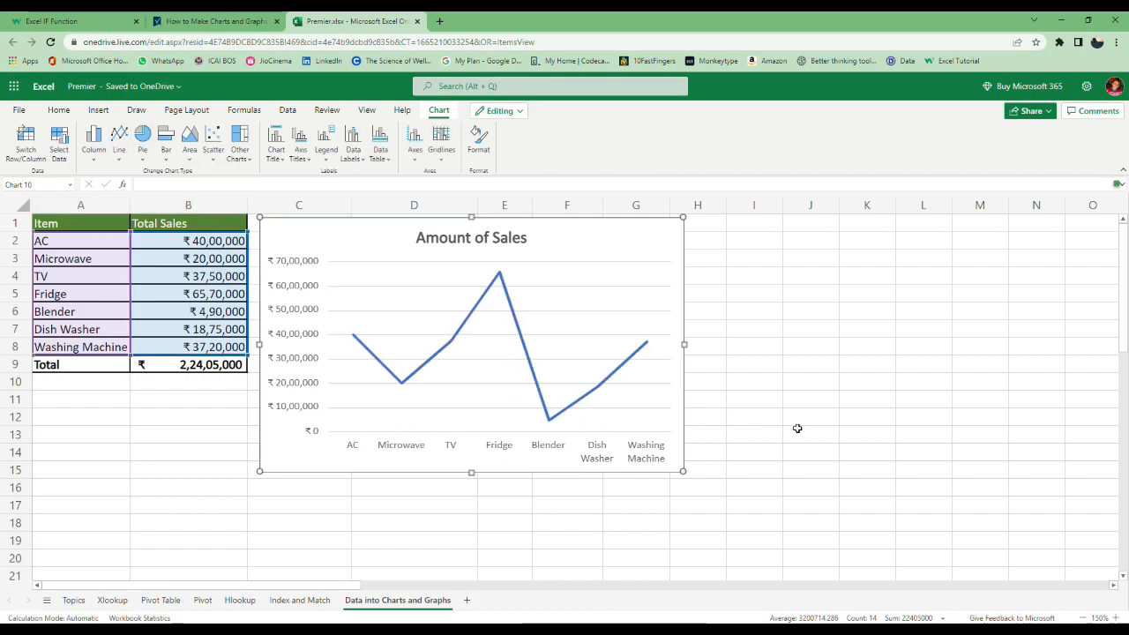
- Select the line chart and delete it from the sheet
click(810, 416)
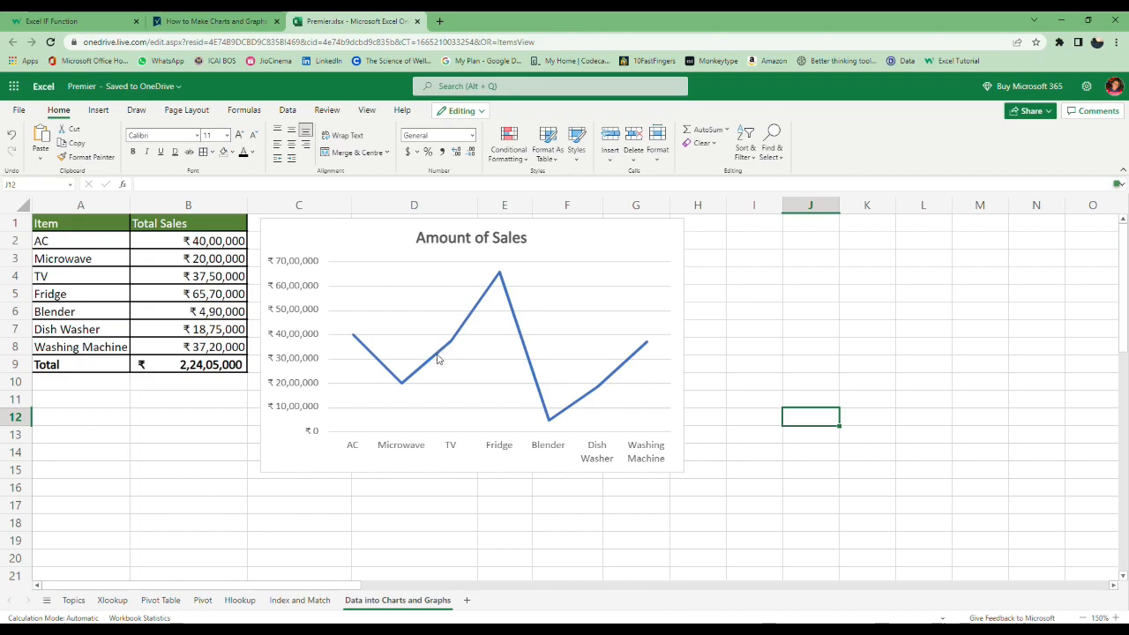
click(471, 344)
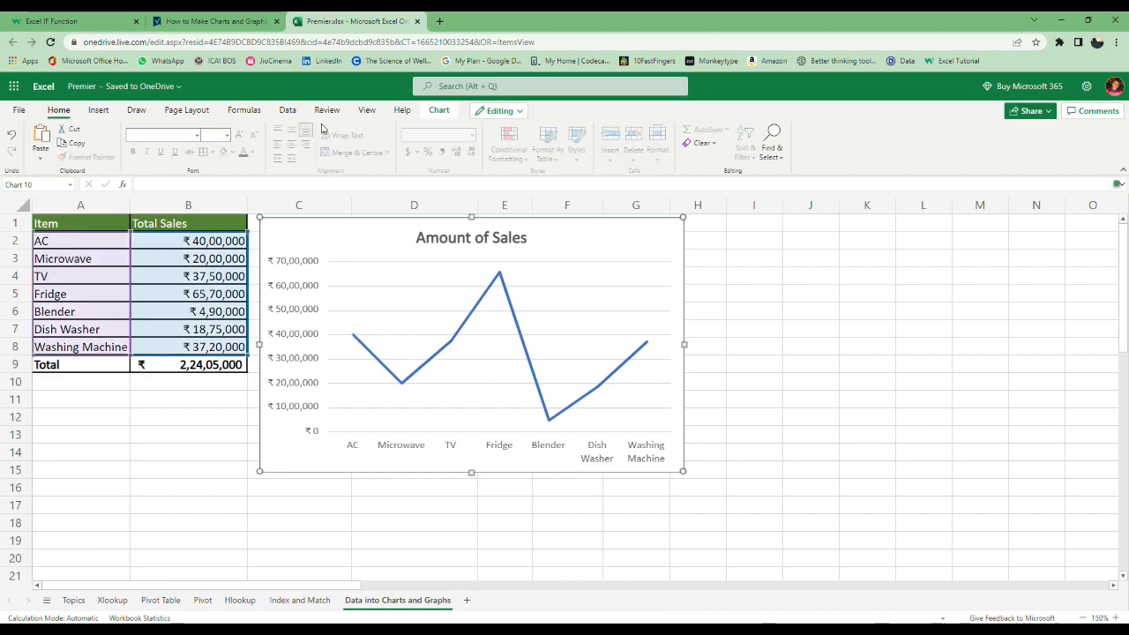
click(438, 110)
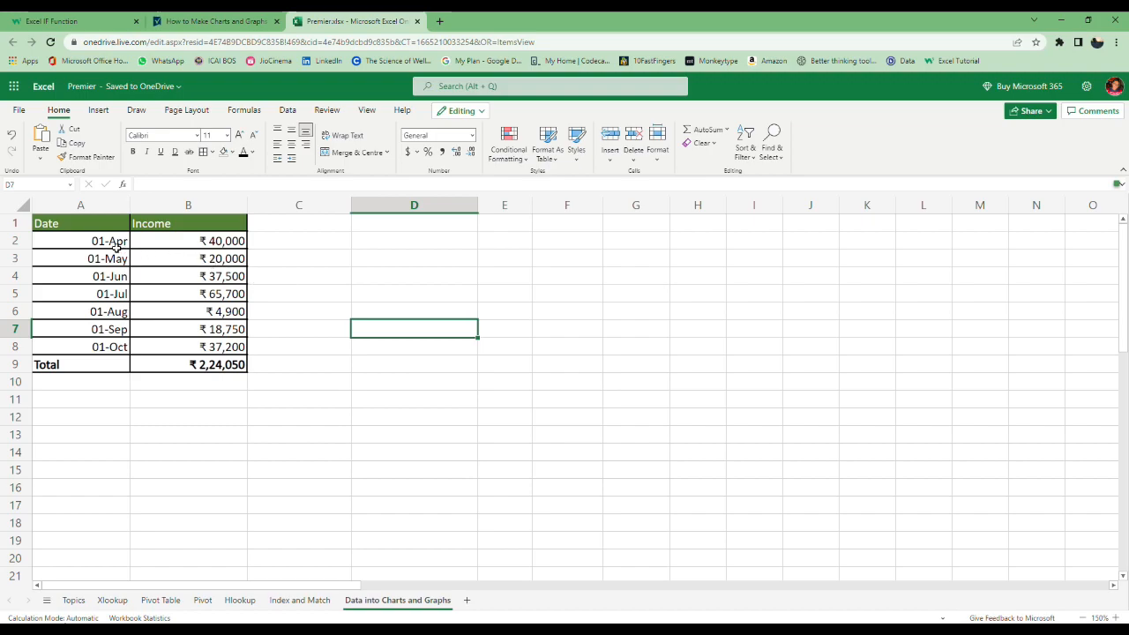
- Change the income line chart's title to 'Income' in the Chart Format pane
click(98, 109)
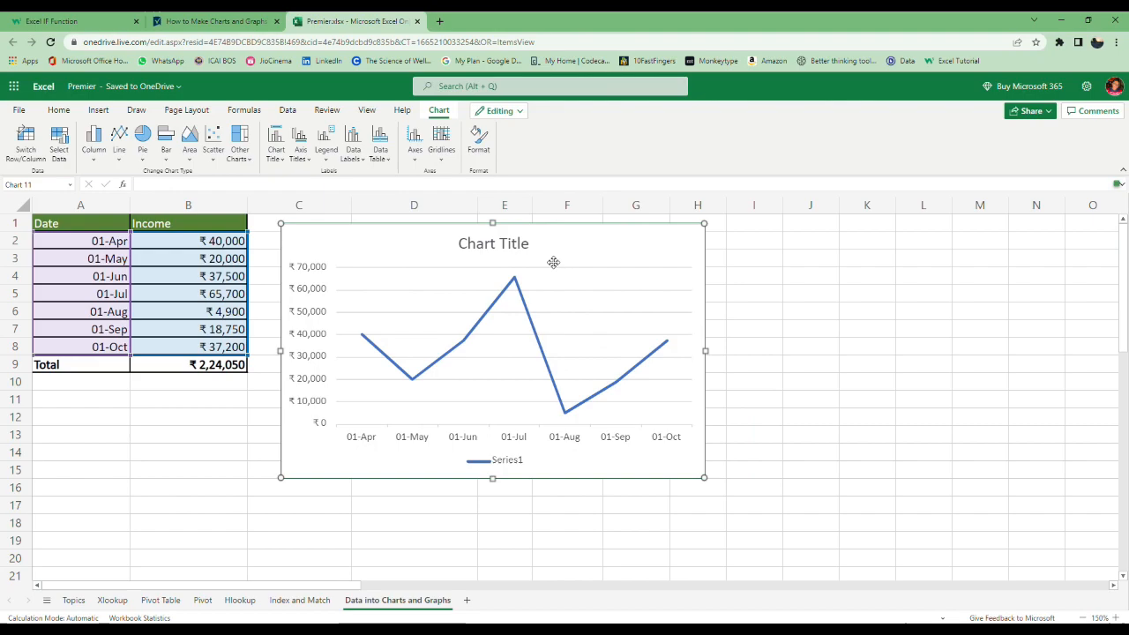
mouse_move(811, 362)
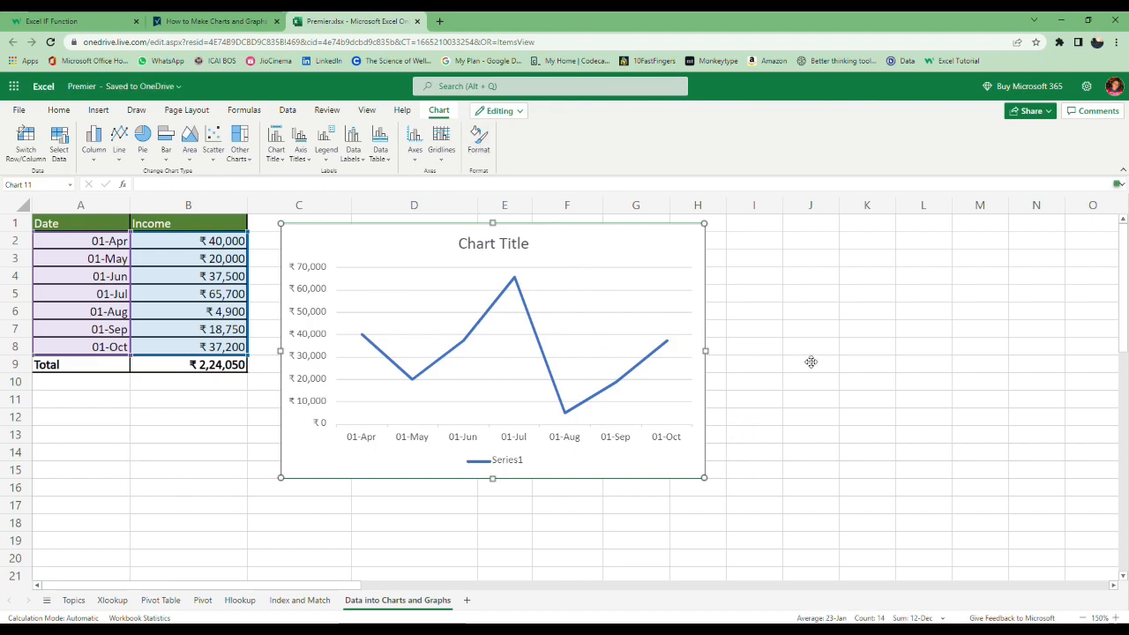
click(478, 141)
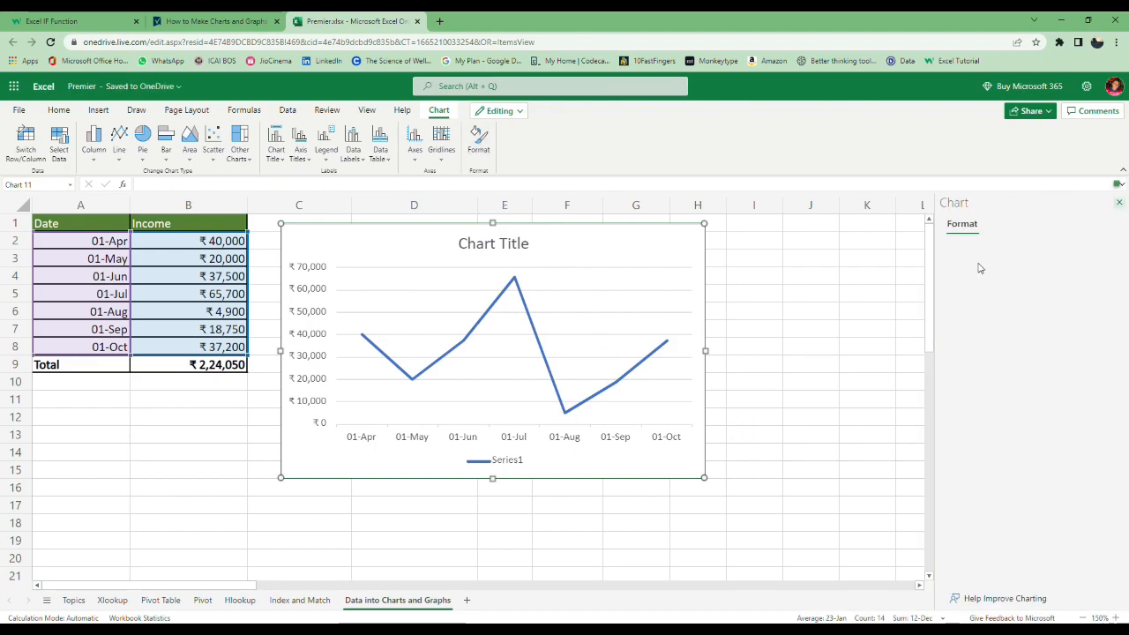
click(977, 249)
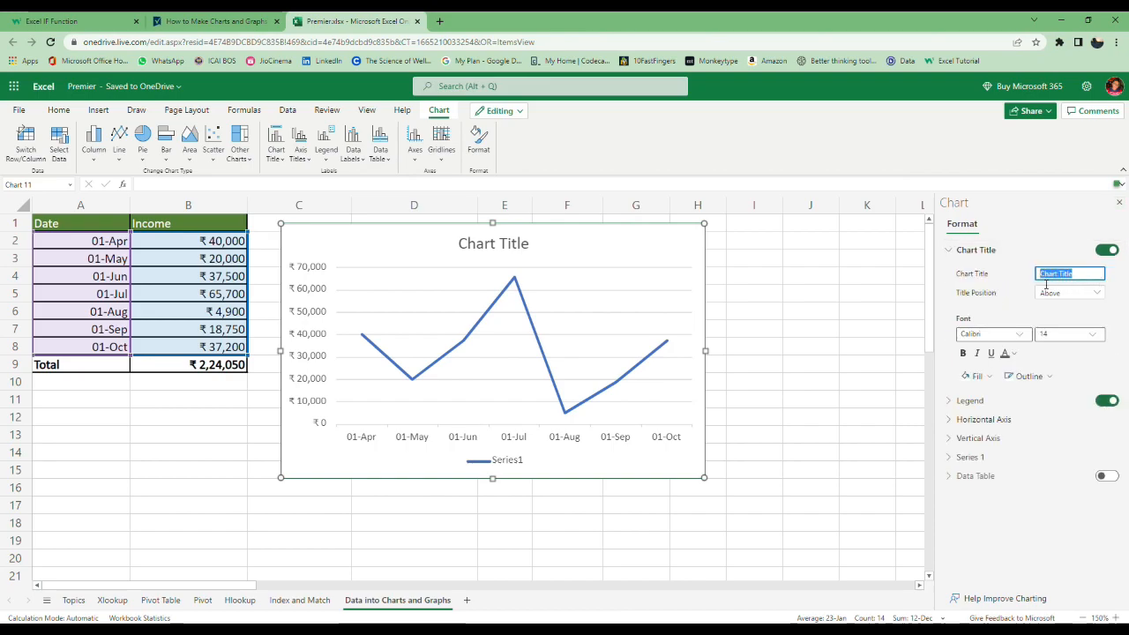
text(Income)
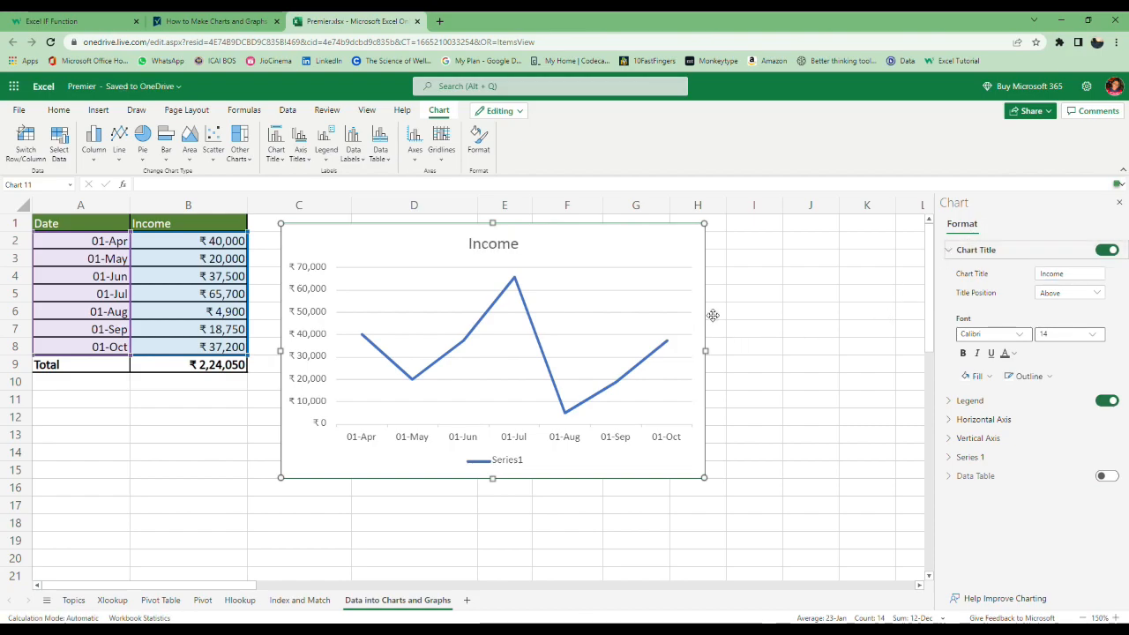
click(810, 310)
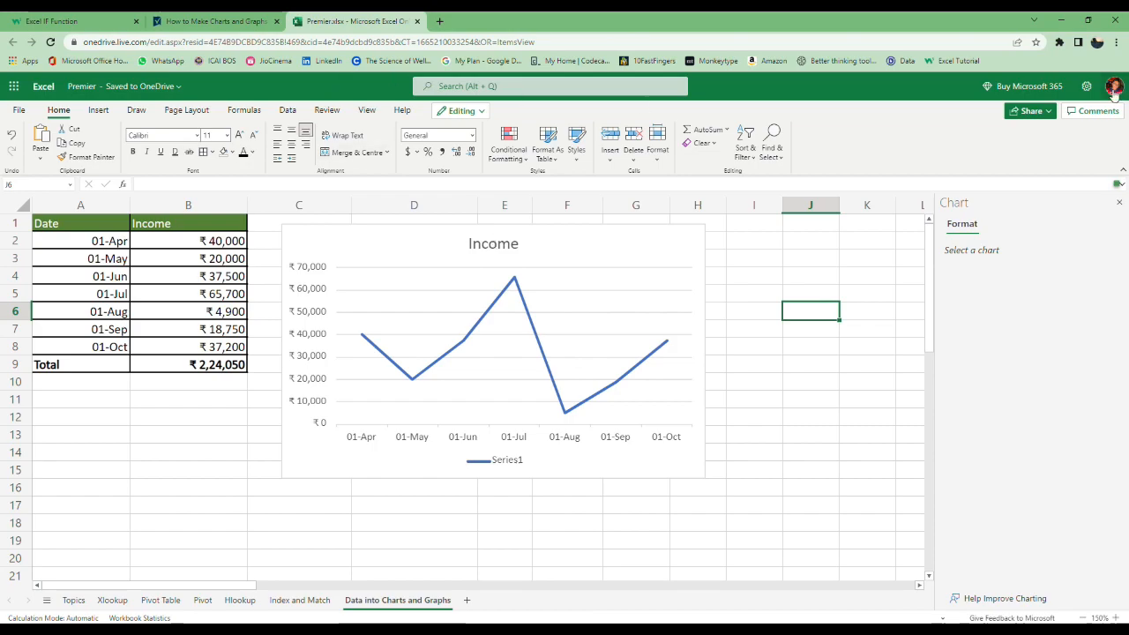
- Switch to the IF sheet and review the gift-eligibility problem statement
click(466, 600)
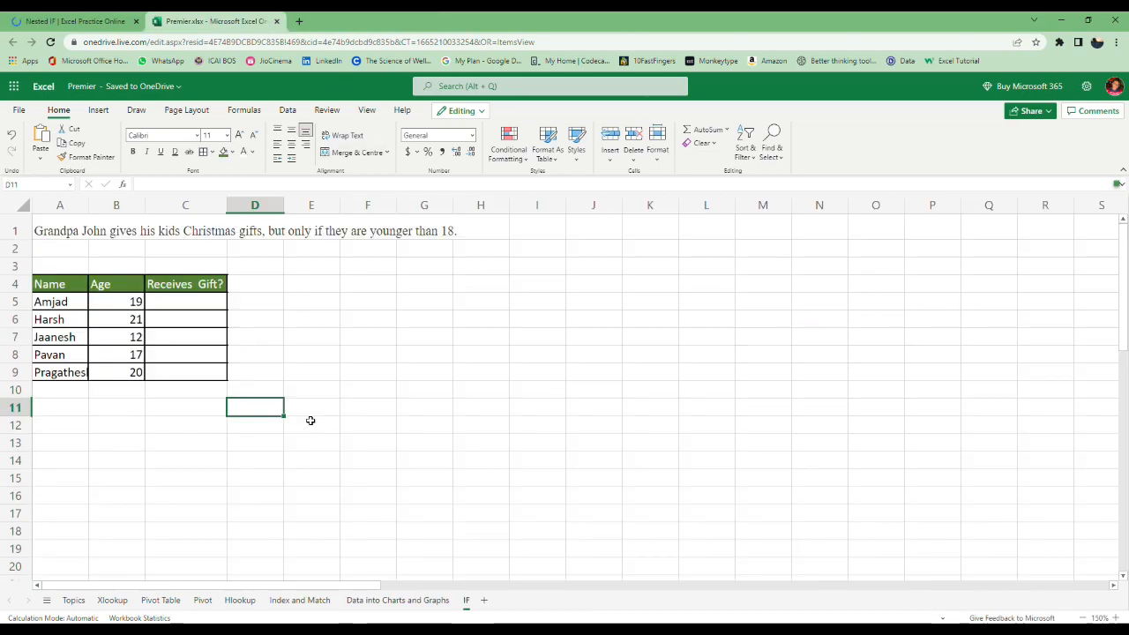
click(60, 230)
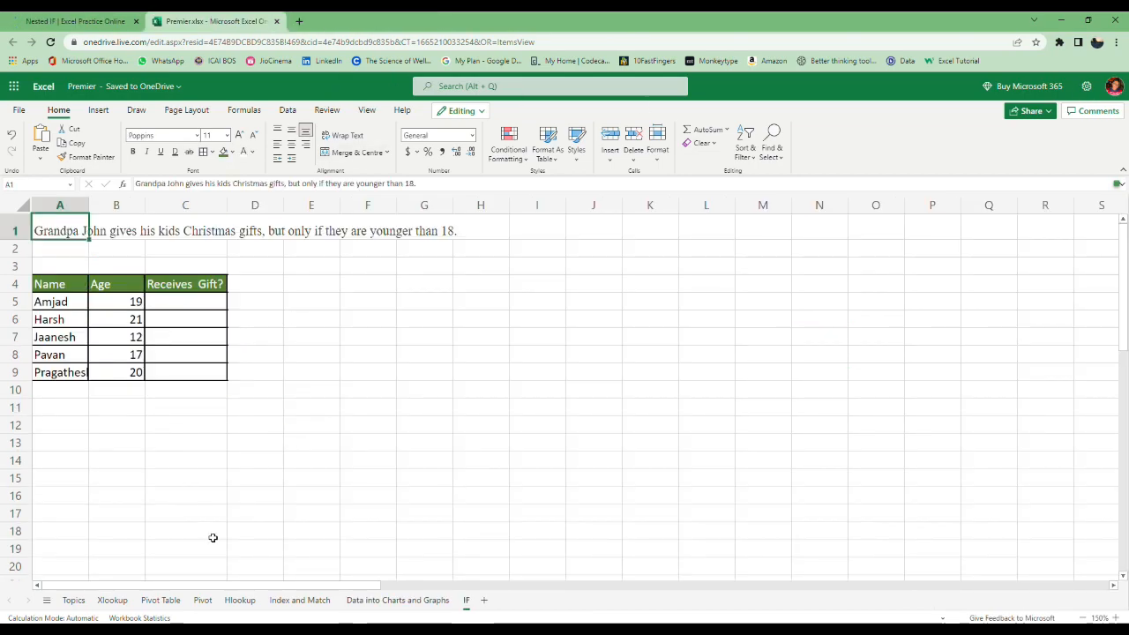
click(115, 265)
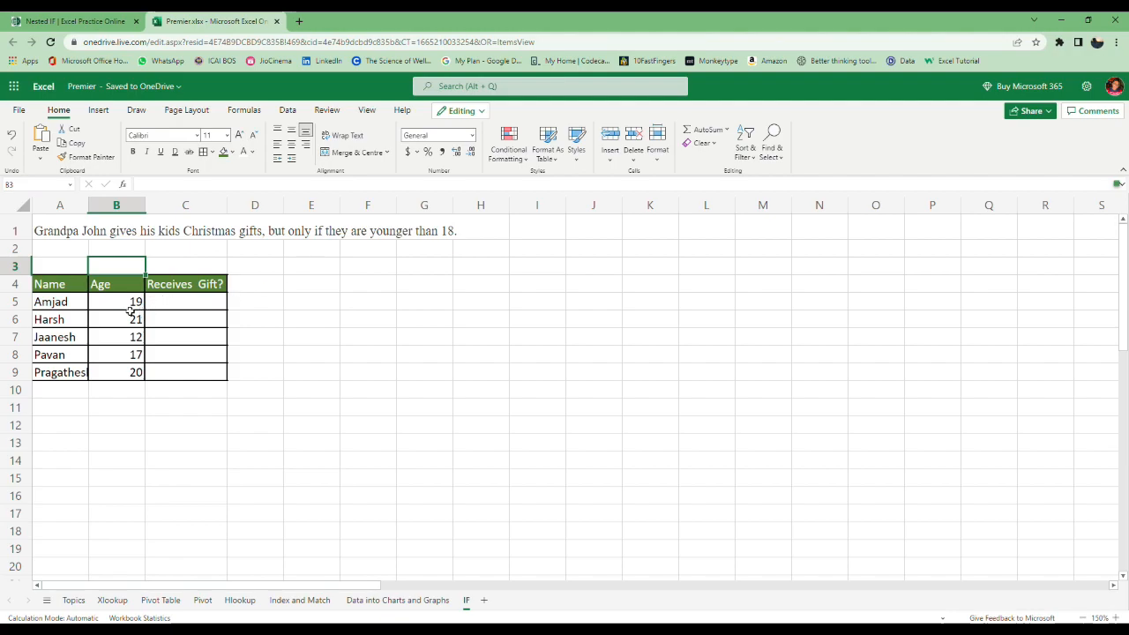
- Enter =IF(B5<18,"Yes","No") under Receives Gift?, confirming Jaanesh and Pavan get Yes
click(60, 301)
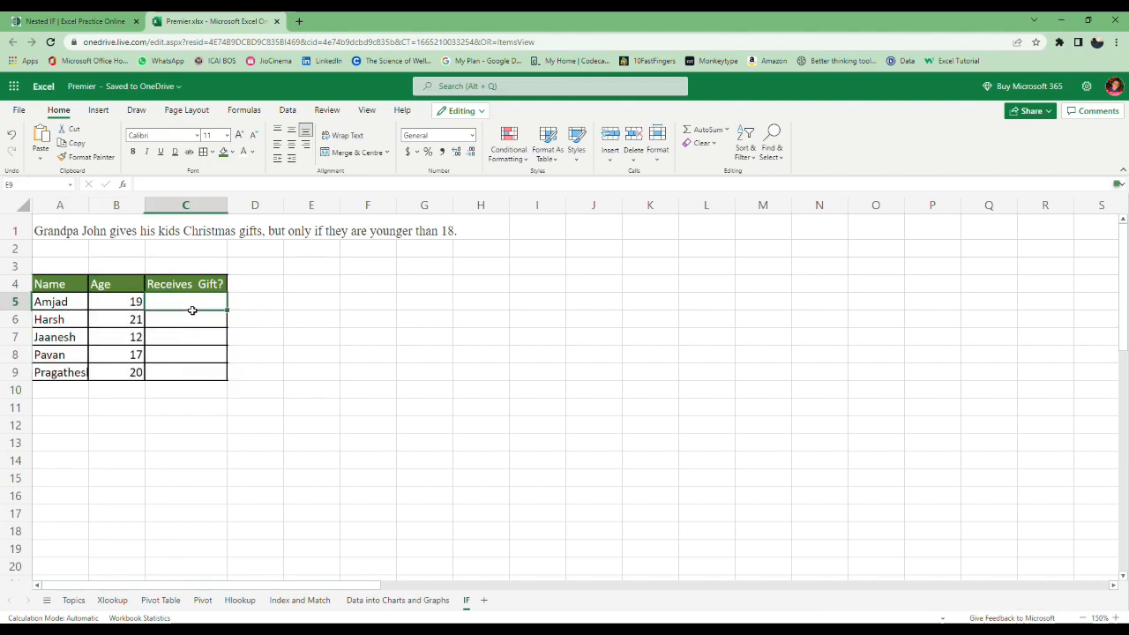
text(=if)
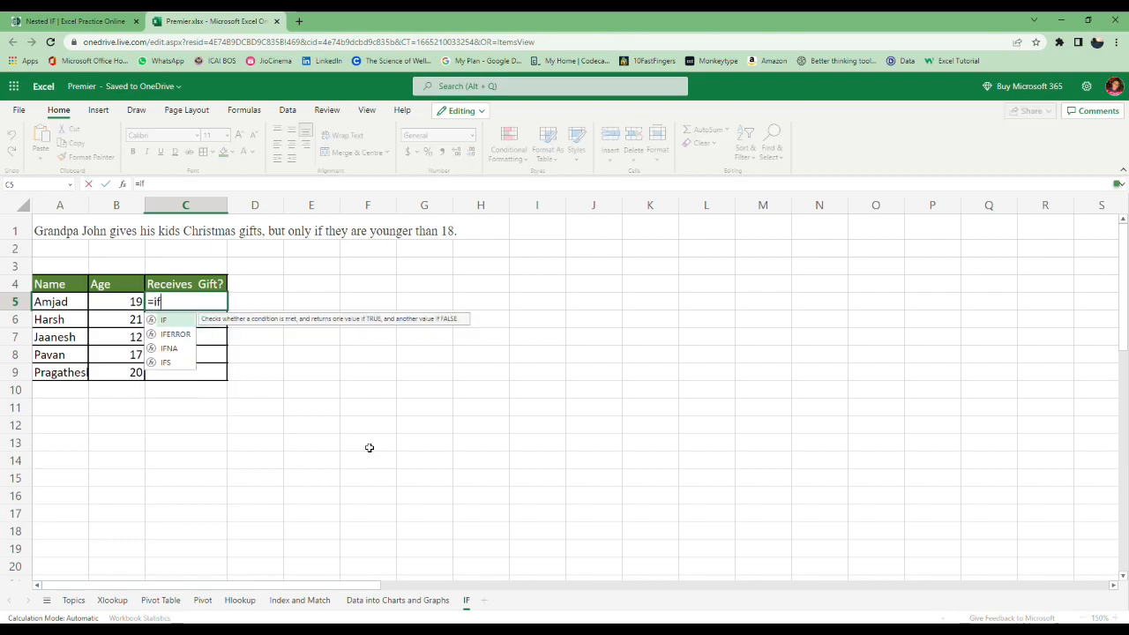
text((B5<)
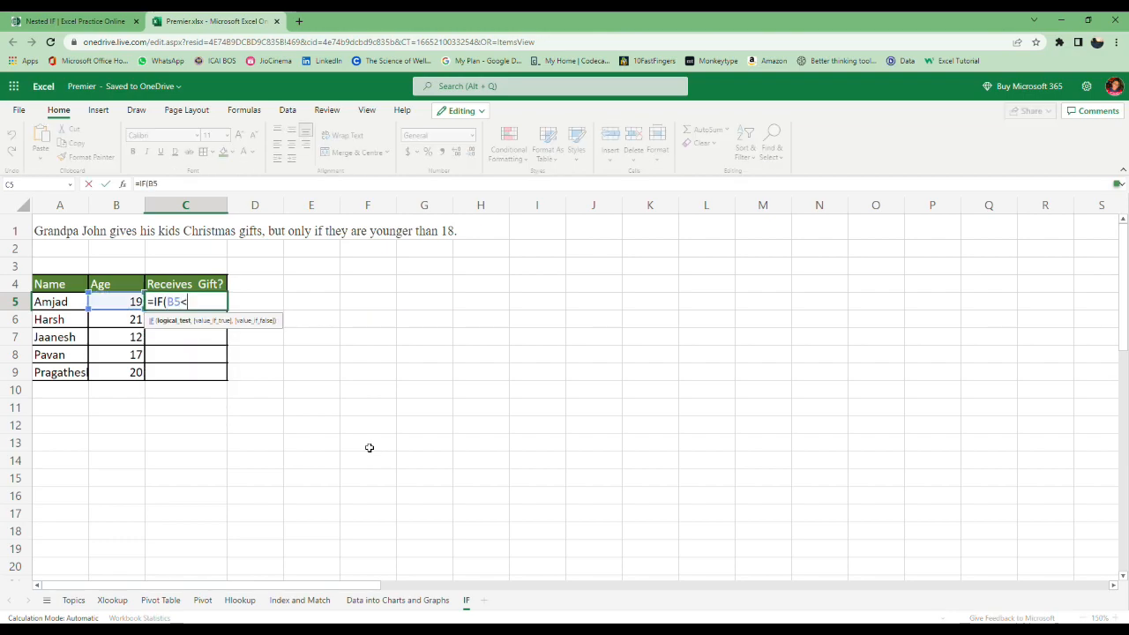
text(18,)
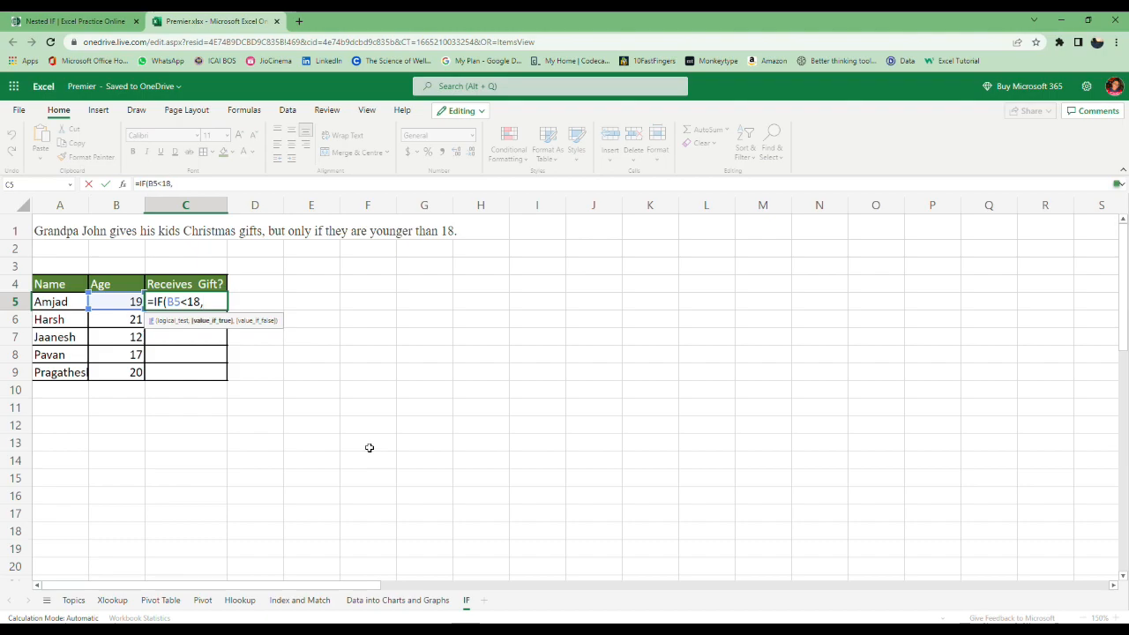
text("Yes)
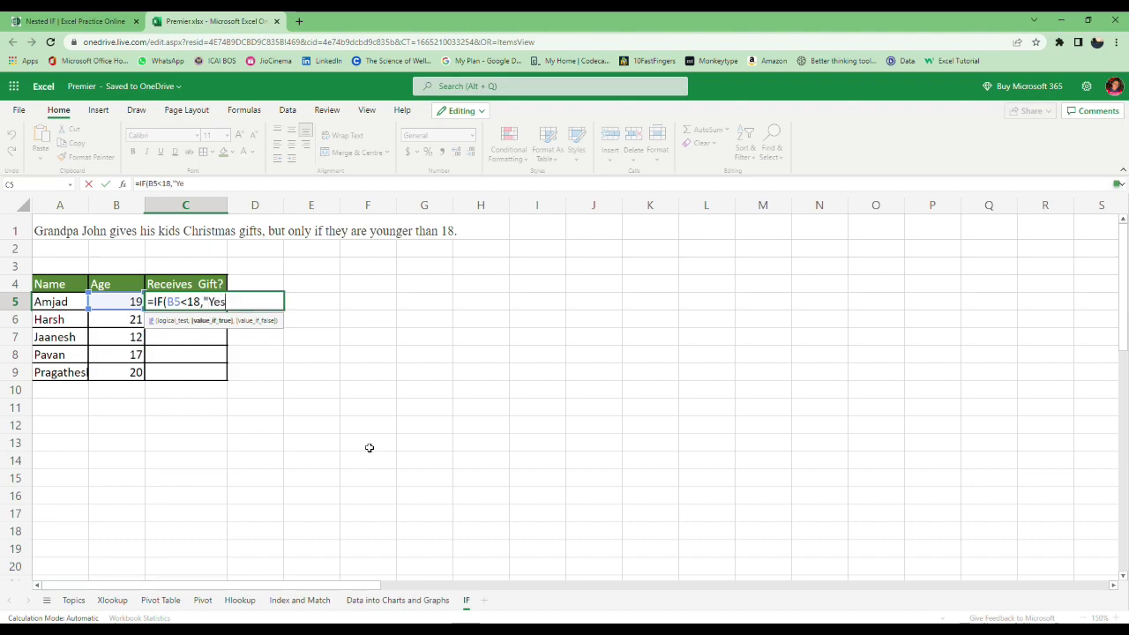
text(s",")
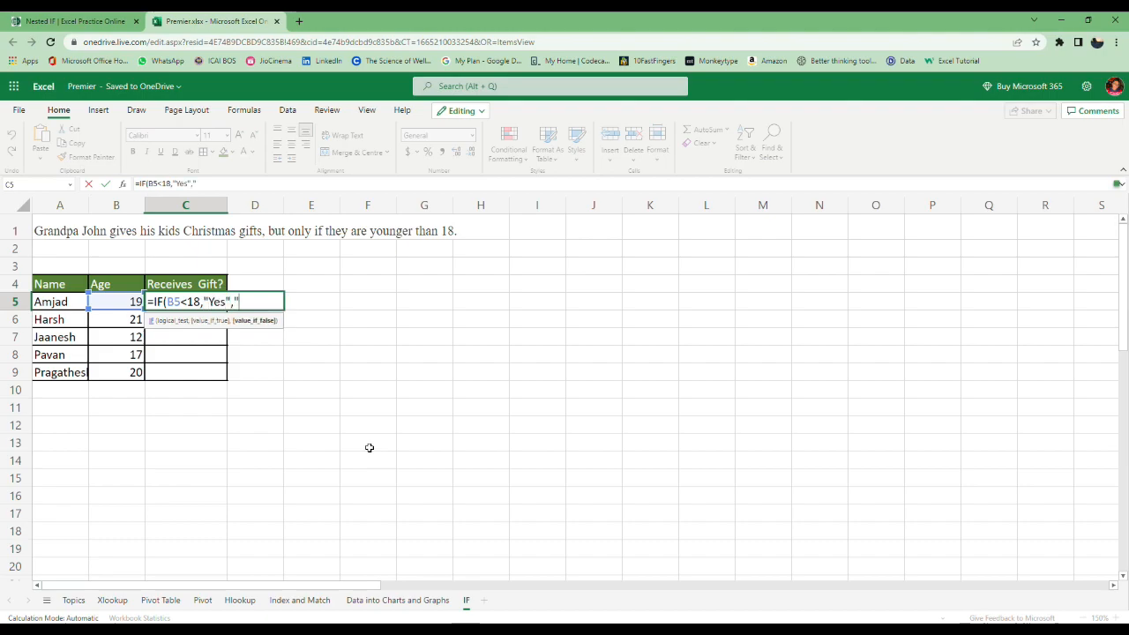
text(No"))
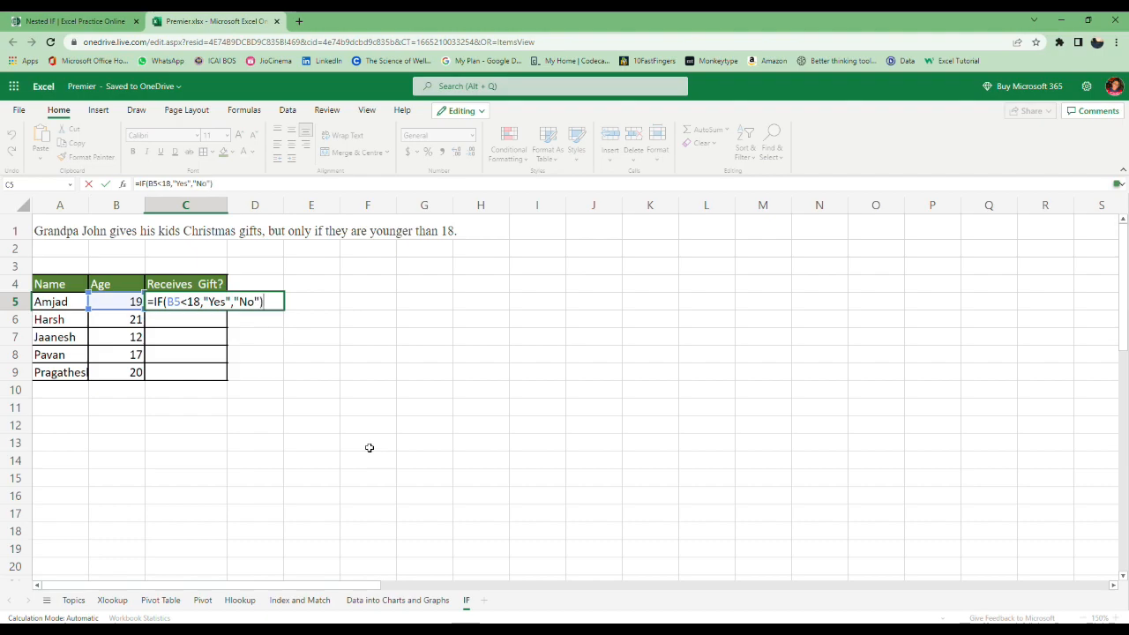
key(Return)
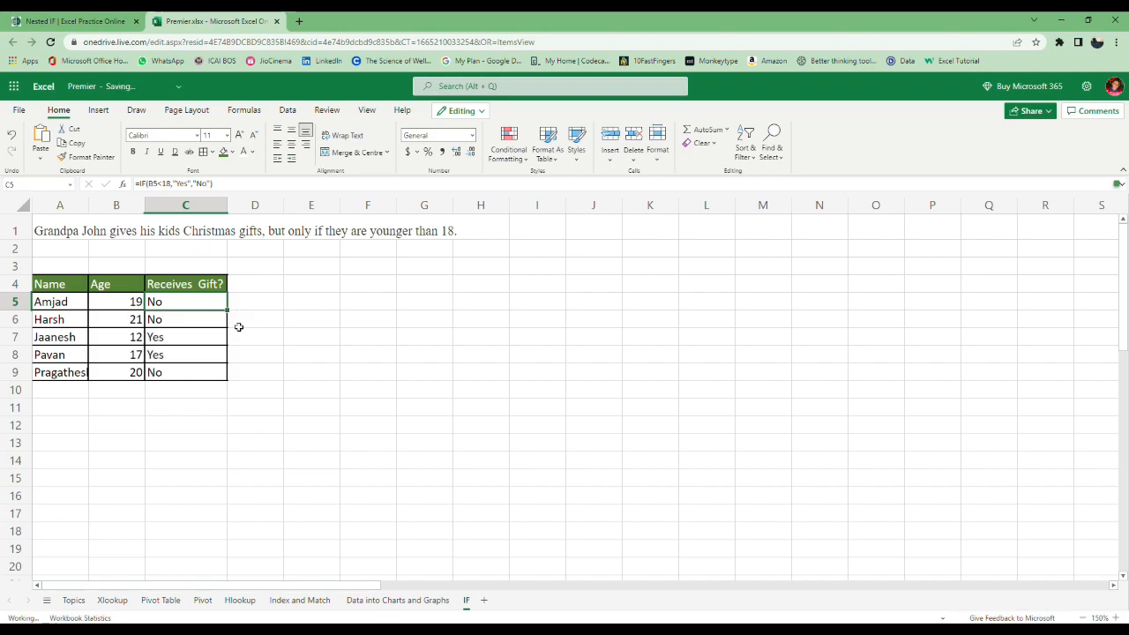
drag(55, 336, 186, 354)
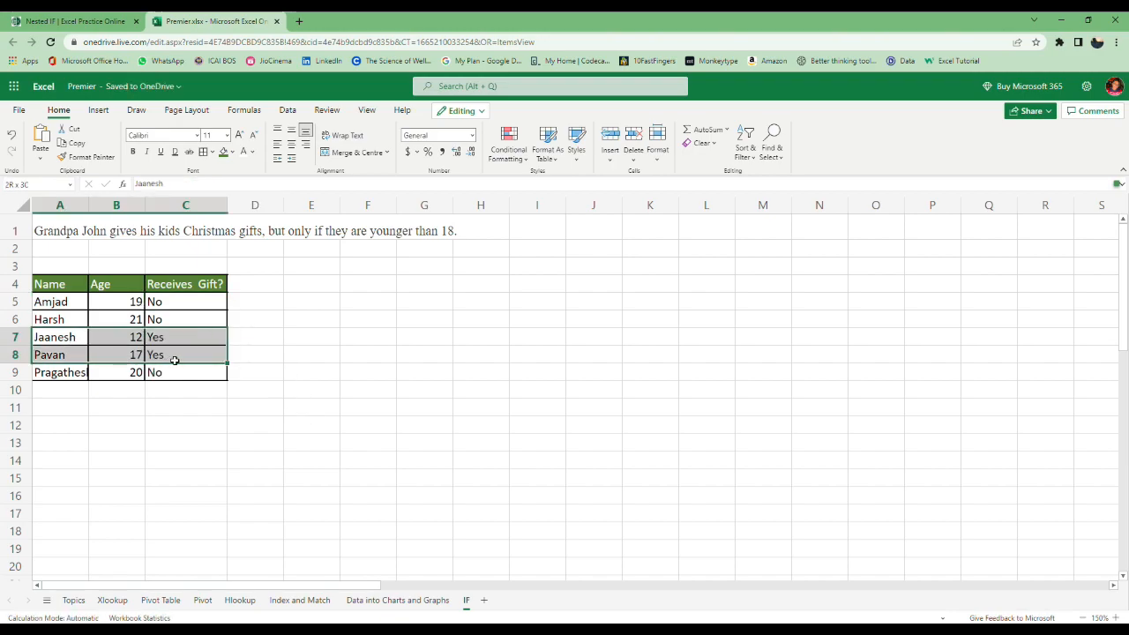
click(312, 371)
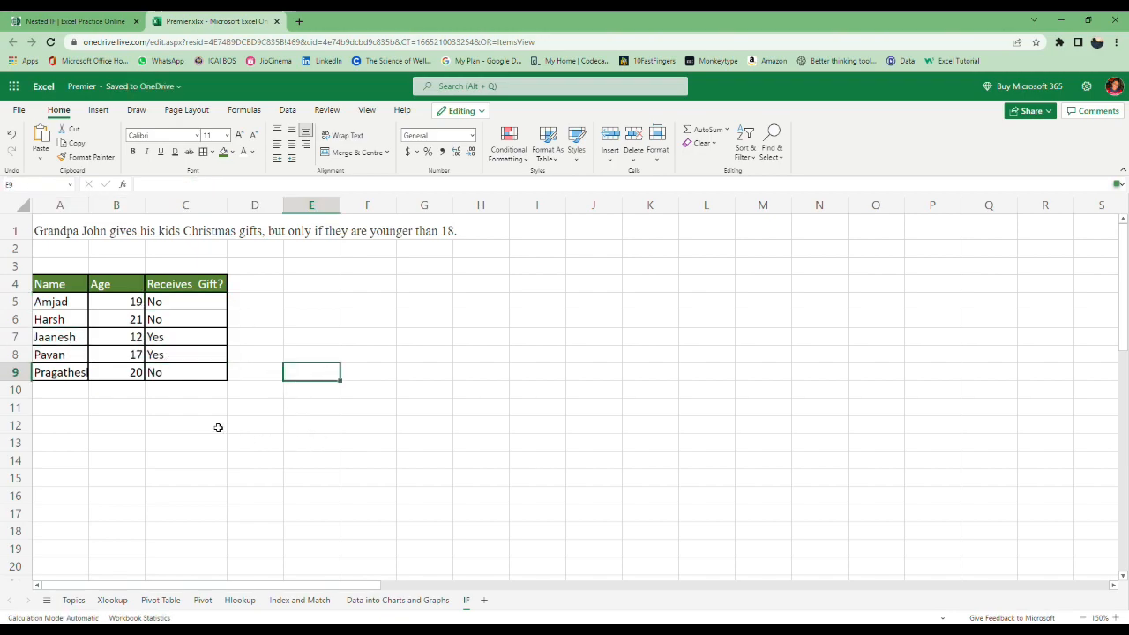
scroll(down, 3)
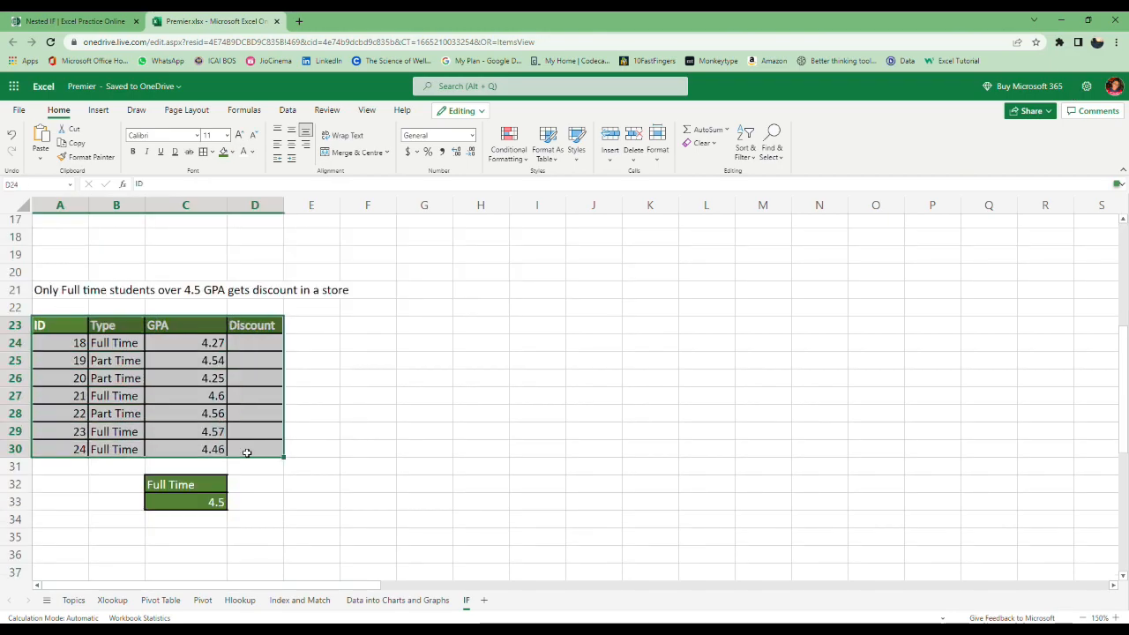
- Start the Discount formula in D24 testing B24 against the Full Time criterion in C32
click(59, 306)
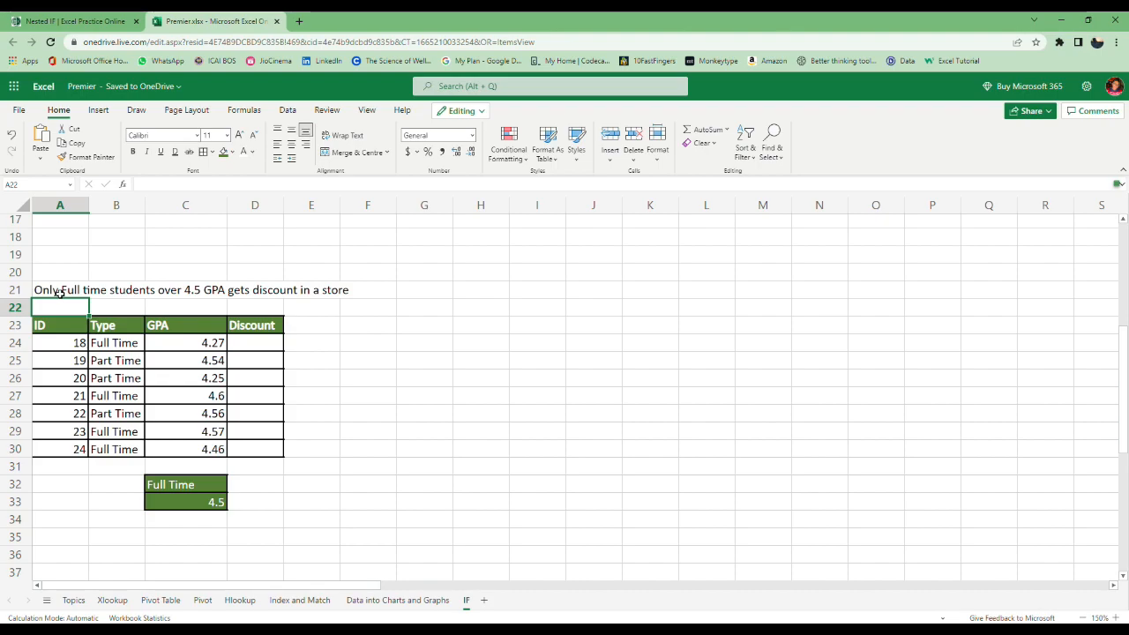
mouse_move(218, 300)
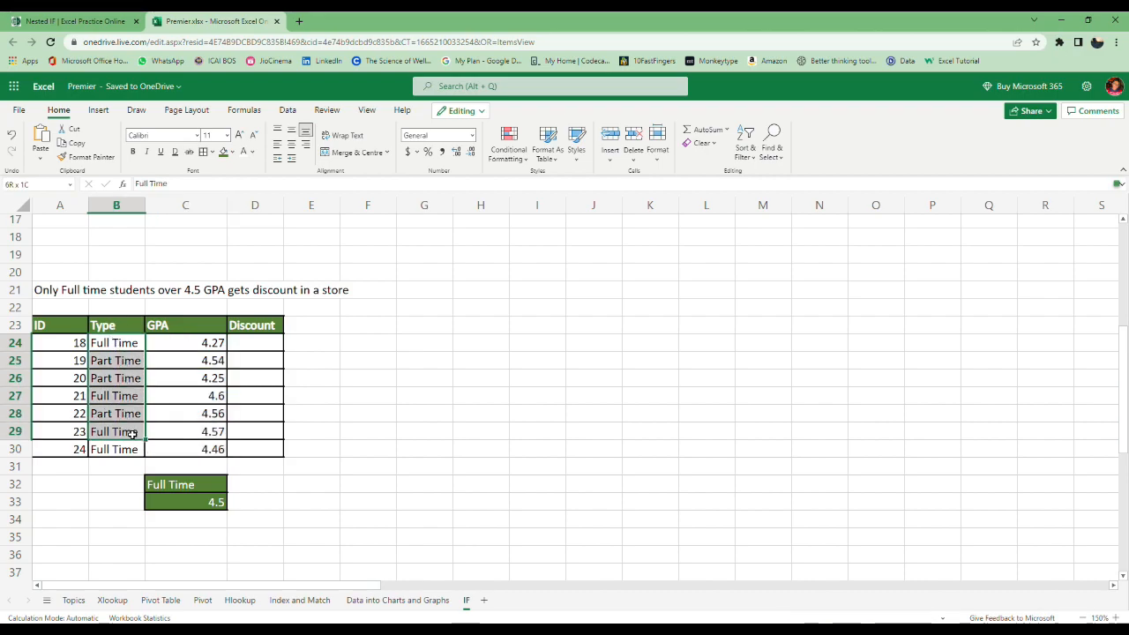
click(255, 343)
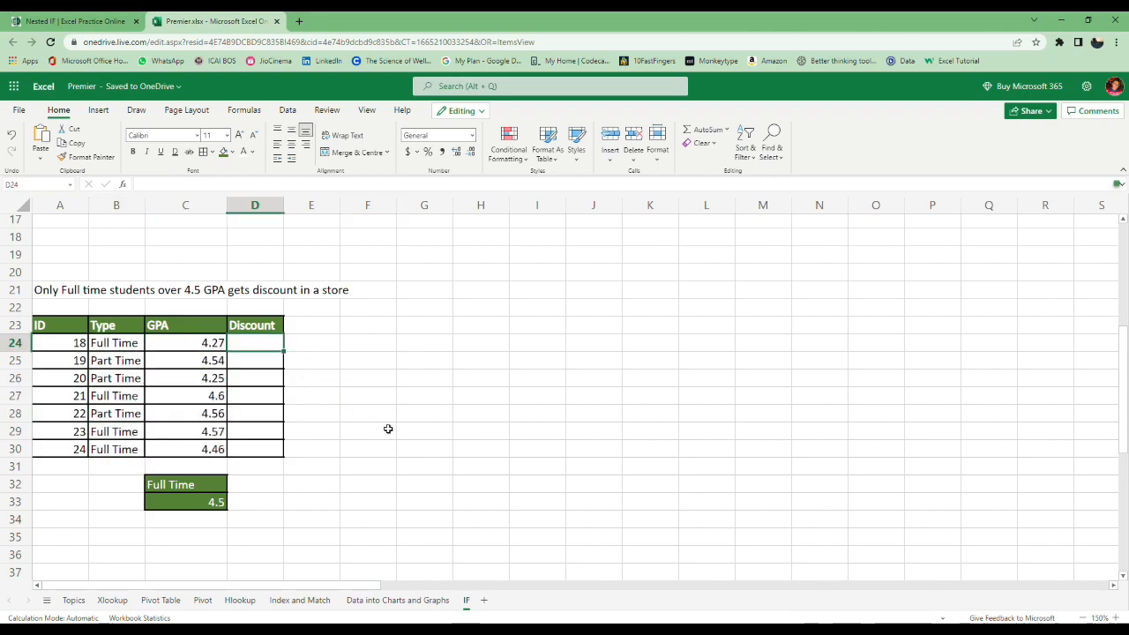
text(=IF()
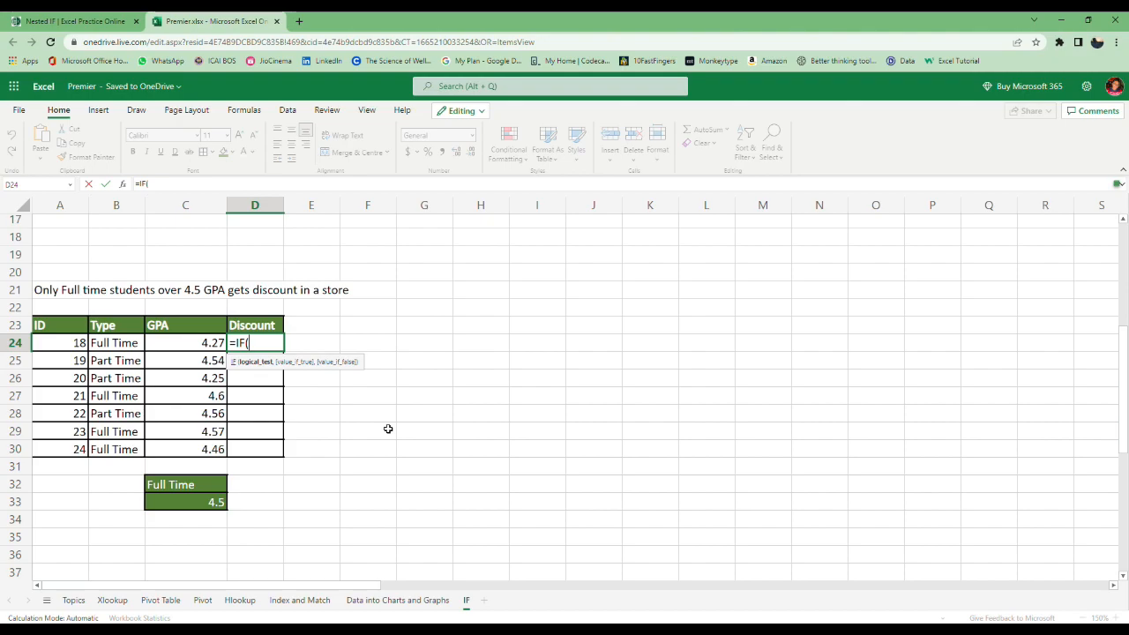
text(B24=)
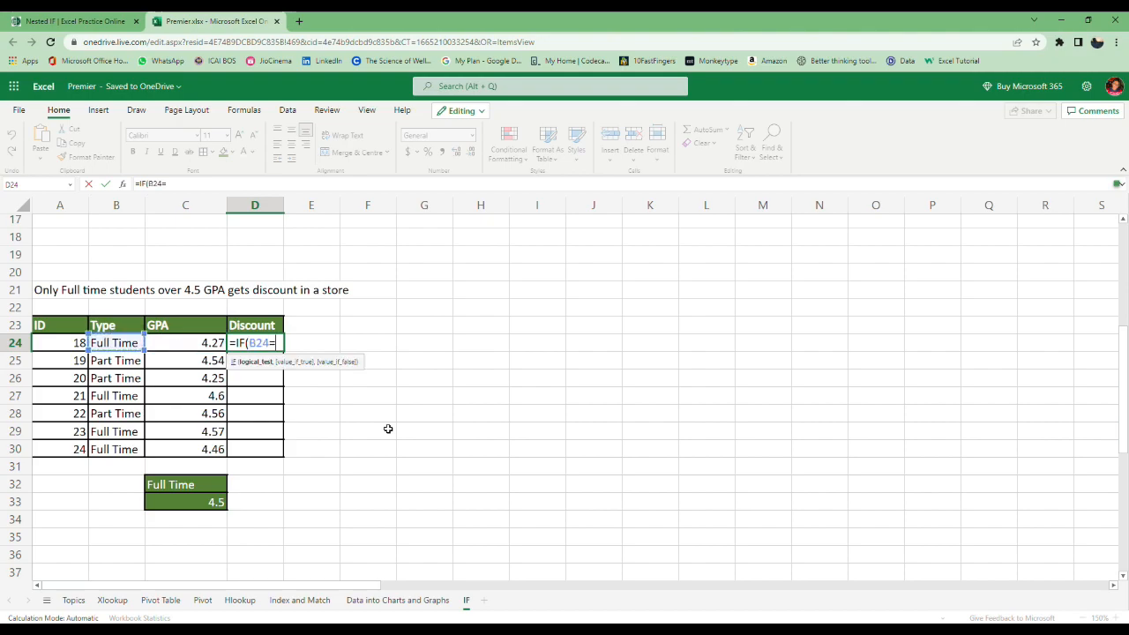
click(185, 484)
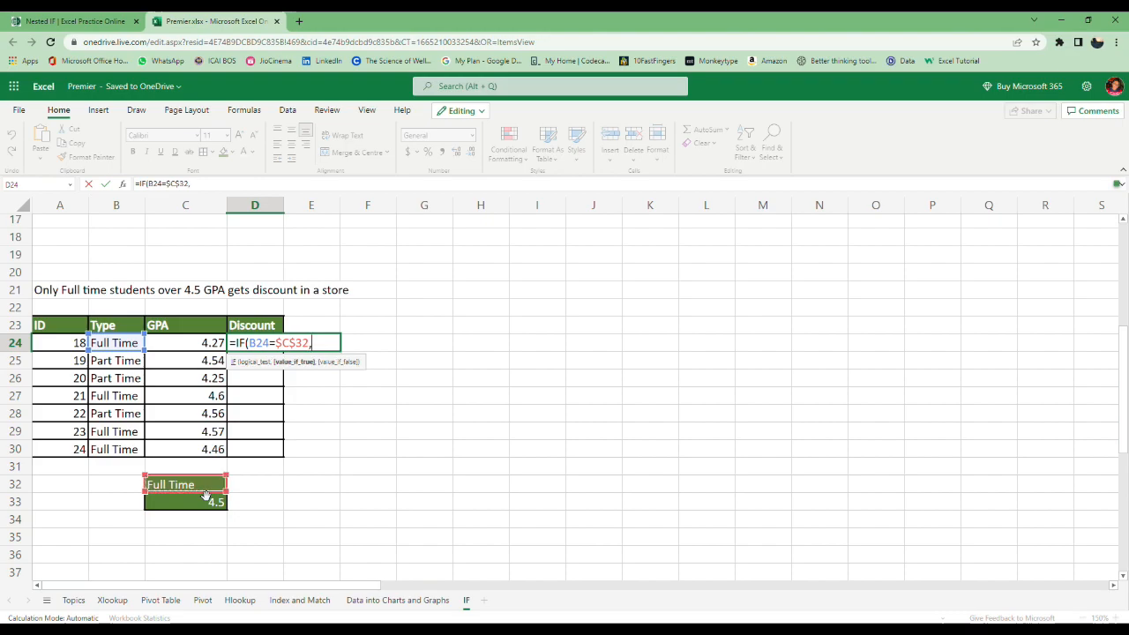
- Nest the GPA check against 4.5 returning Yes/No, otherwise No; student 21 qualifies
text(IF()
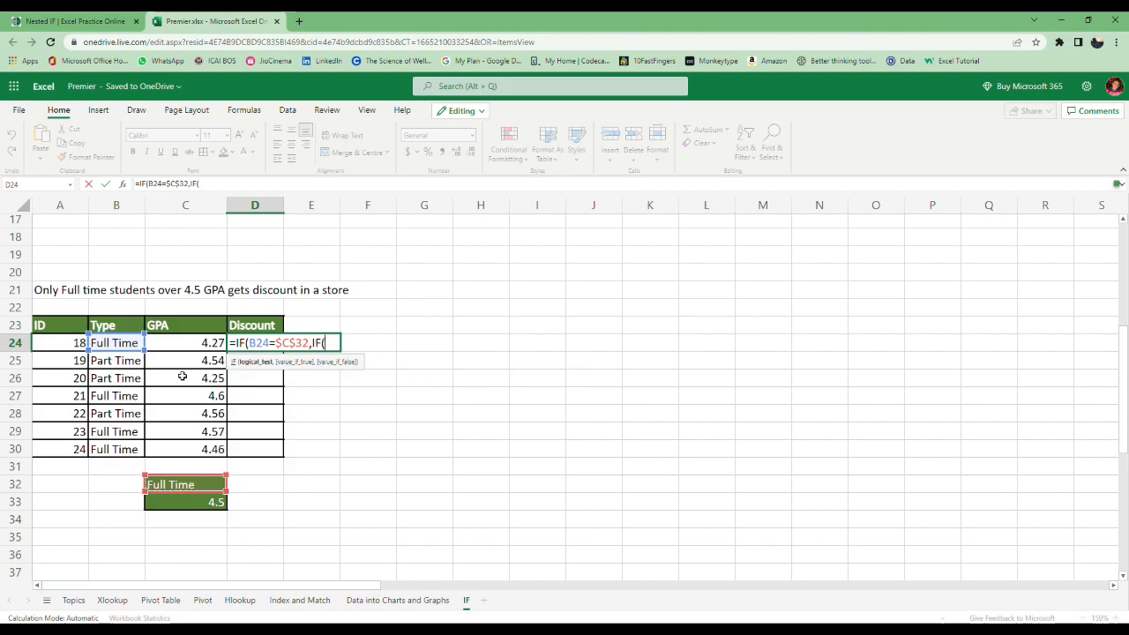
click(185, 342)
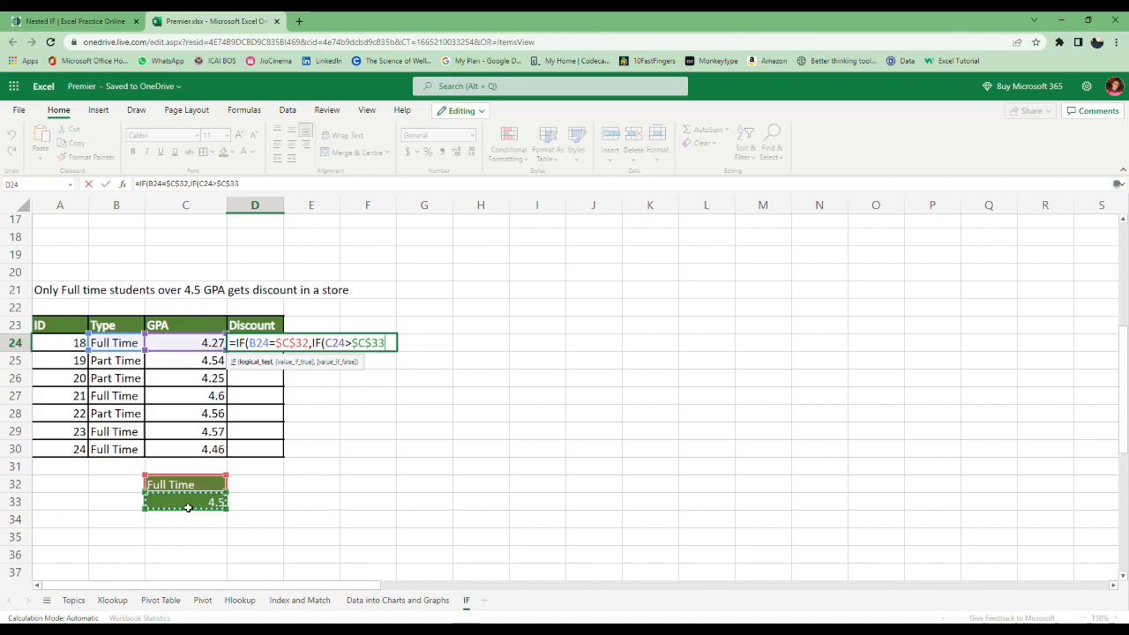
text(,)
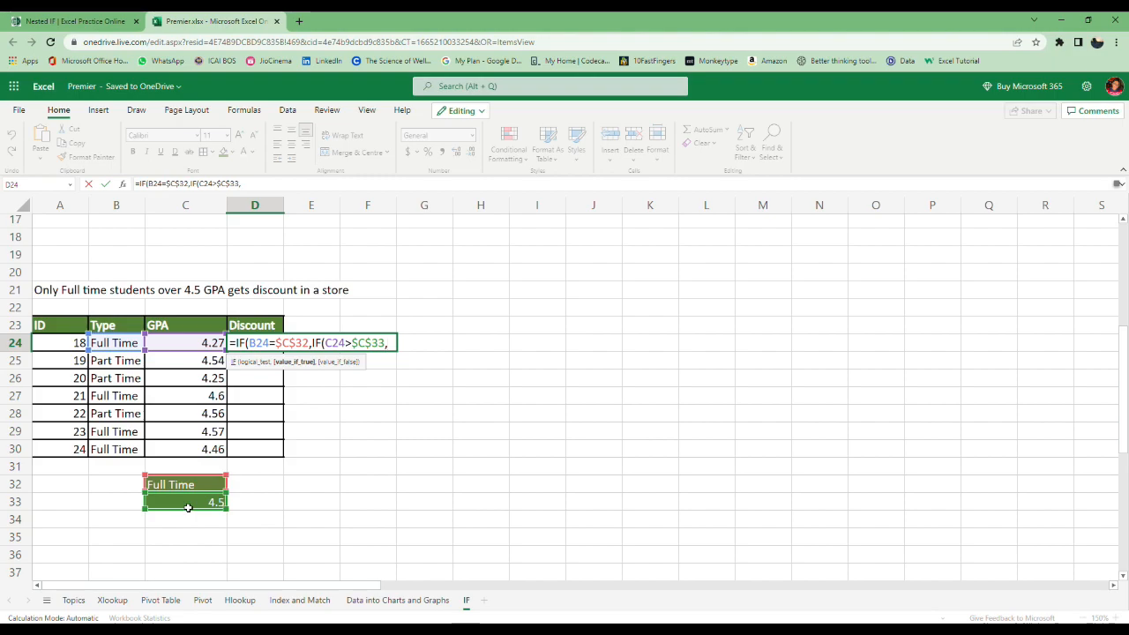
text("Yes")
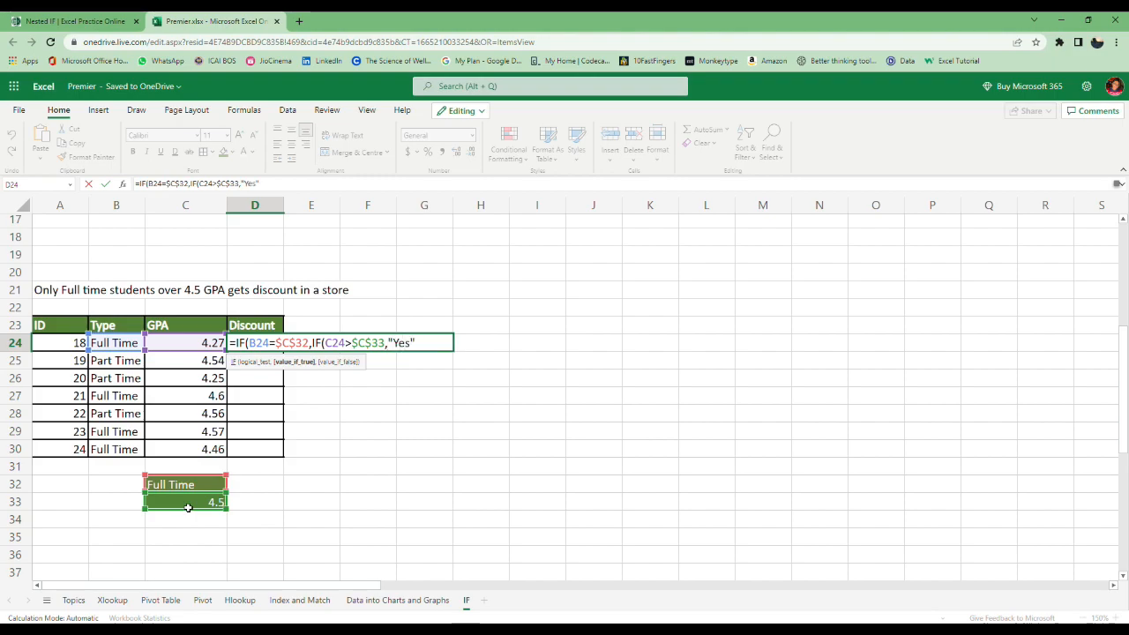
text(,"No)
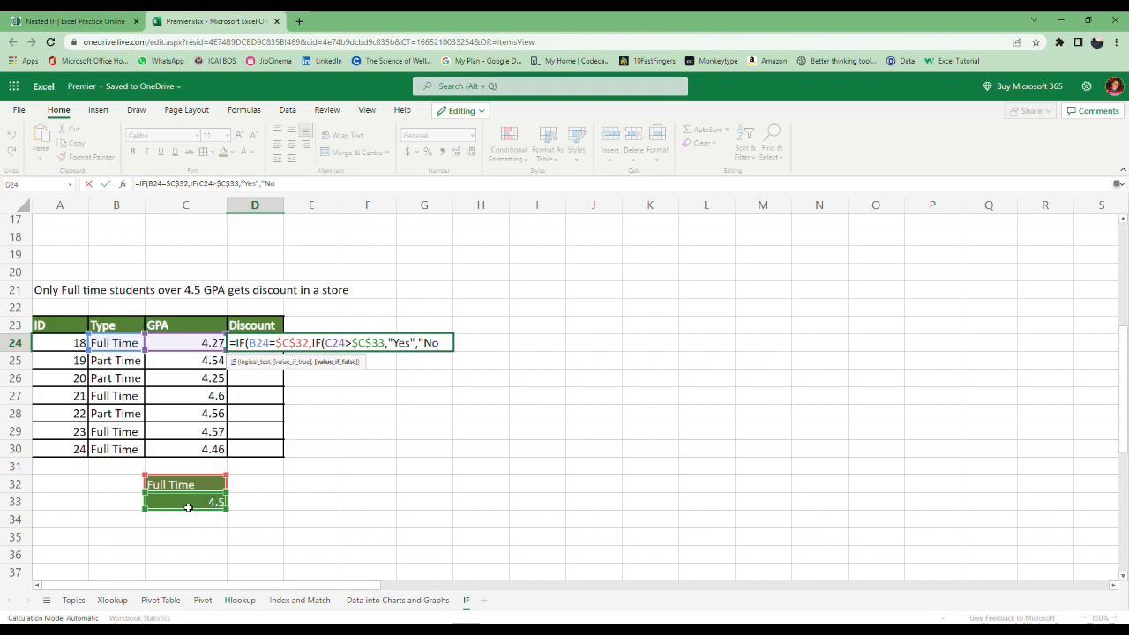
text())
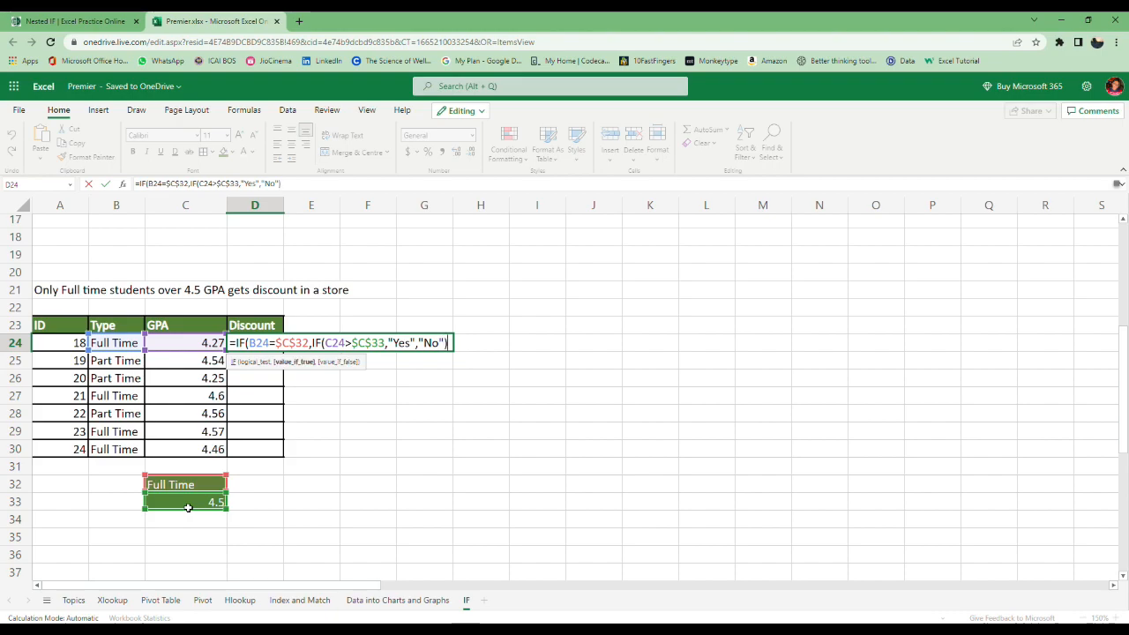
text(,"No"))
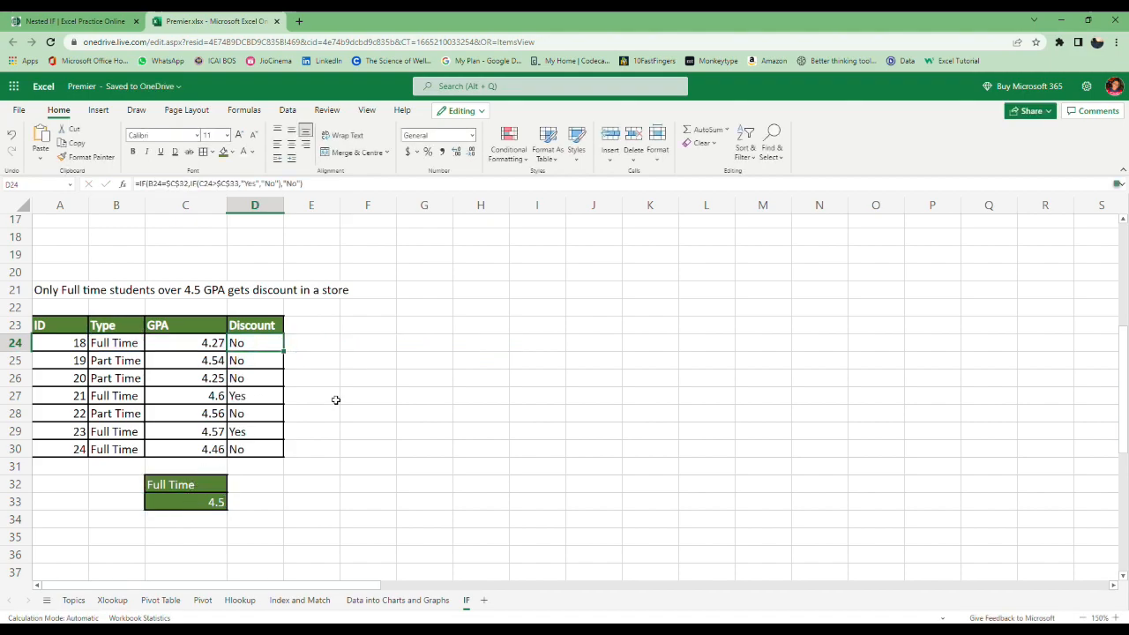
click(60, 395)
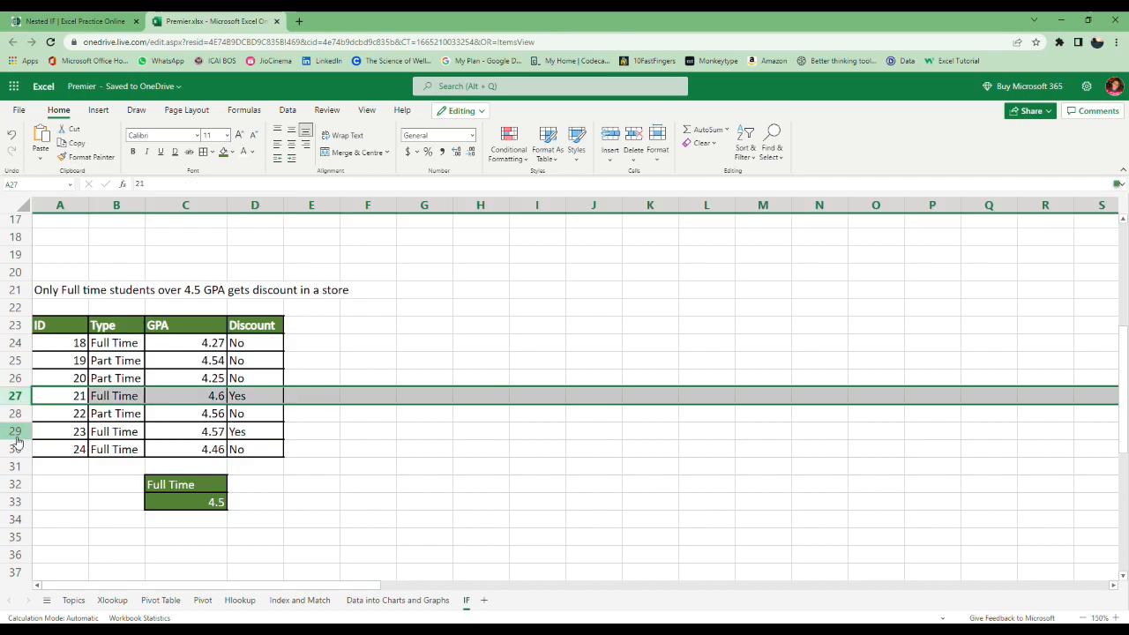